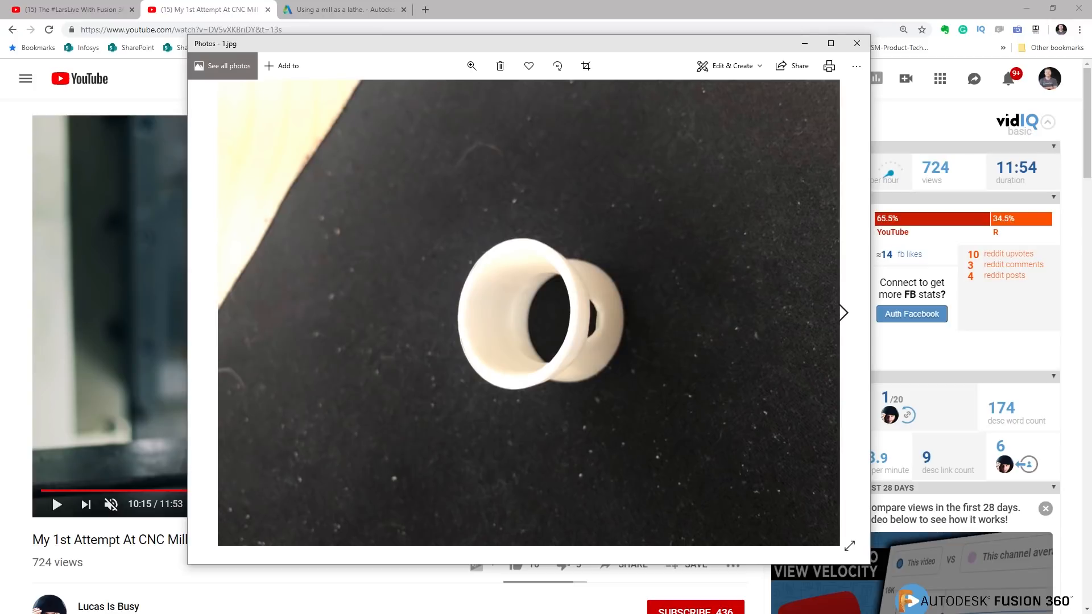
# Step: View the end-view reference photo of the white hourglass bushing in Photos
pyautogui.click(843, 313)
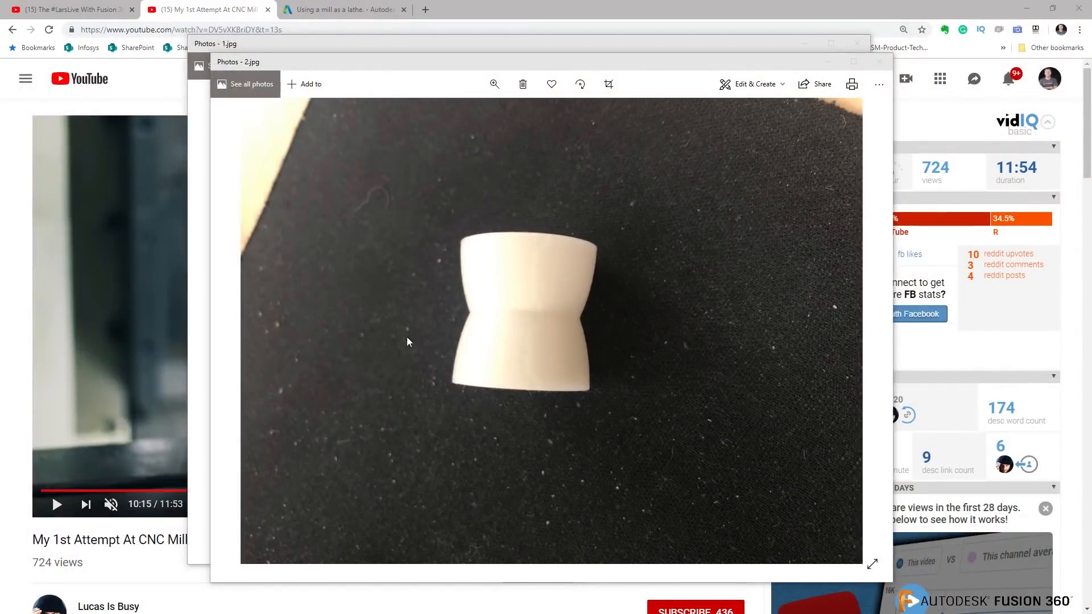
pyautogui.moveTo(603, 111)
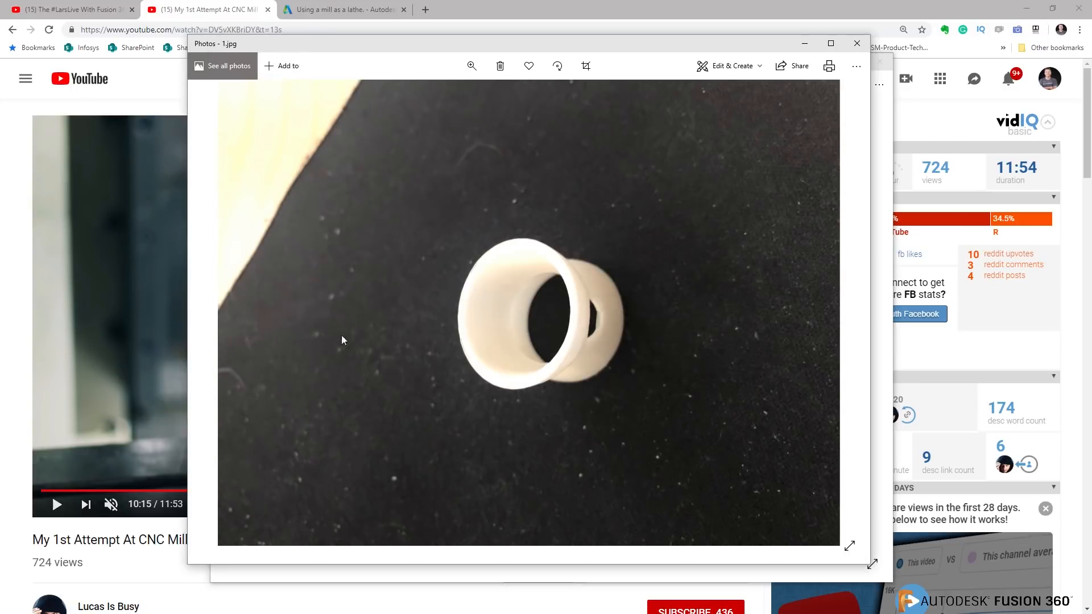
pyautogui.moveTo(554, 327)
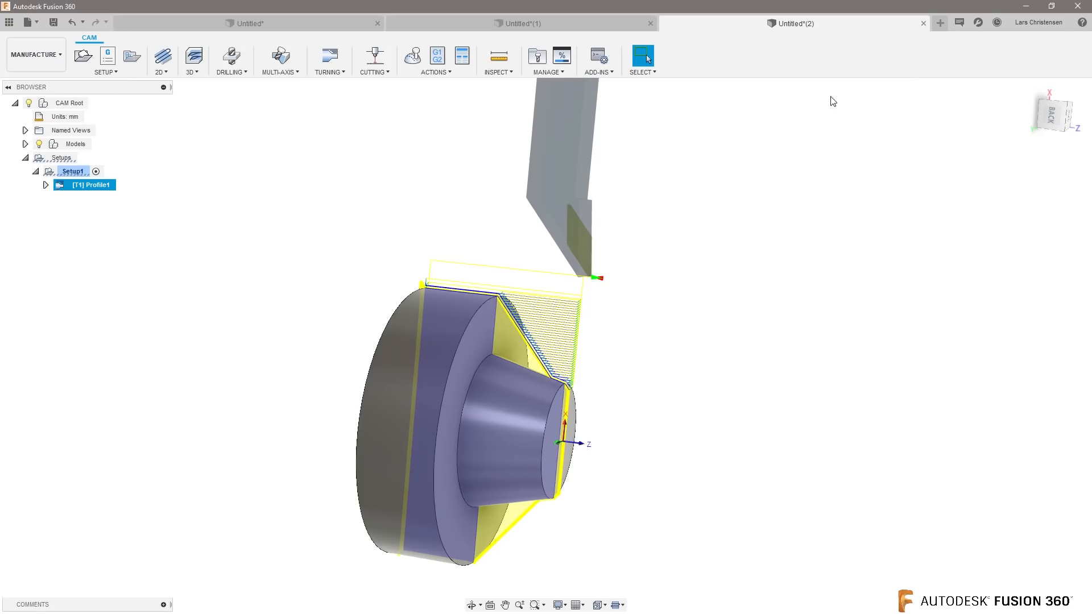
# Step: Start a new empty Fusion 360 design, then close the 2.jpg reference photo
pyautogui.click(940, 22)
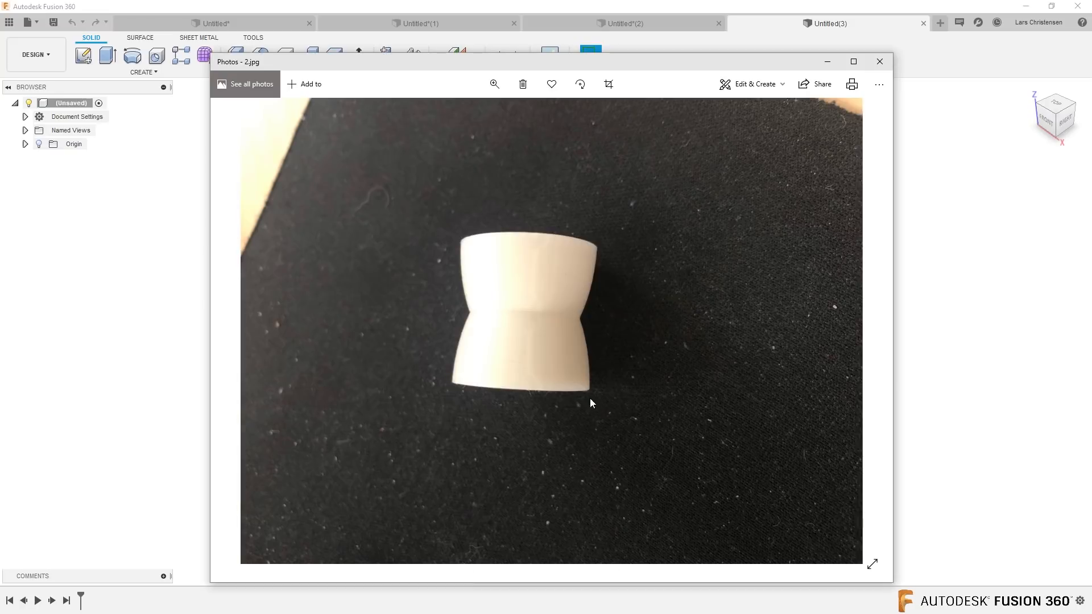
pyautogui.moveTo(503, 428)
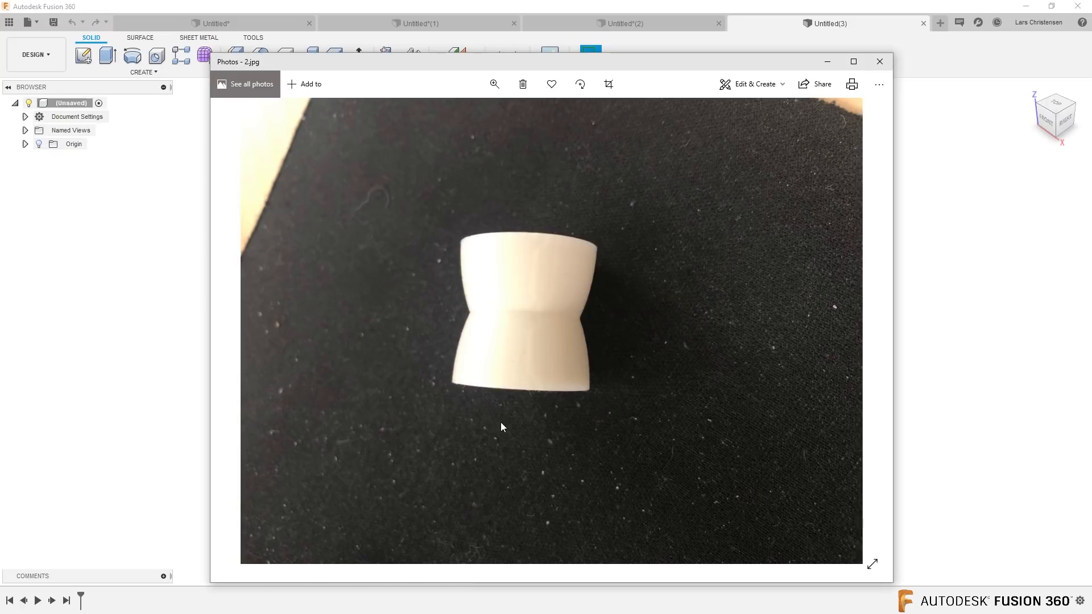
pyautogui.moveTo(489, 430)
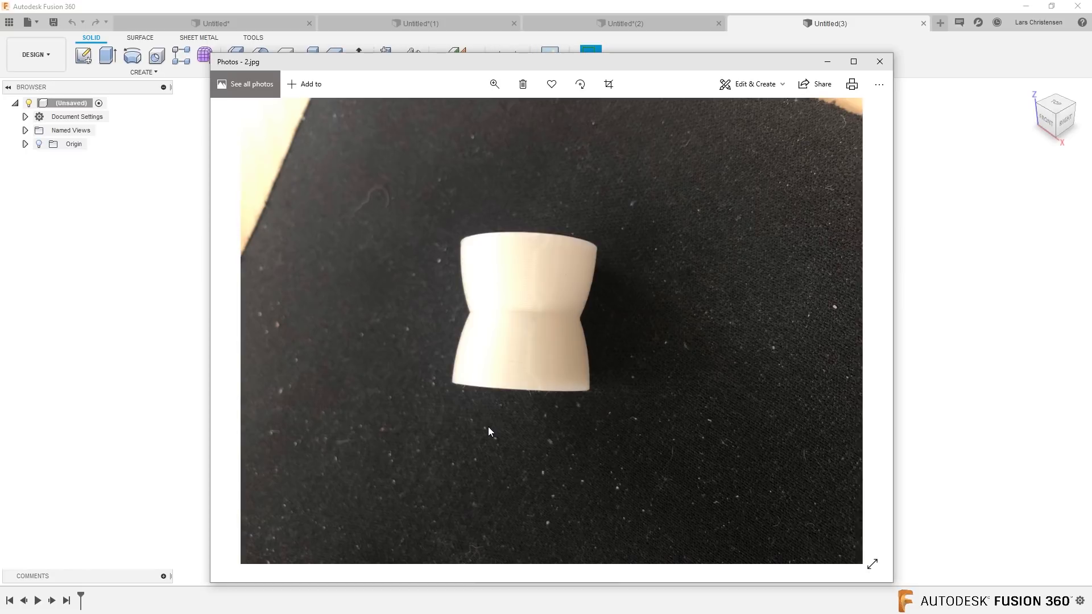
pyautogui.moveTo(879, 62)
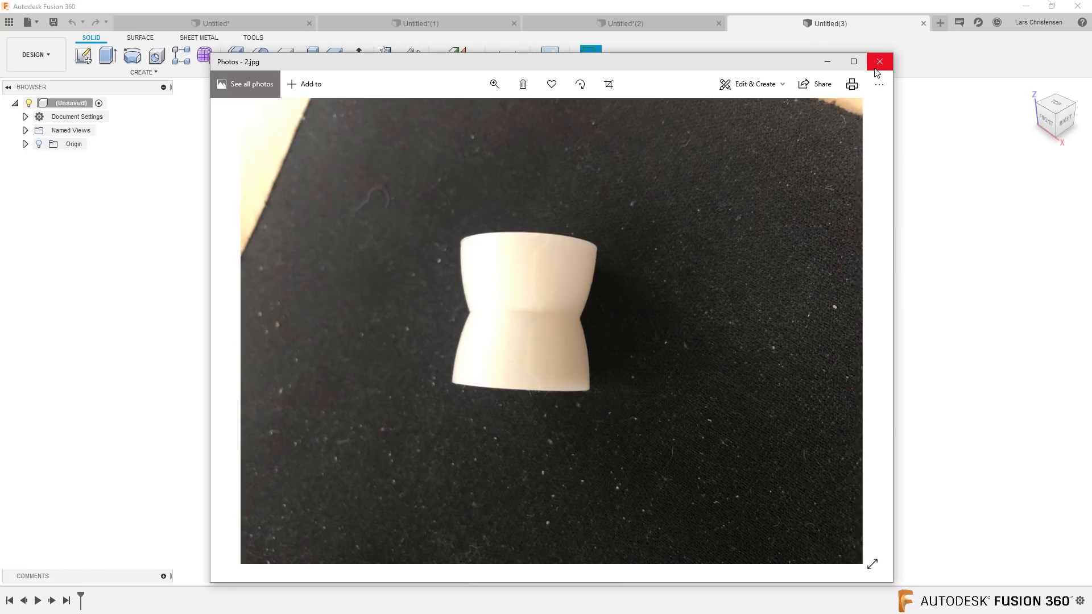
pyautogui.click(879, 62)
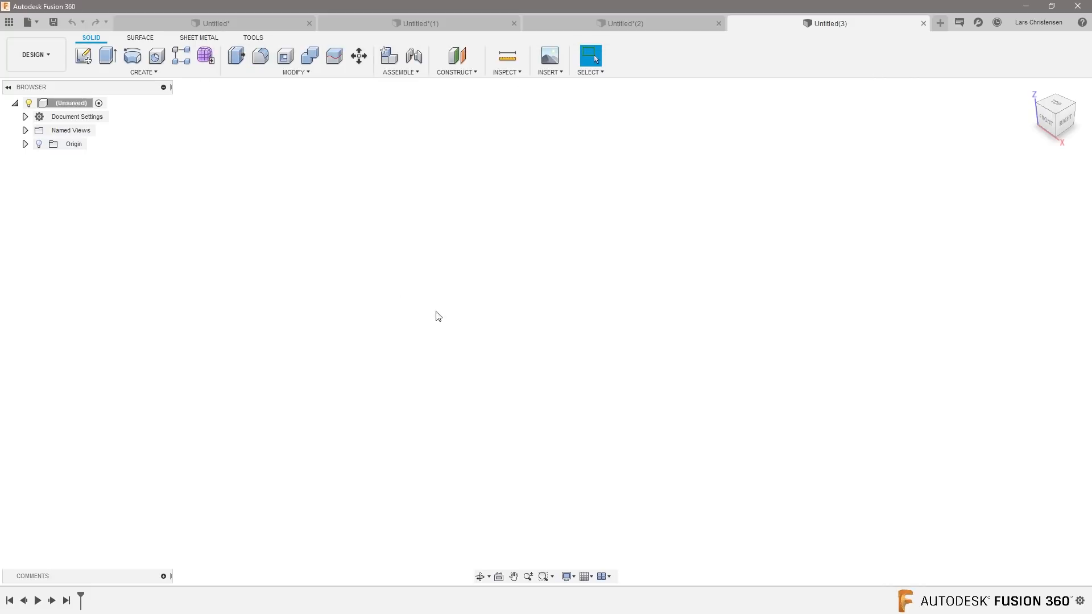
pyautogui.moveTo(132, 57)
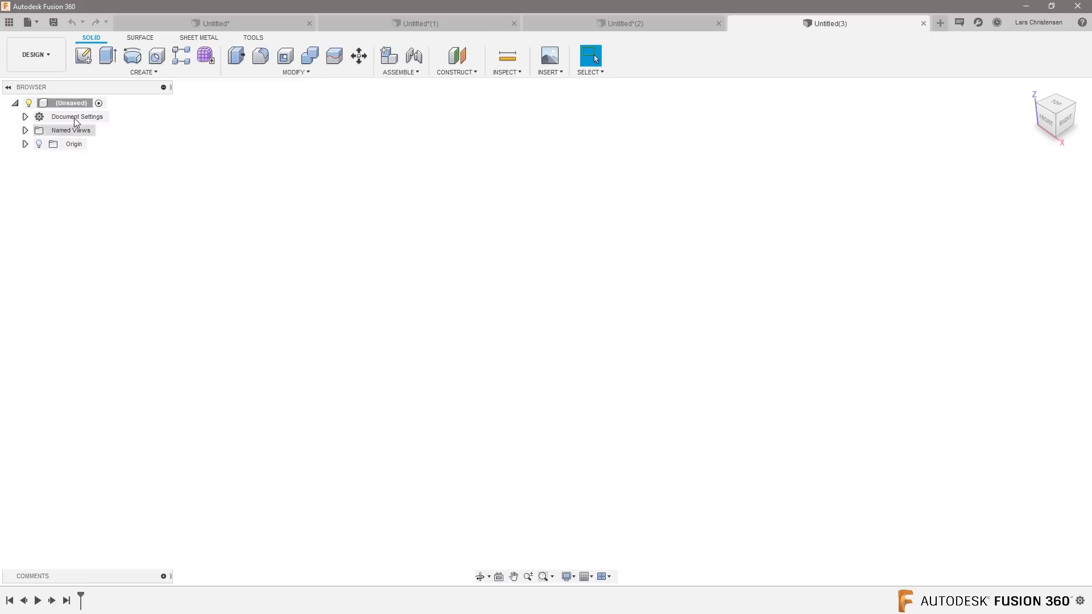
# Step: Begin a new sketch for the 150 mm horizontal centre line
pyautogui.click(83, 55)
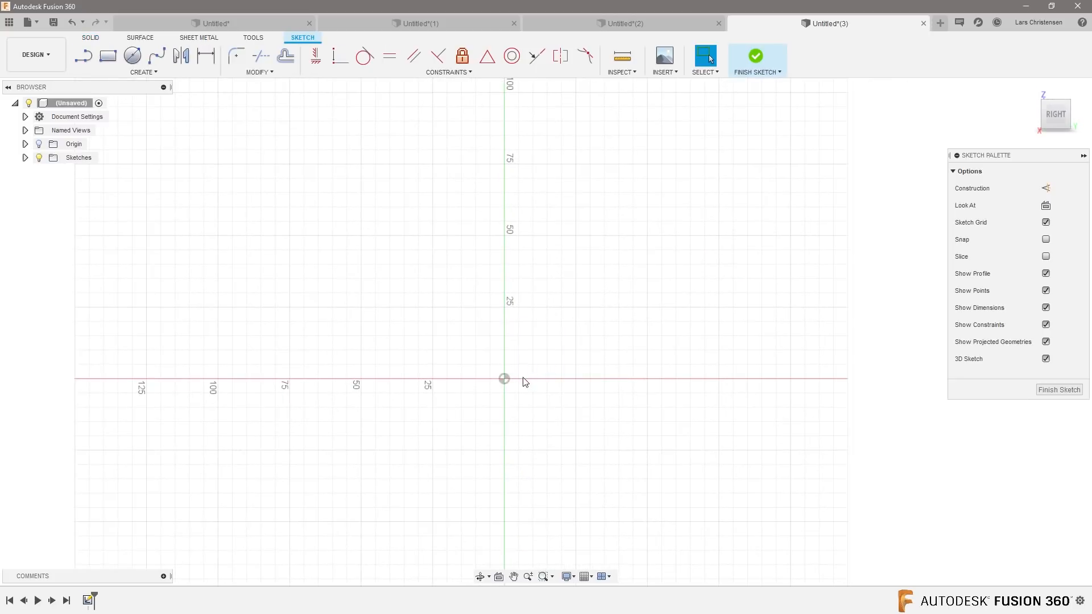
pyautogui.moveTo(82, 56)
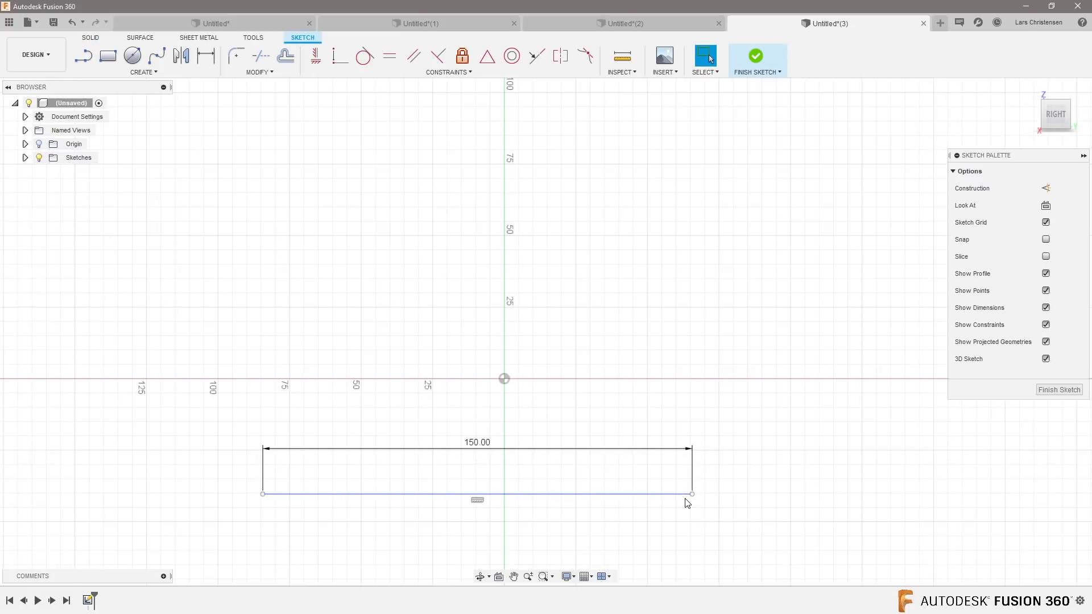
pyautogui.moveTo(694, 499)
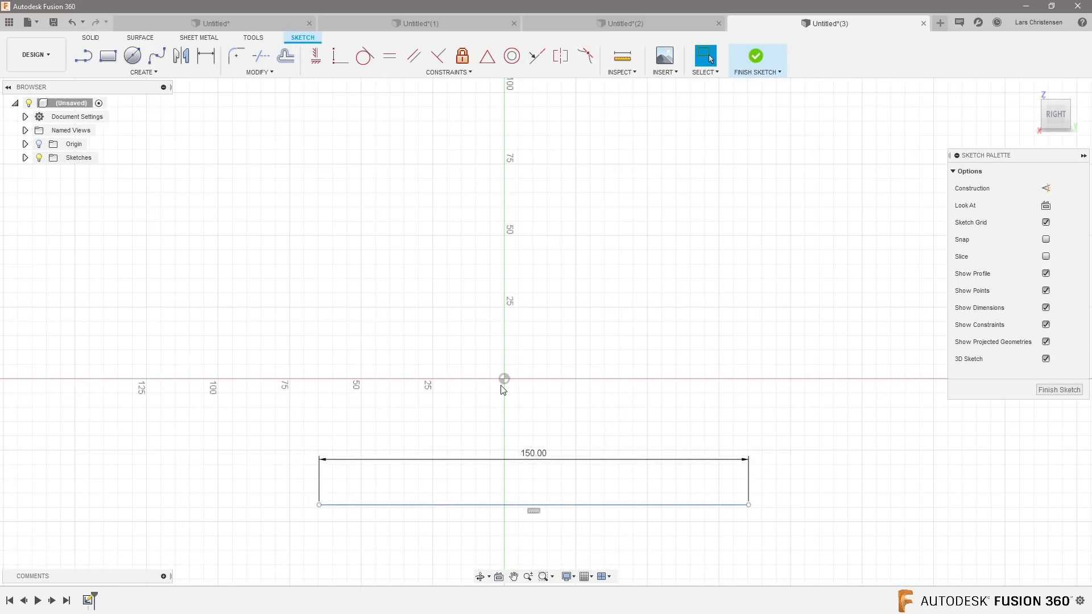
pyautogui.moveTo(408, 148)
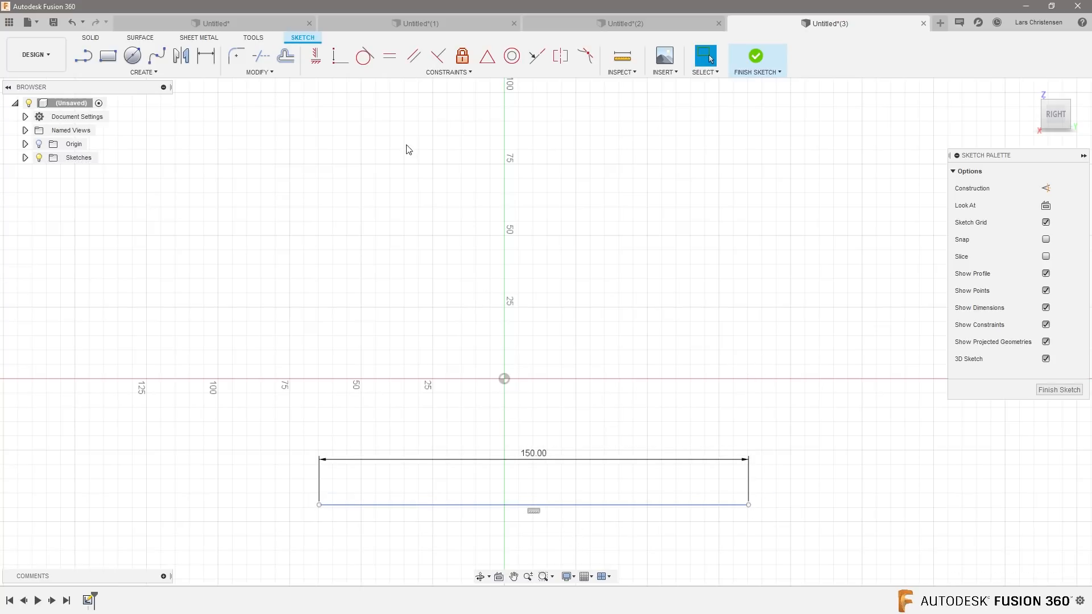
pyautogui.moveTo(437, 56)
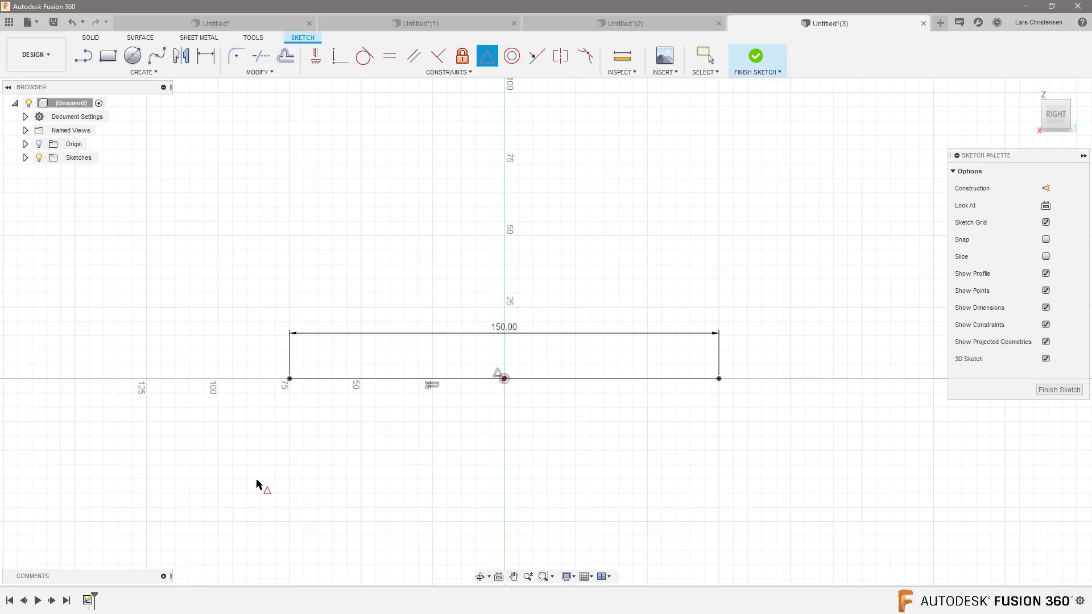
pyautogui.moveTo(432, 459)
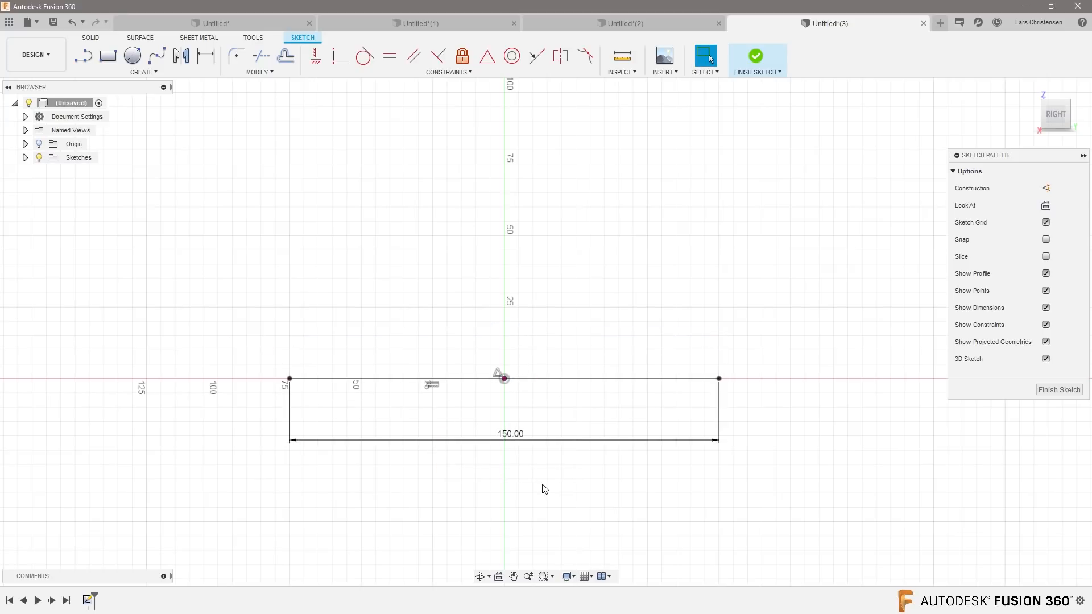
pyautogui.moveTo(386, 382)
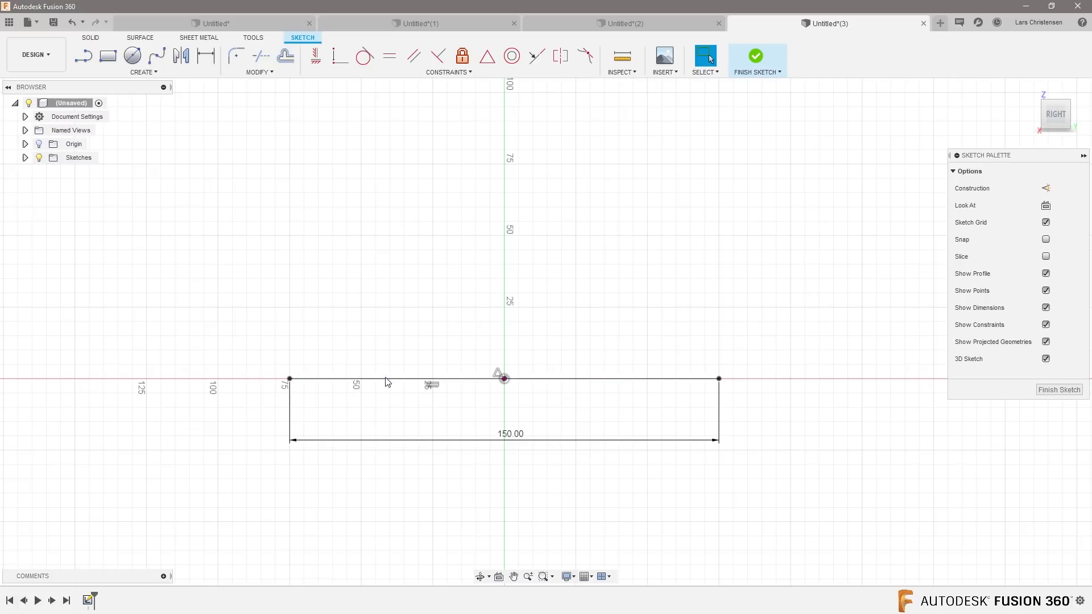
pyautogui.moveTo(480, 587)
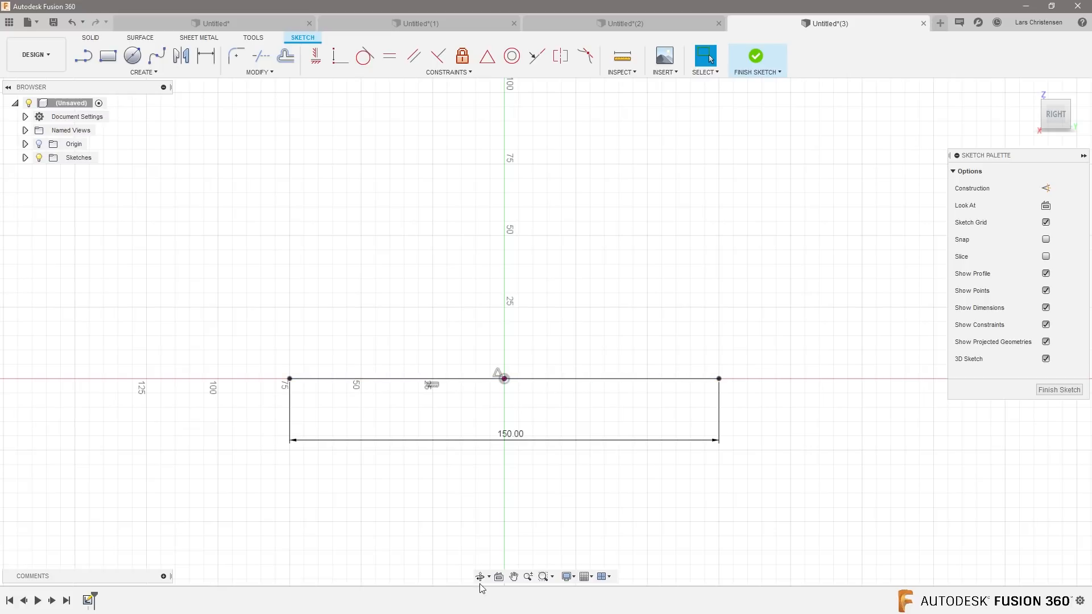
pyautogui.moveTo(498, 486)
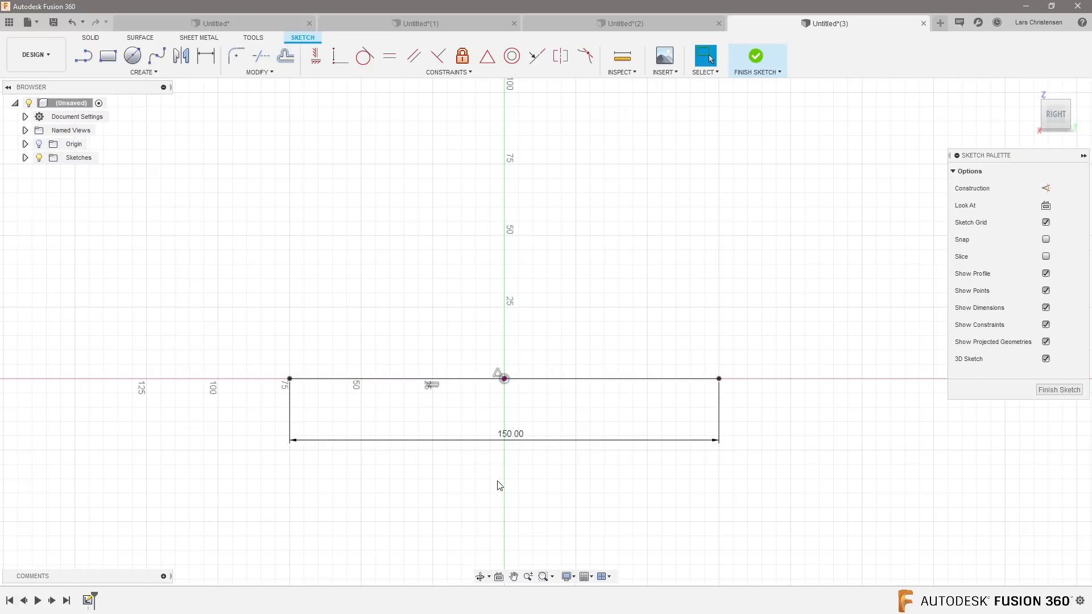
# Step: Draw a 40 mm vertical line from the origin and make the 150 mm line construction geometry
pyautogui.click(83, 56)
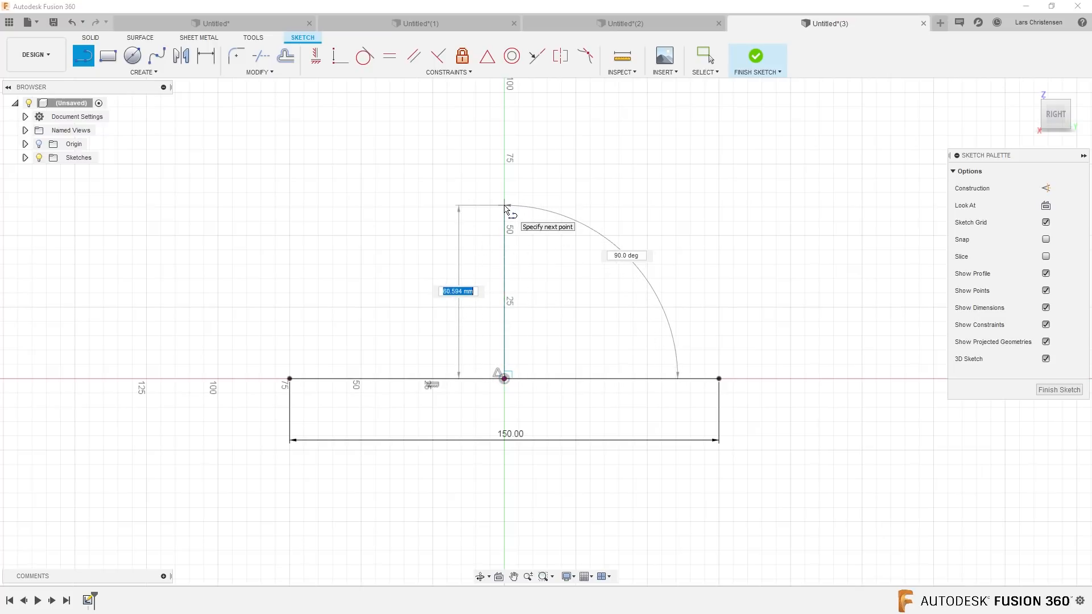
pyautogui.write('40.00')
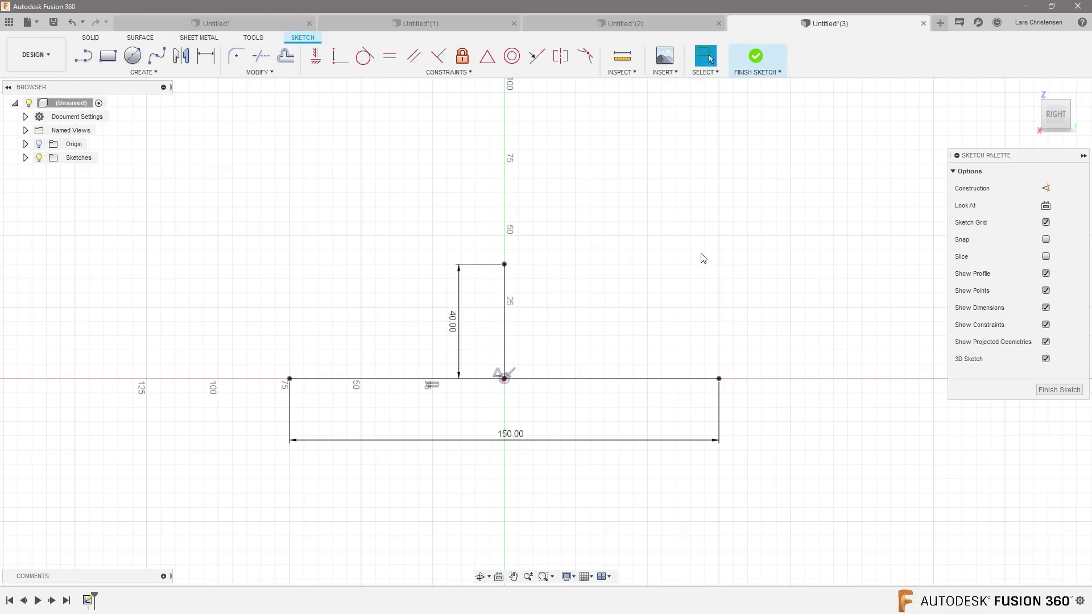
pyautogui.moveTo(611, 534)
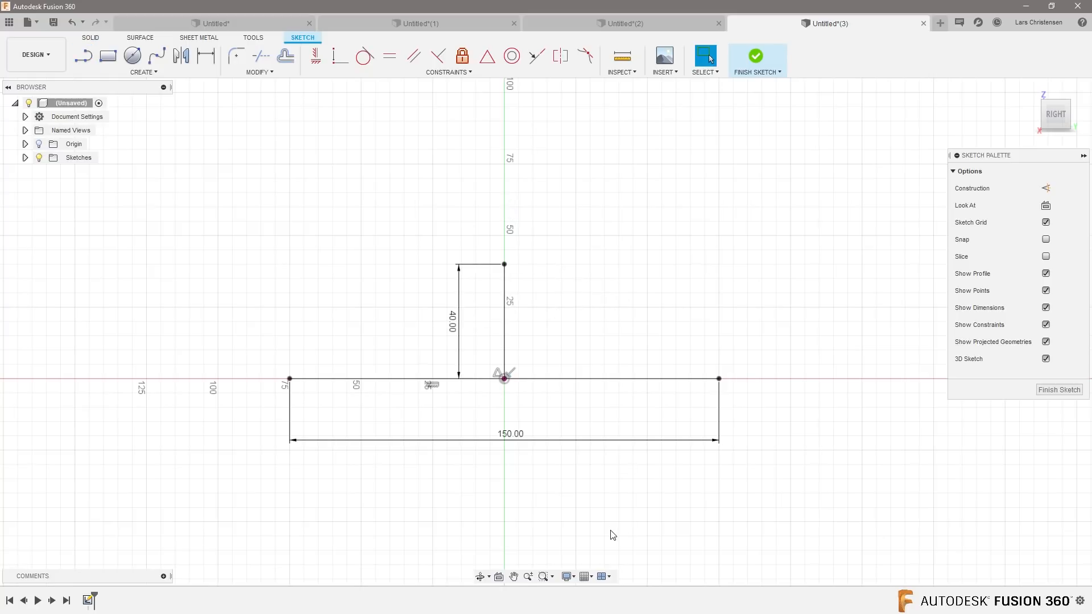
pyautogui.moveTo(498, 506)
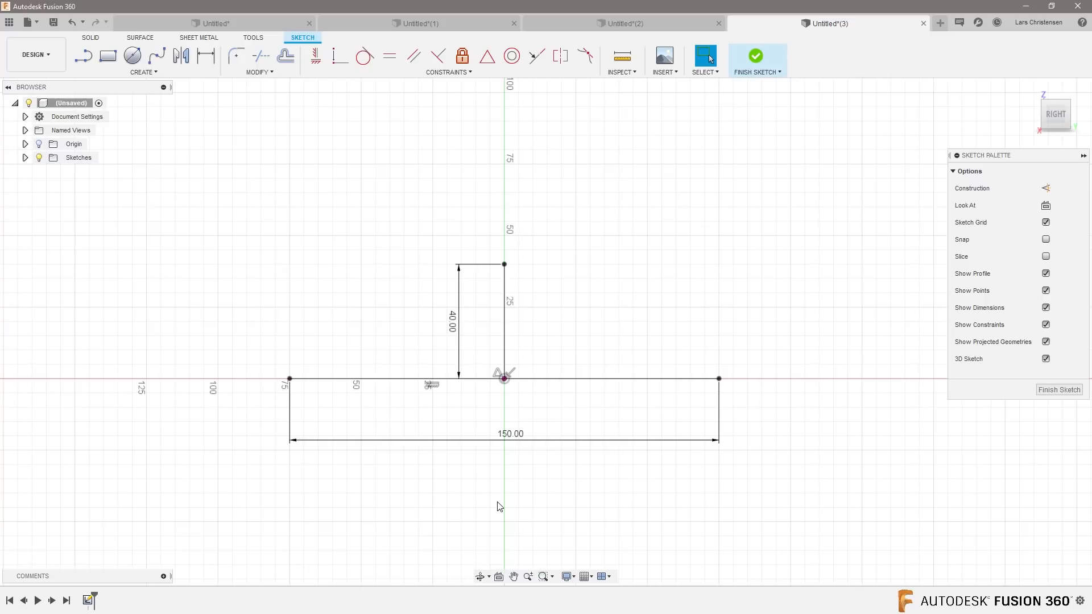
pyautogui.moveTo(557, 395)
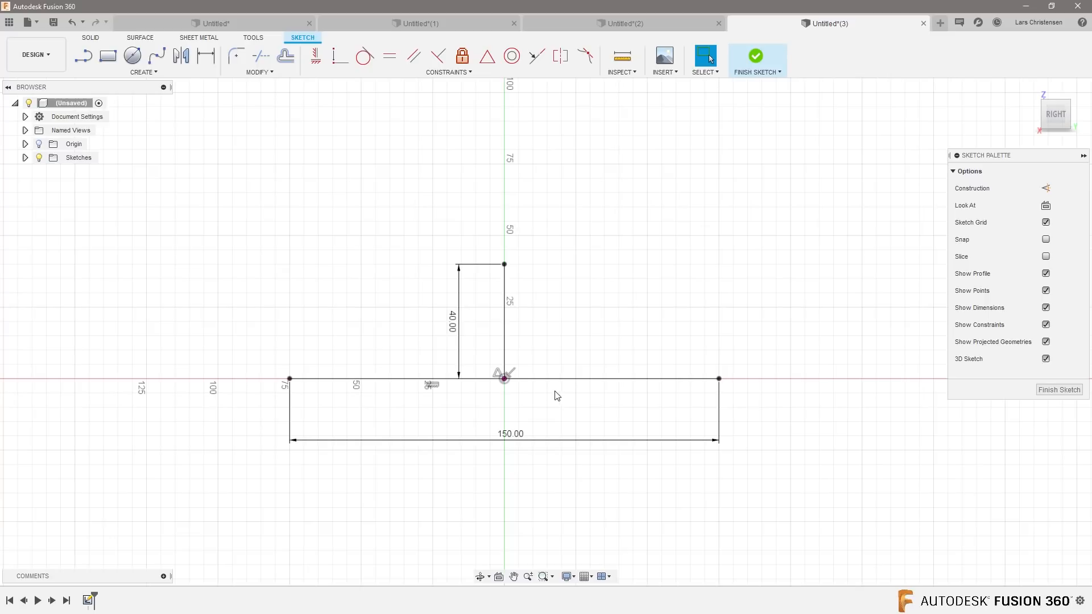
pyautogui.click(550, 379)
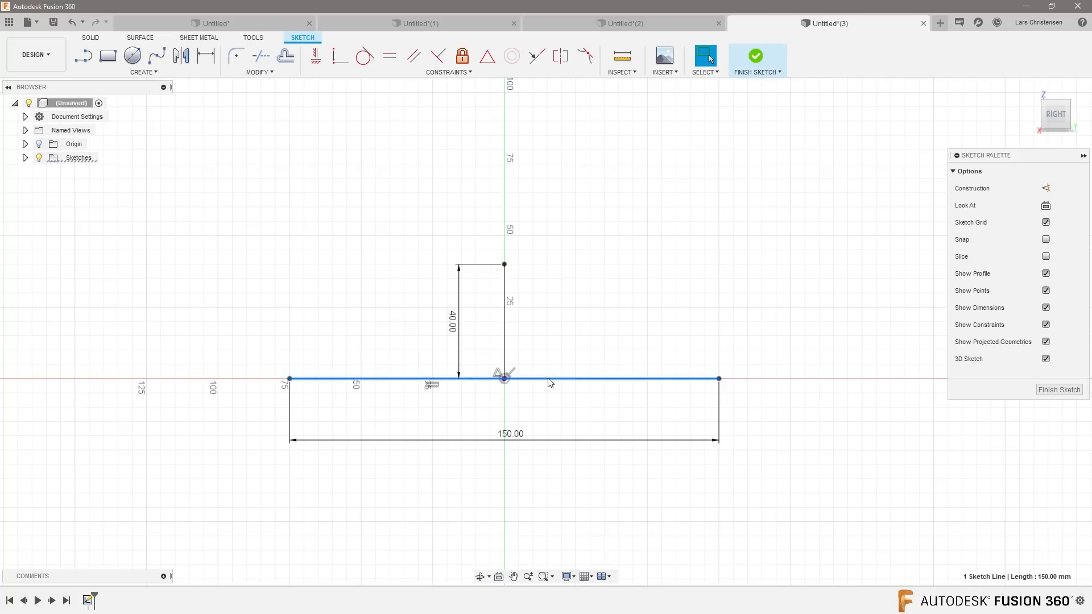
pyautogui.click(314, 385)
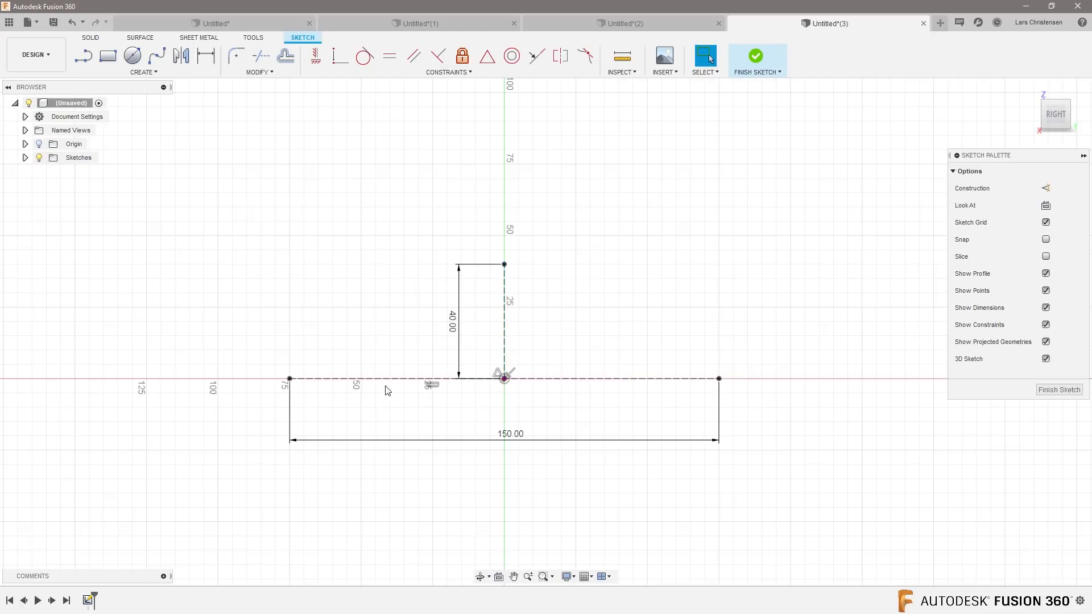
pyautogui.moveTo(548, 424)
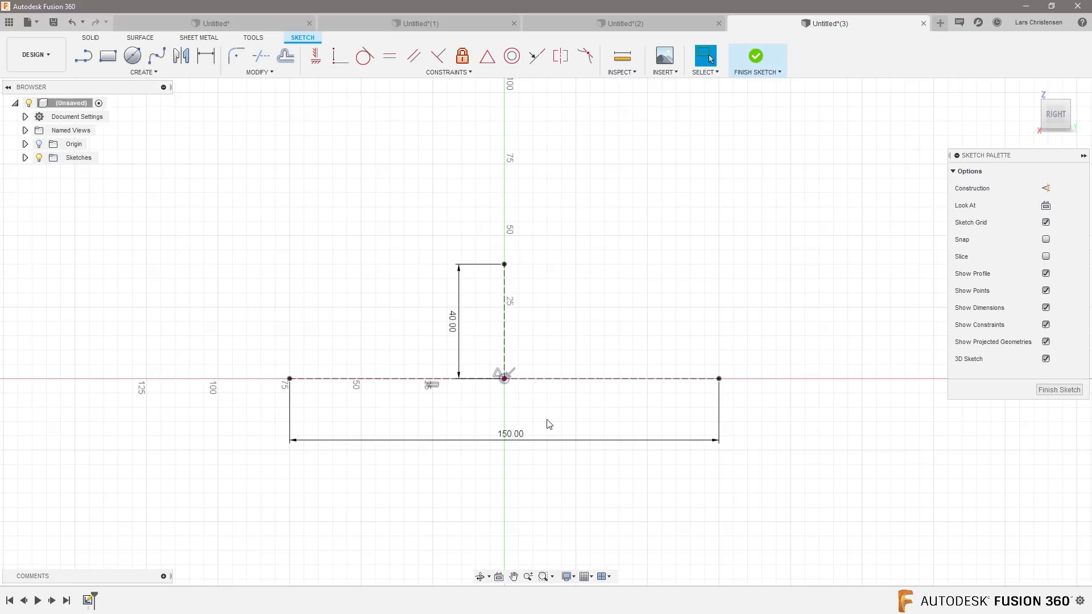
pyautogui.moveTo(494, 405)
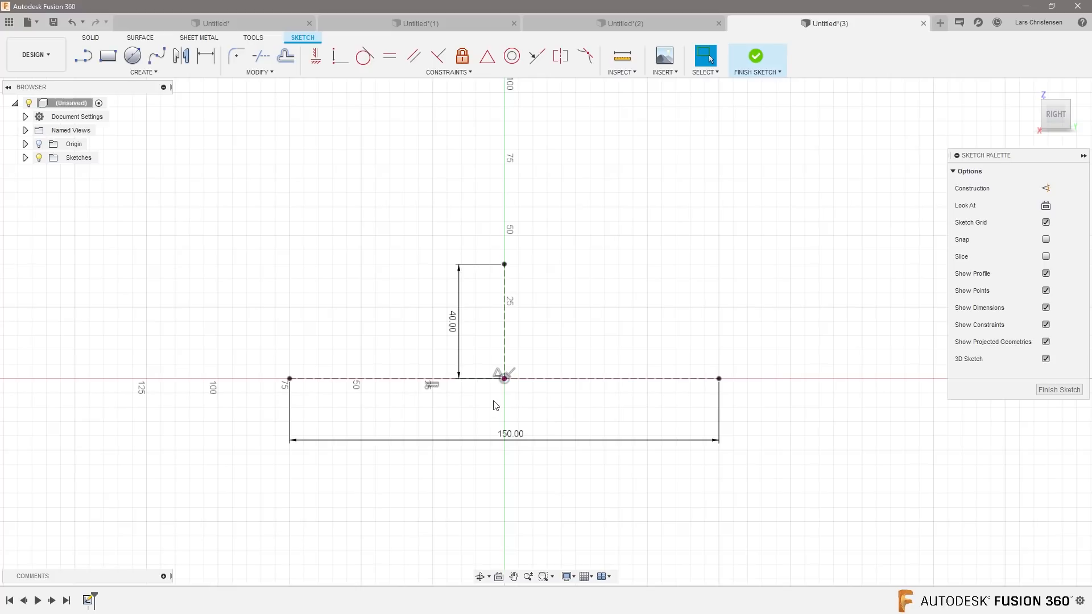
pyautogui.moveTo(262, 206)
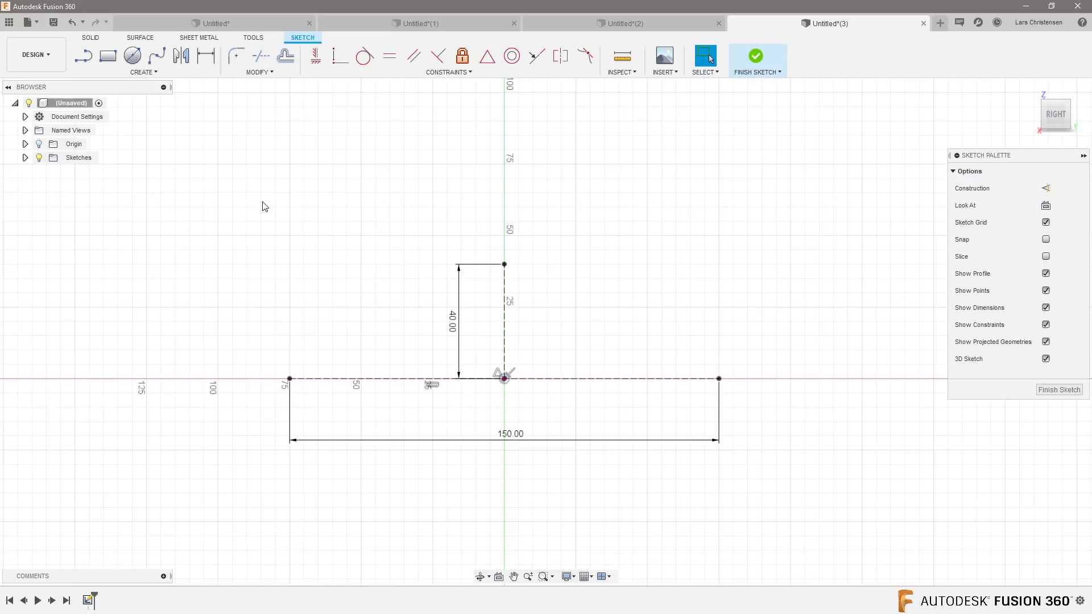
# Step: Draw a centre-point arc curving up and right from the top of the 40 mm line
pyautogui.click(142, 72)
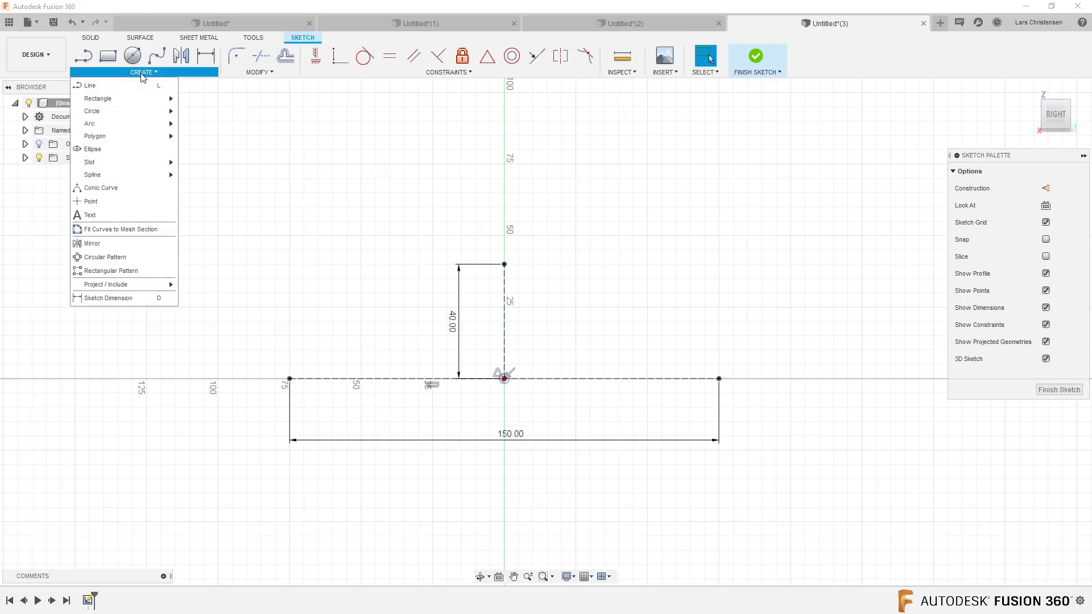
pyautogui.moveTo(91, 123)
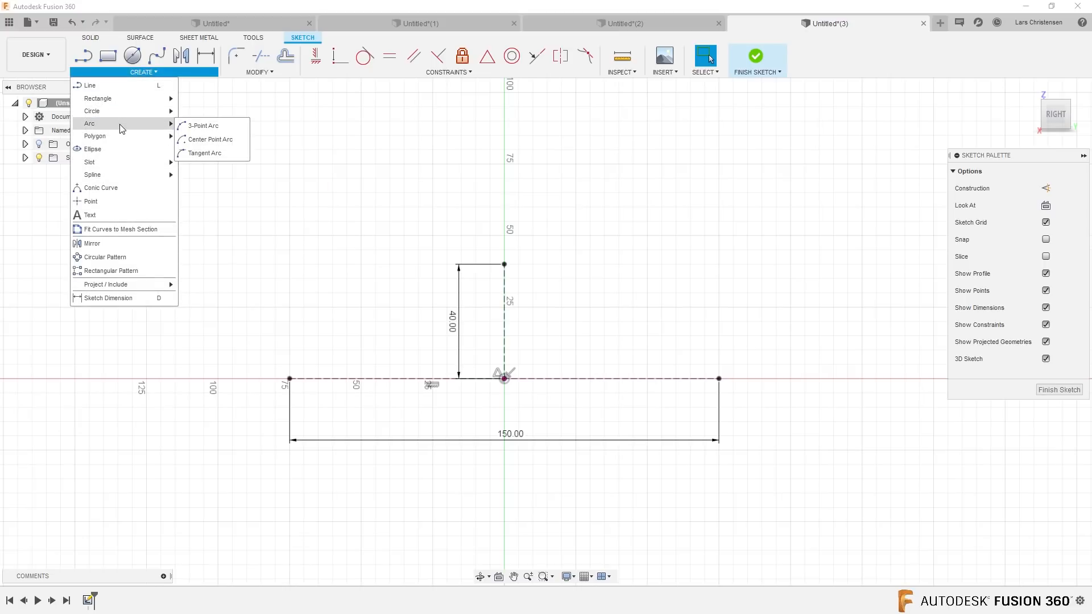
pyautogui.click(209, 139)
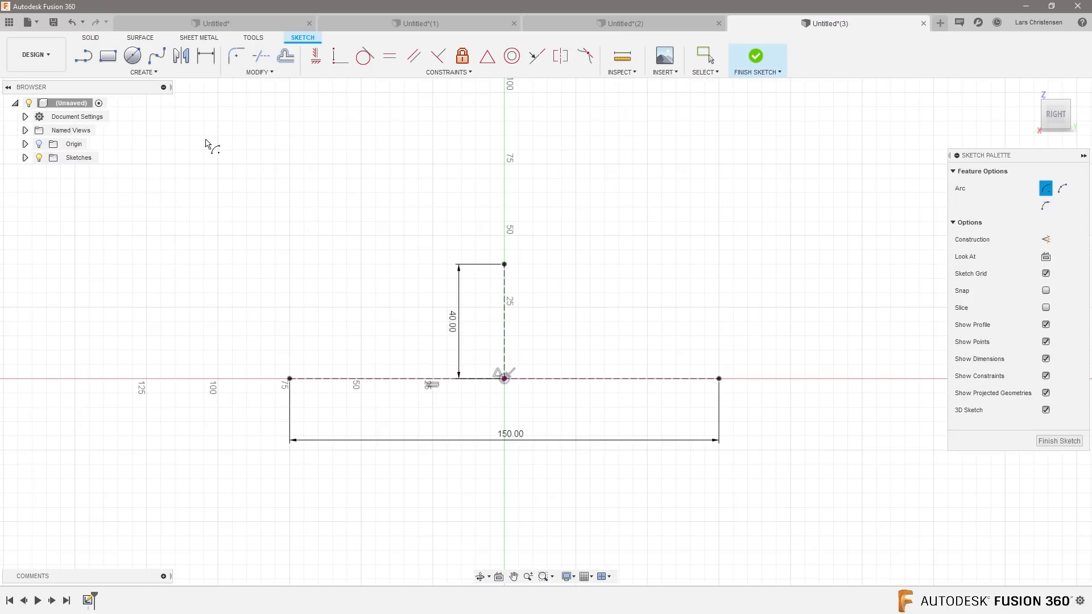
pyautogui.moveTo(249, 230)
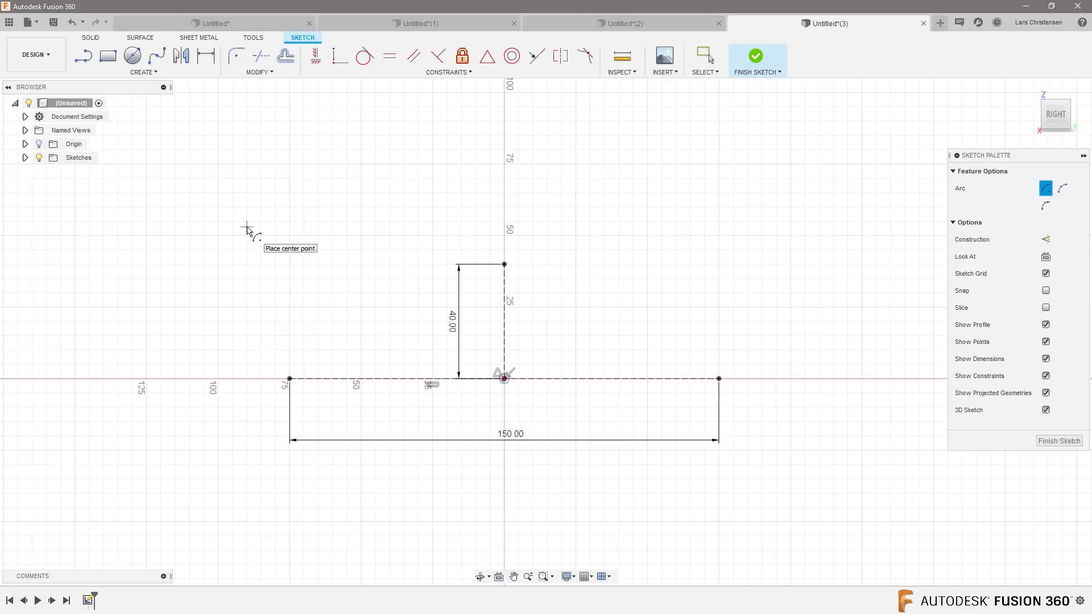
pyautogui.moveTo(259, 222)
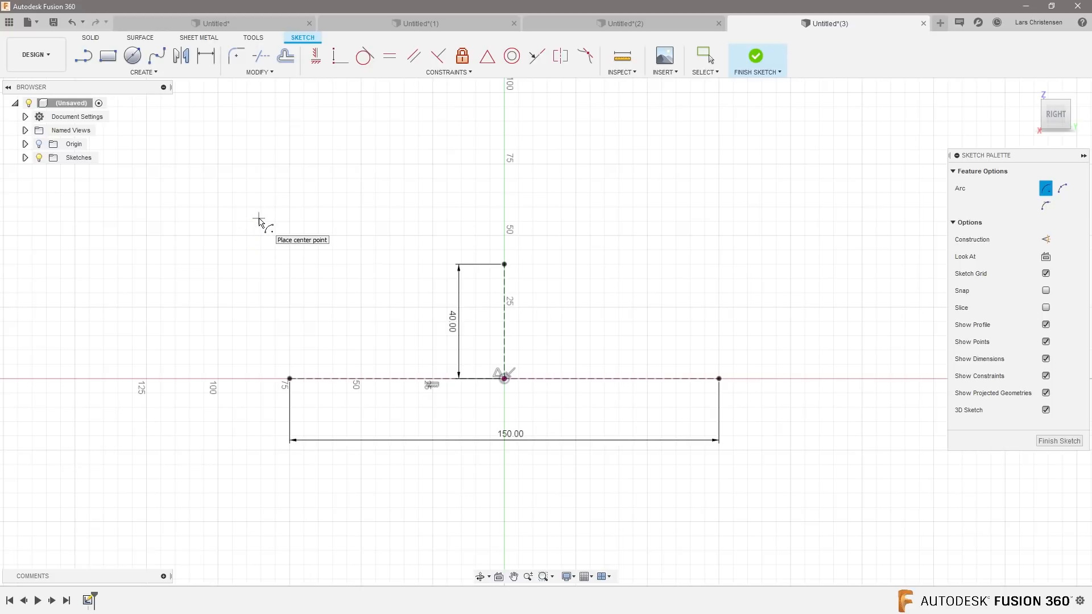
pyautogui.moveTo(719, 378)
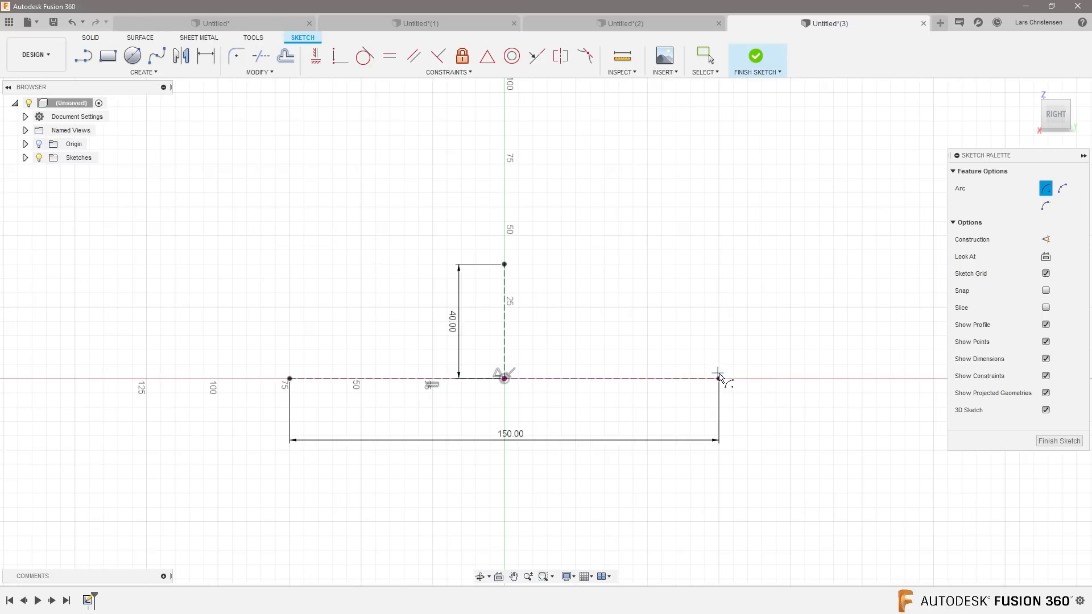
pyautogui.moveTo(535, 267)
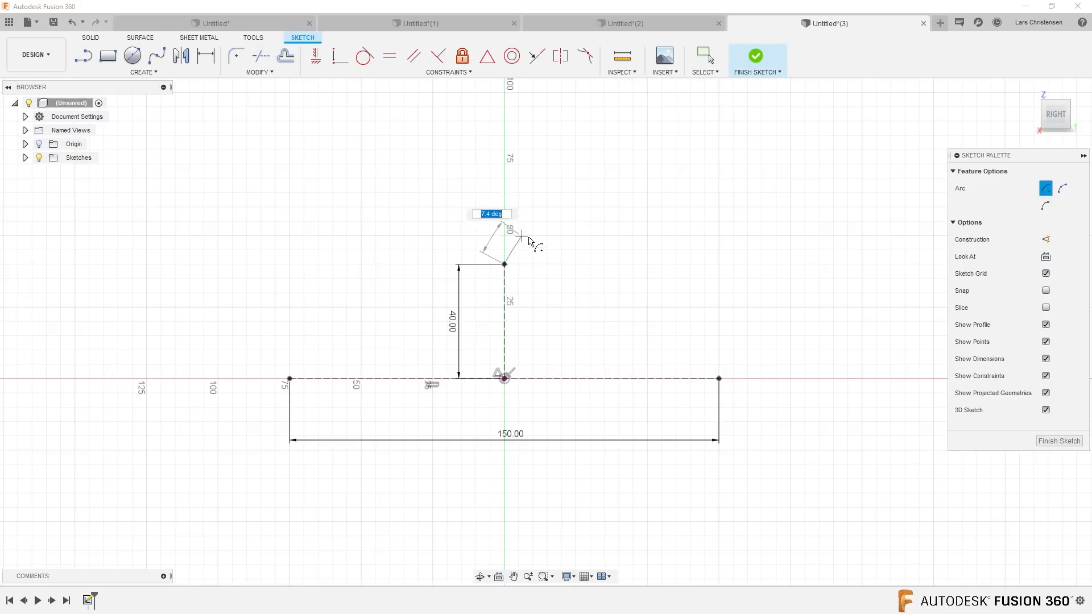
pyautogui.moveTo(805, 202)
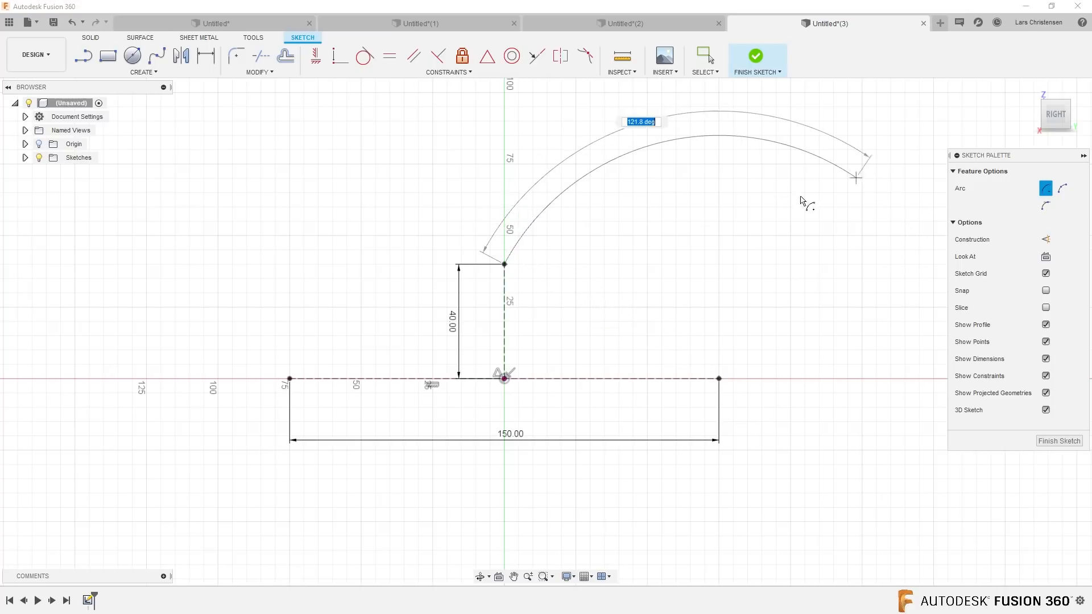
pyautogui.moveTo(637, 170)
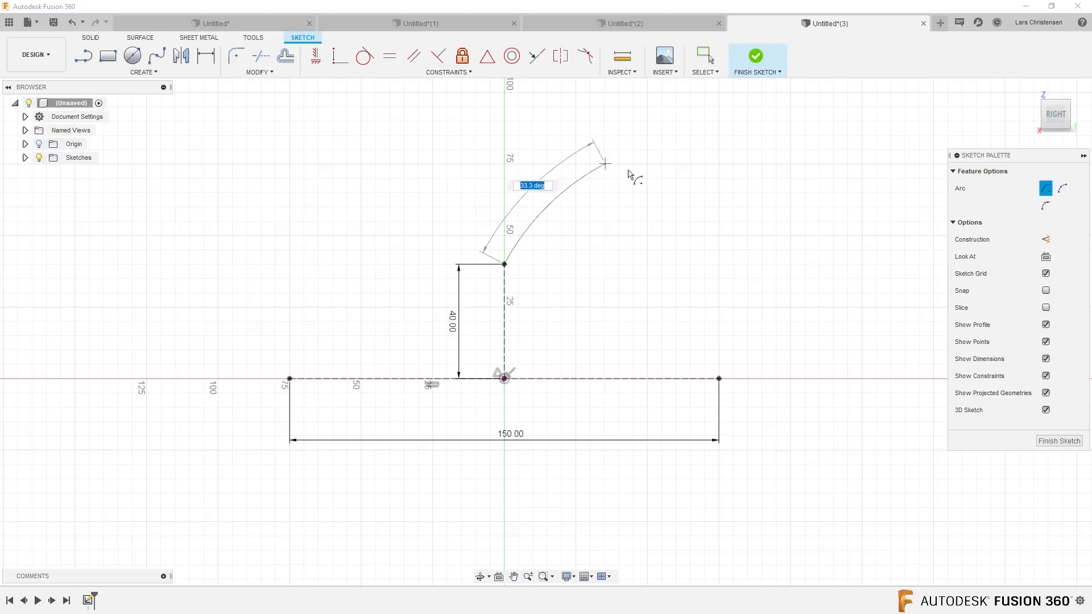
pyautogui.moveTo(728, 148)
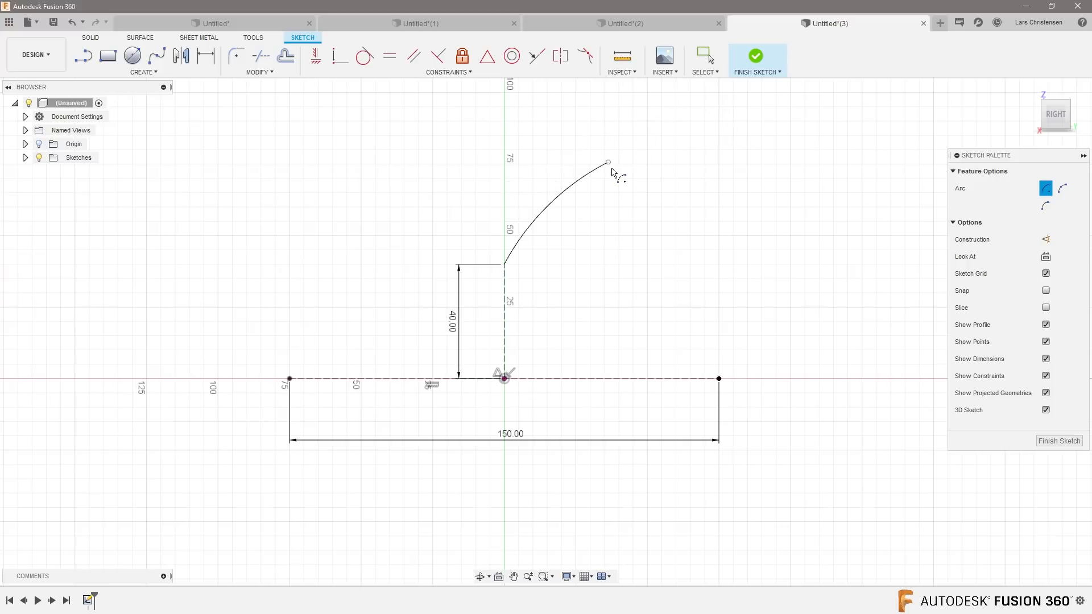
pyautogui.click(704, 54)
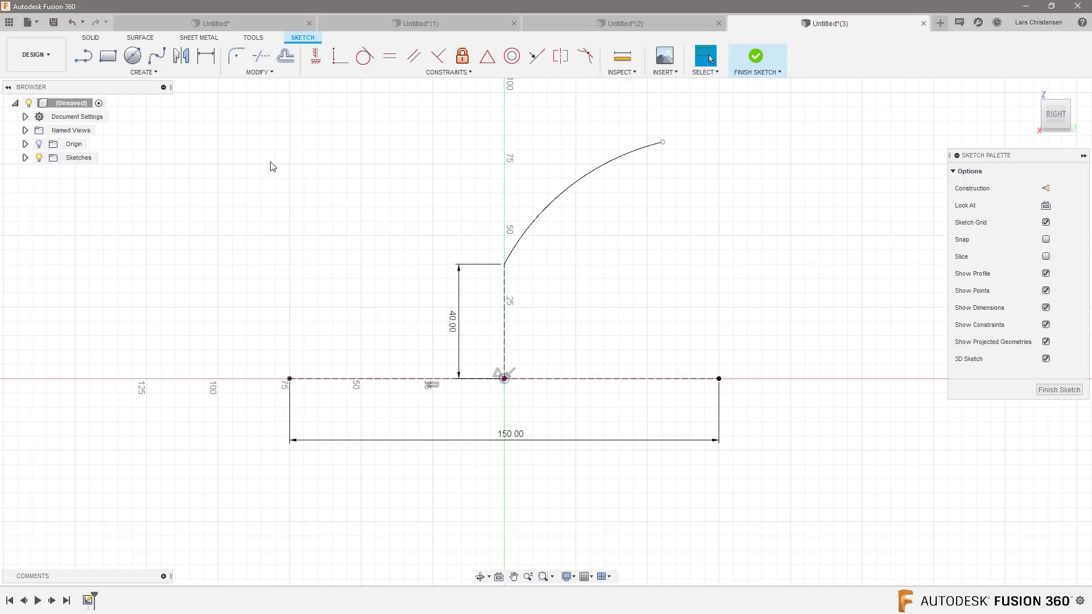
pyautogui.moveTo(315, 56)
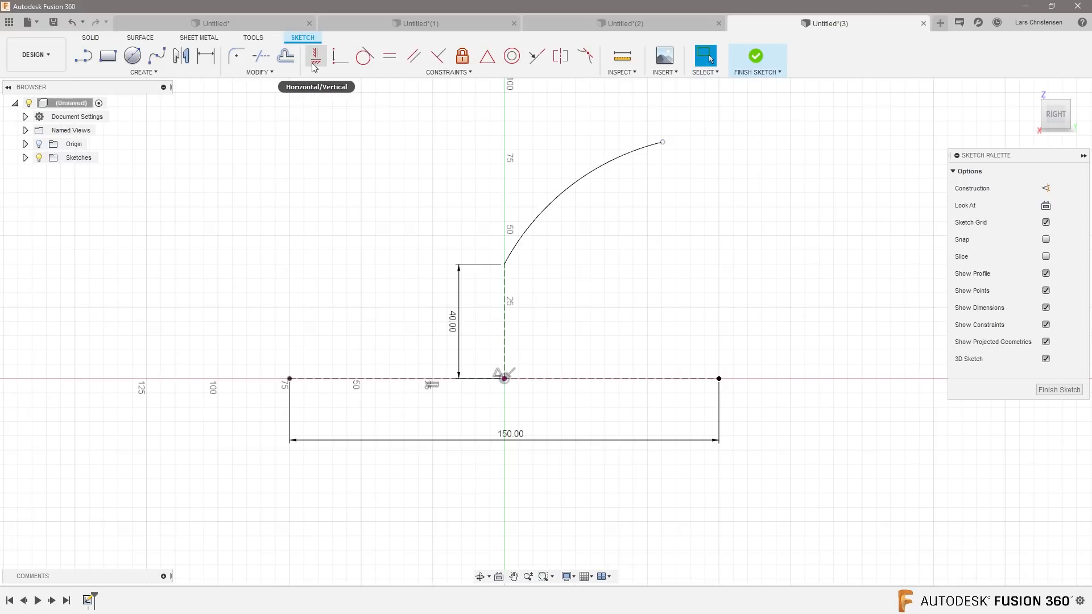
# Step: Constrain the arc's outer end vertically above the 150 mm line's end
pyautogui.click(315, 55)
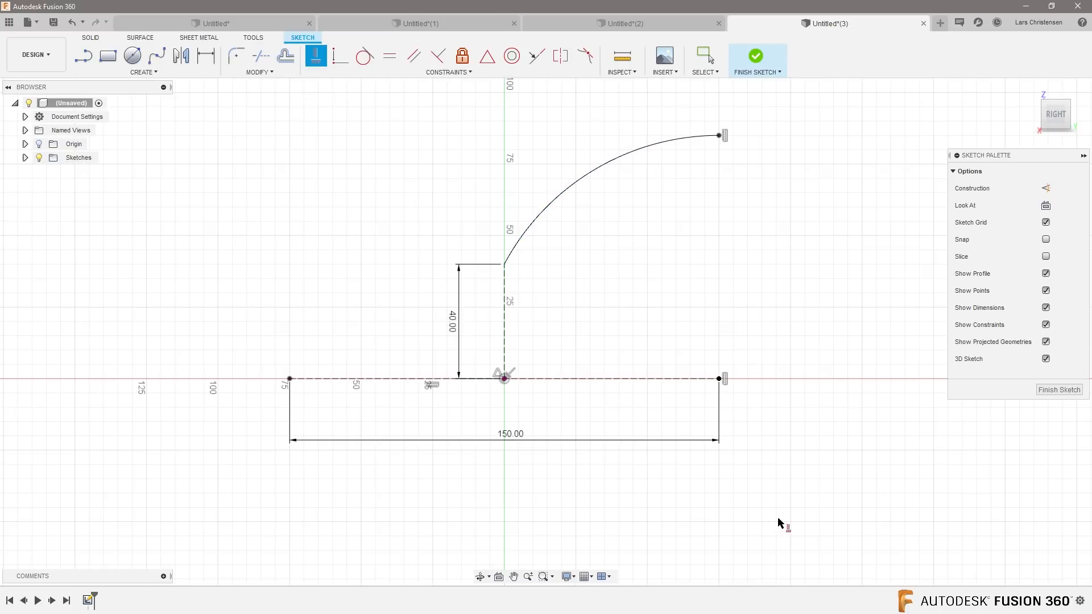
pyautogui.click(705, 57)
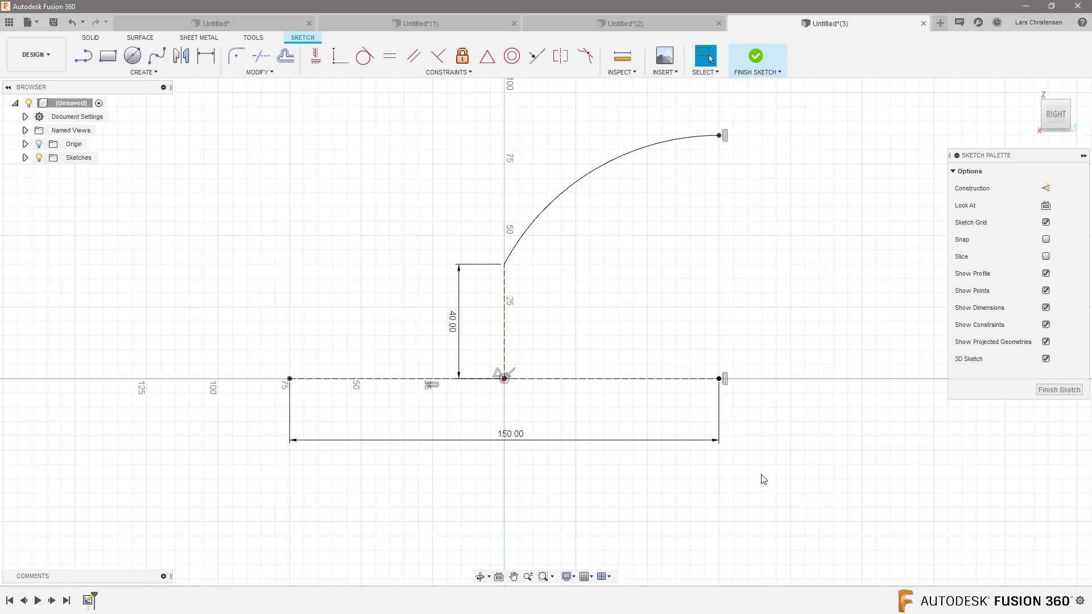
pyautogui.moveTo(524, 526)
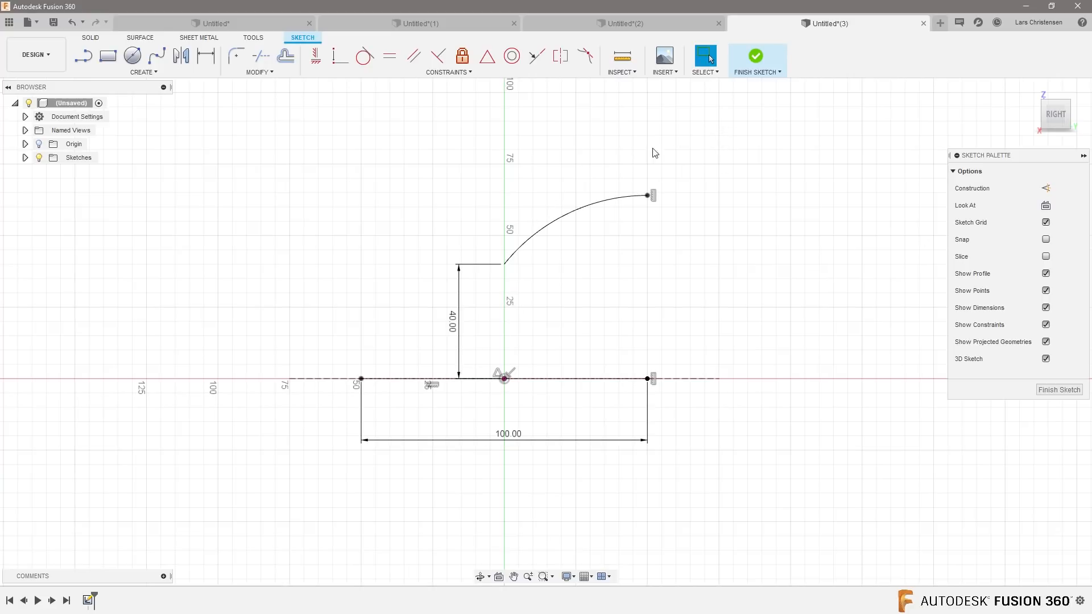
# Step: Trial-edit the 150 mm and 40 mm dimensions, leaving their values unchanged
pyautogui.doubleClick(508, 434)
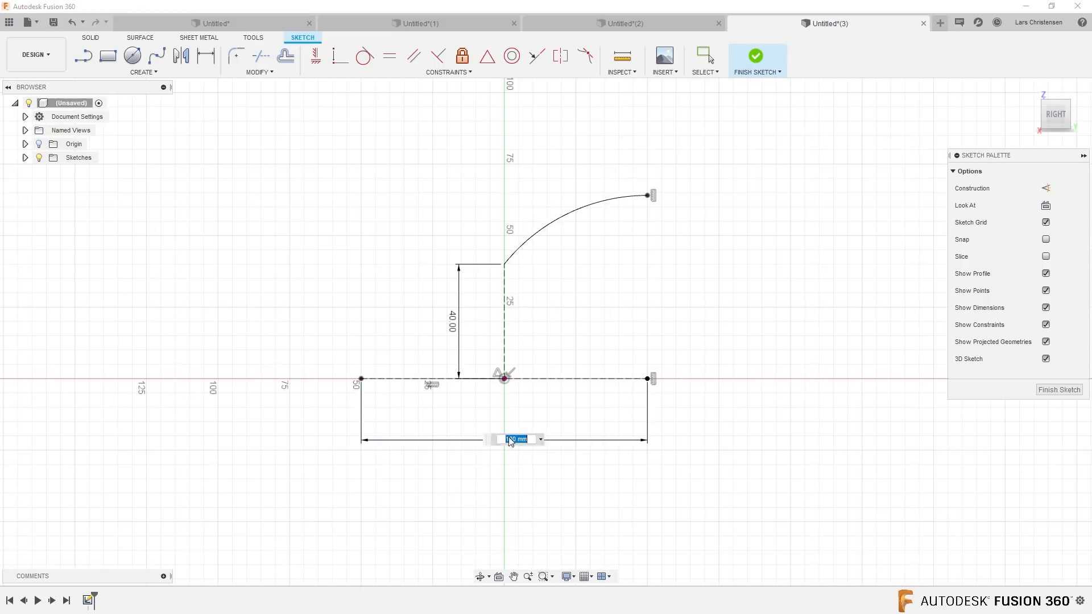
pyautogui.press('Return')
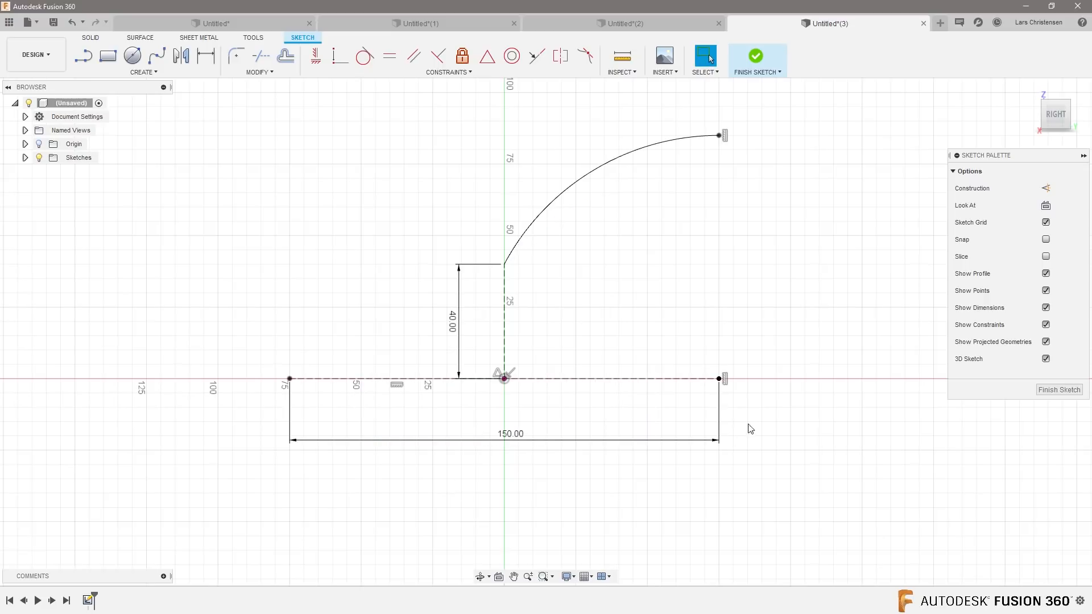
pyautogui.doubleClick(451, 327)
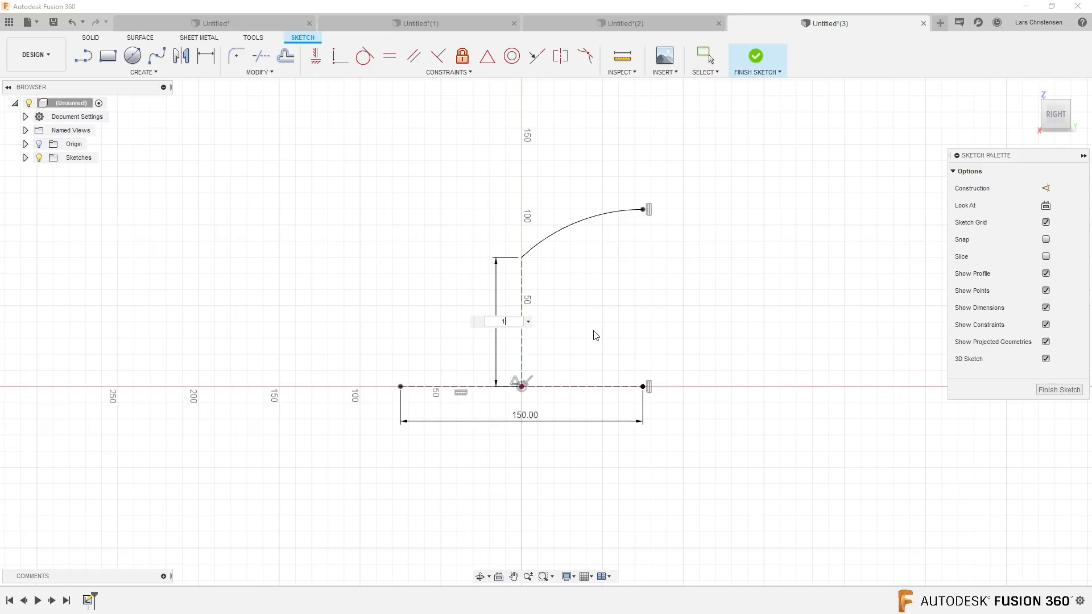
pyautogui.press('Return')
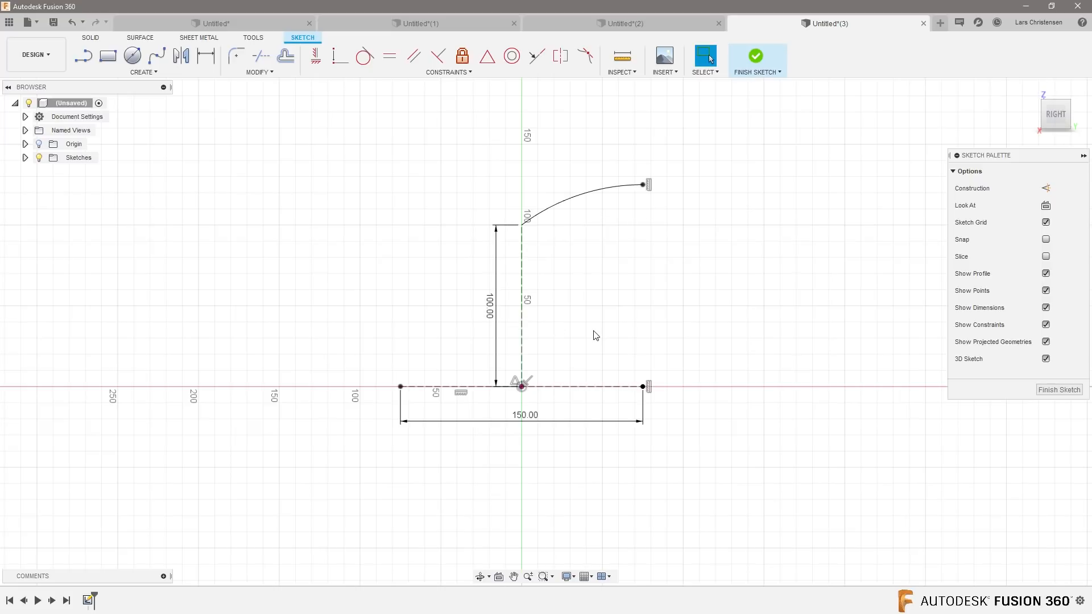
pyautogui.moveTo(640, 228)
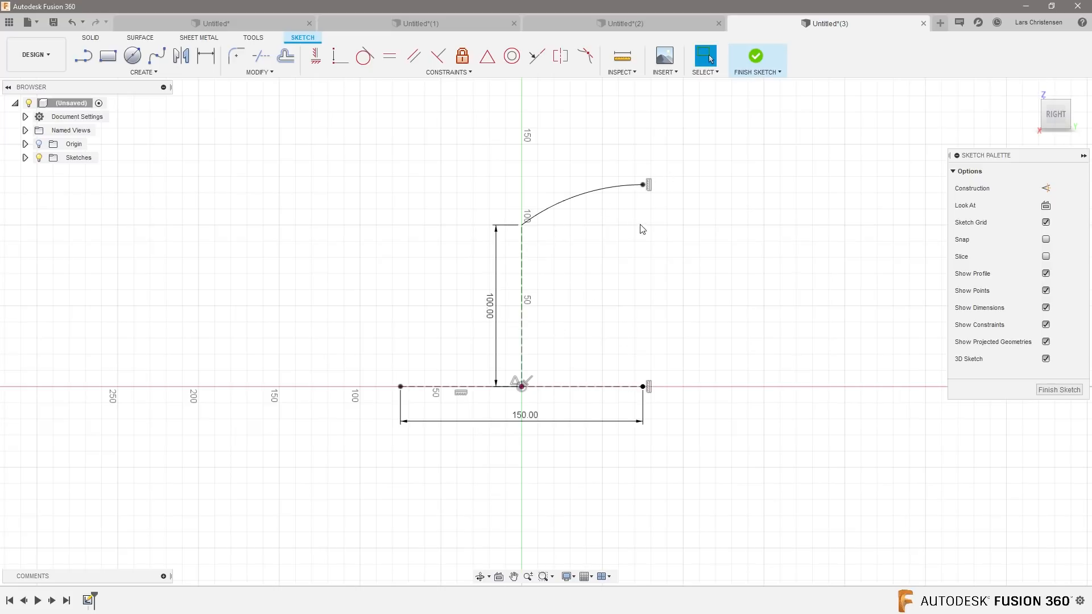
pyautogui.doubleClick(490, 300)
pyautogui.write('40')
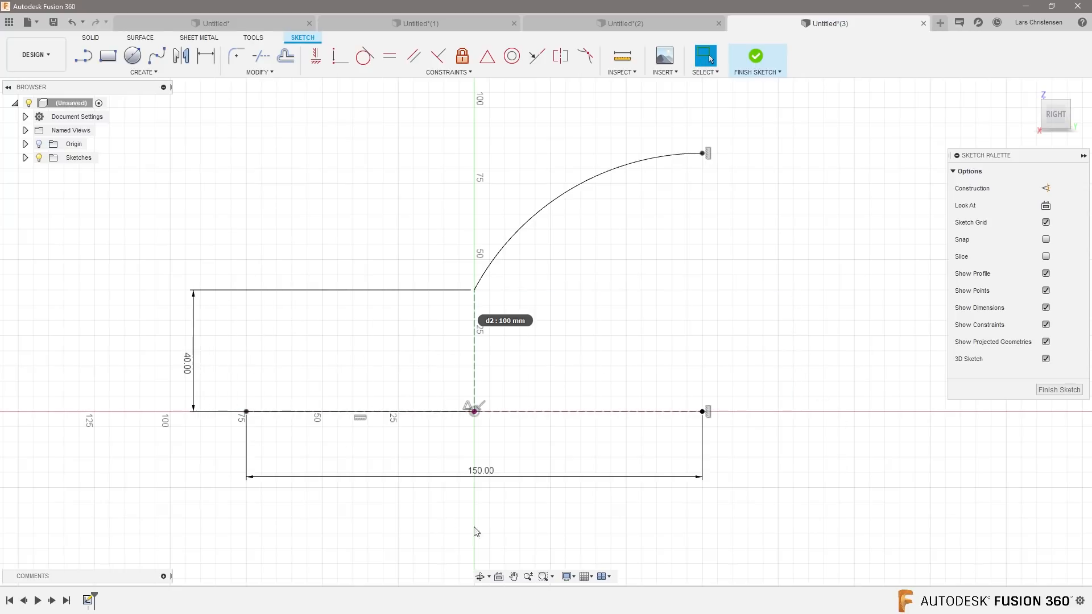
pyautogui.click(194, 360)
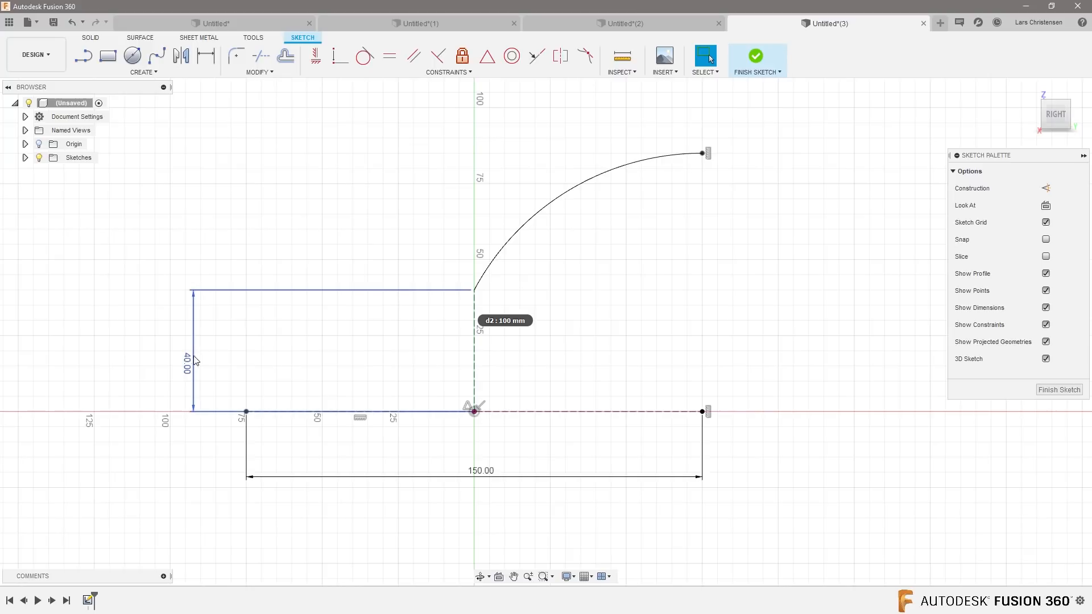
pyautogui.click(108, 378)
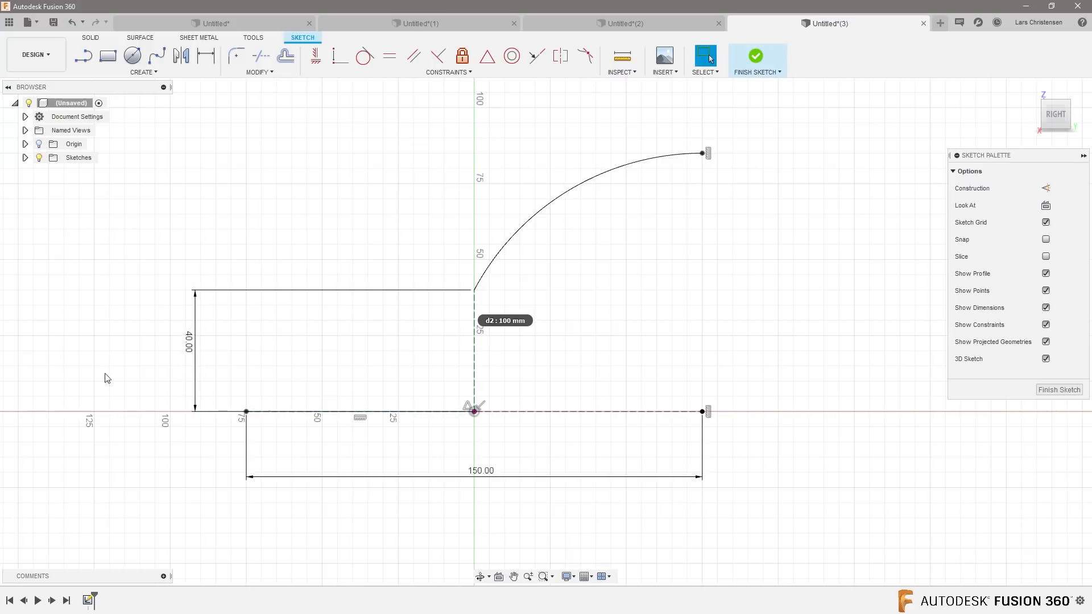
pyautogui.moveTo(728, 376)
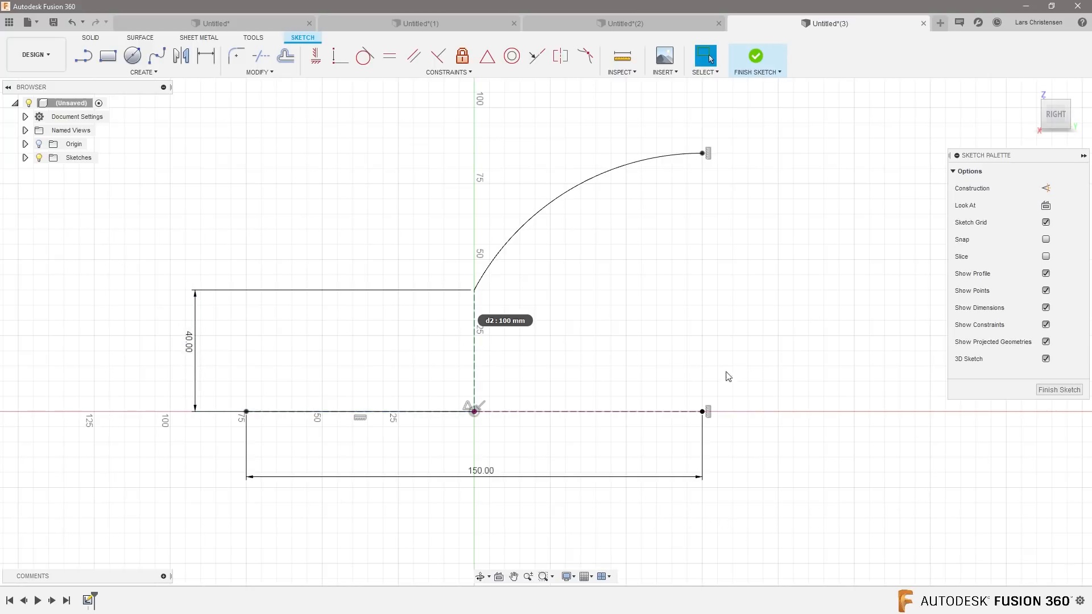
pyautogui.moveTo(597, 194)
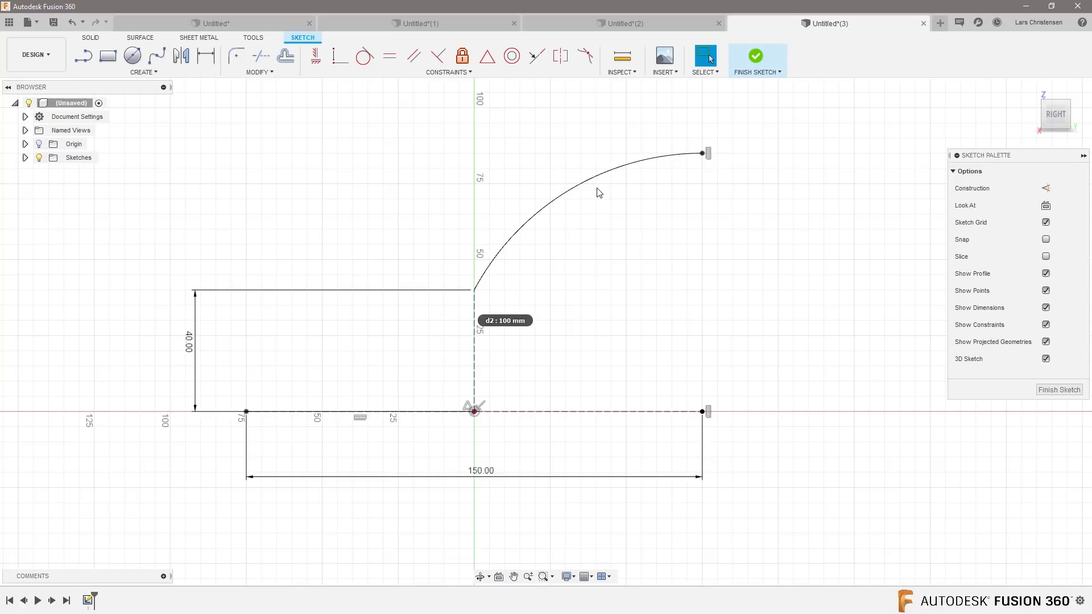
pyautogui.moveTo(600, 265)
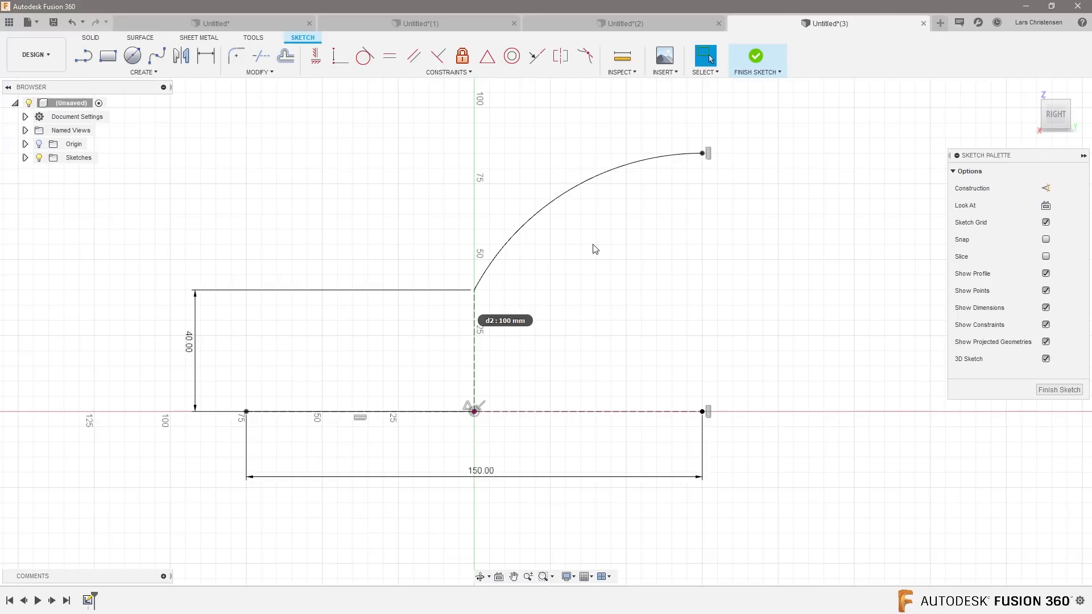
pyautogui.moveTo(563, 253)
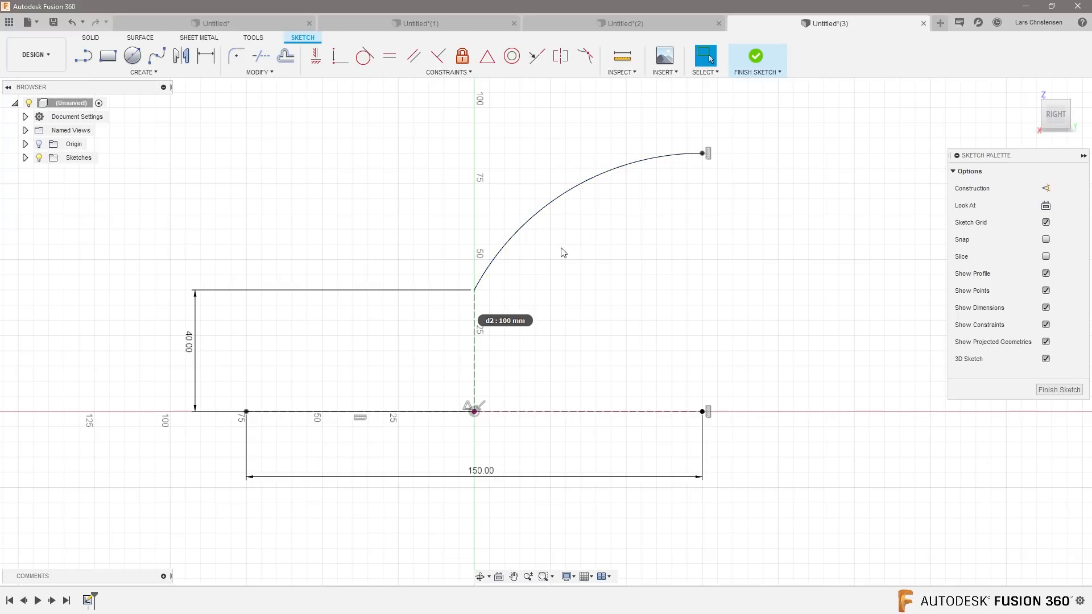
# Step: Offset the arc 5 mm inward to create a parallel inner arc
pyautogui.click(285, 56)
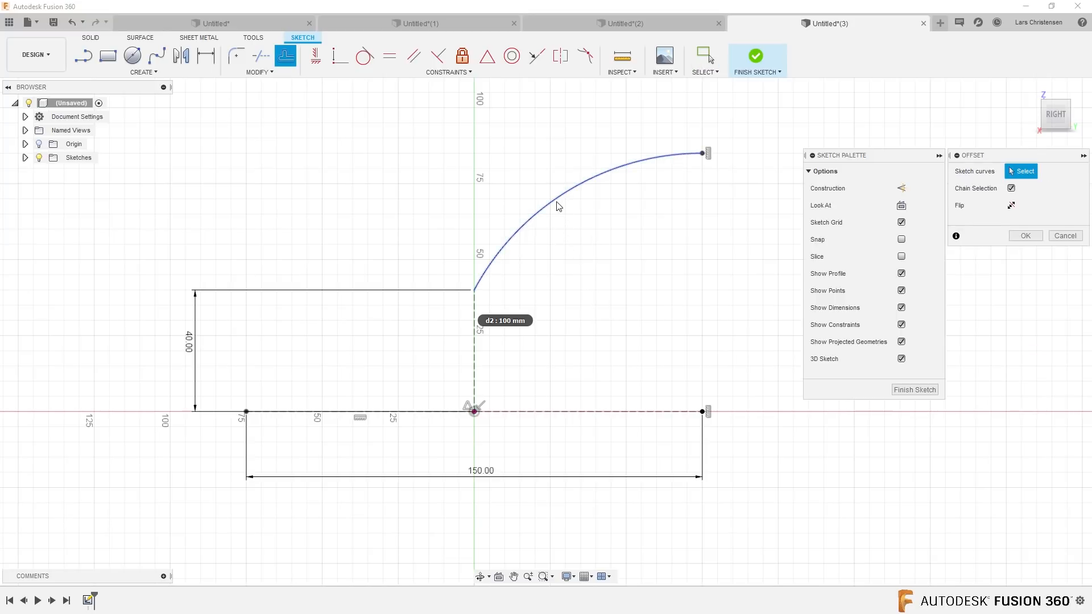
pyautogui.click(563, 213)
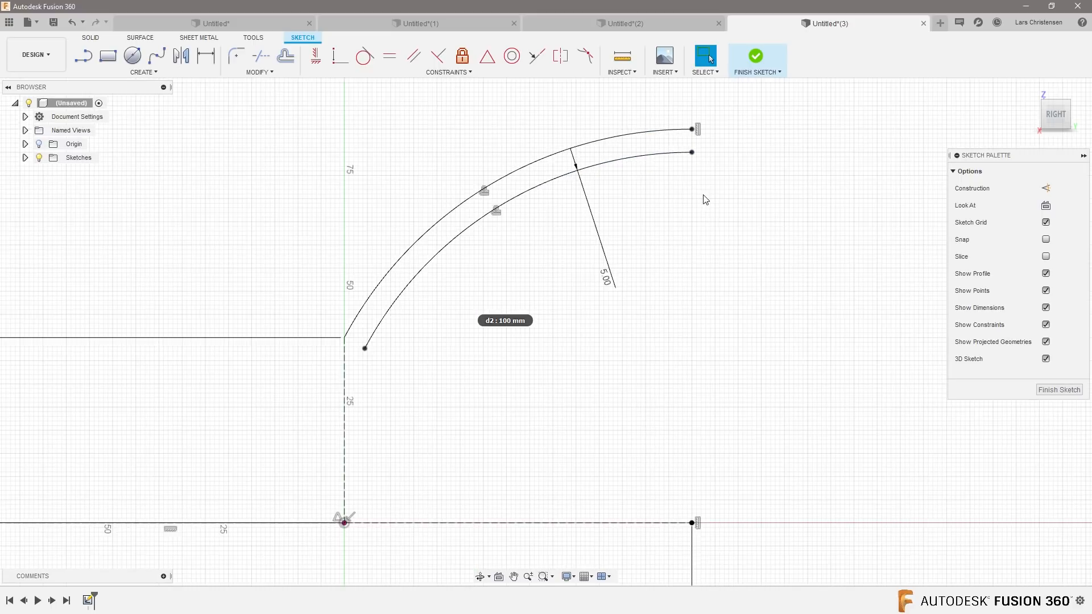
pyautogui.moveTo(681, 225)
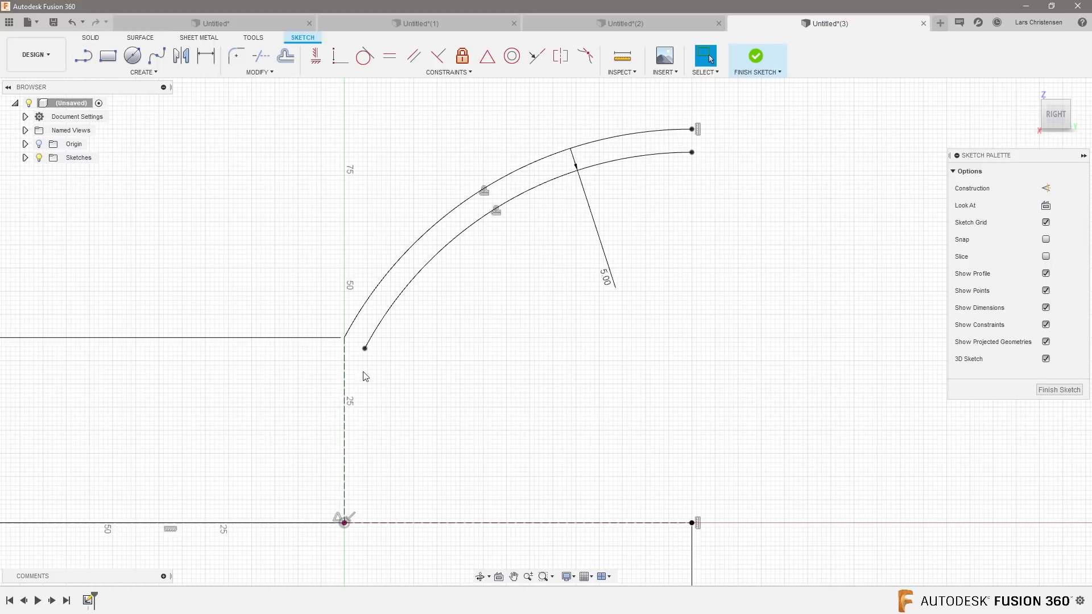
pyautogui.moveTo(339, 318)
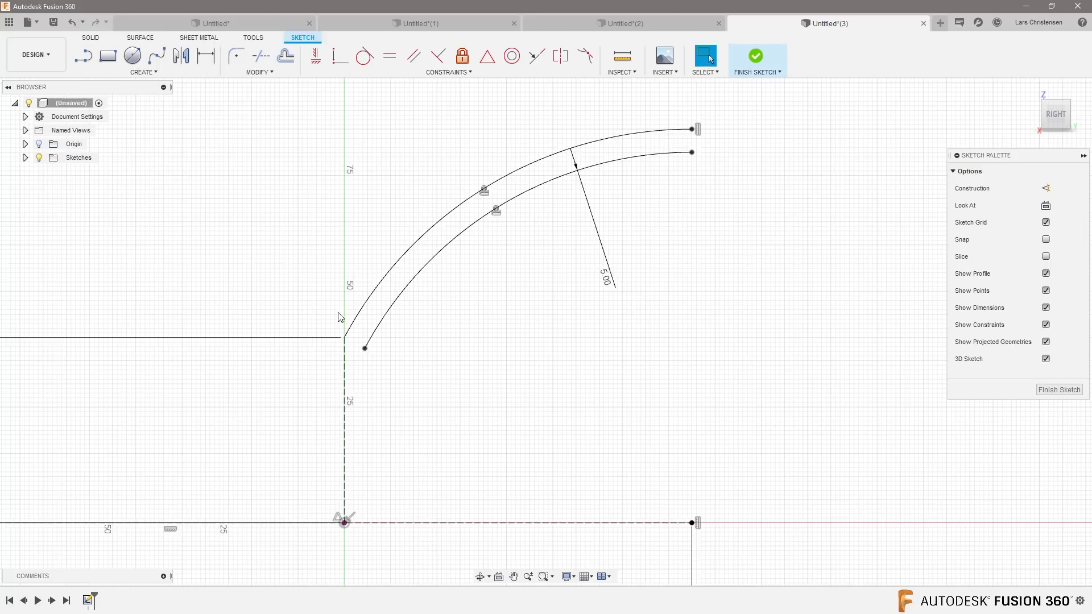
# Step: Extend the inner offset arc down to the vertical construction line
pyautogui.click(259, 72)
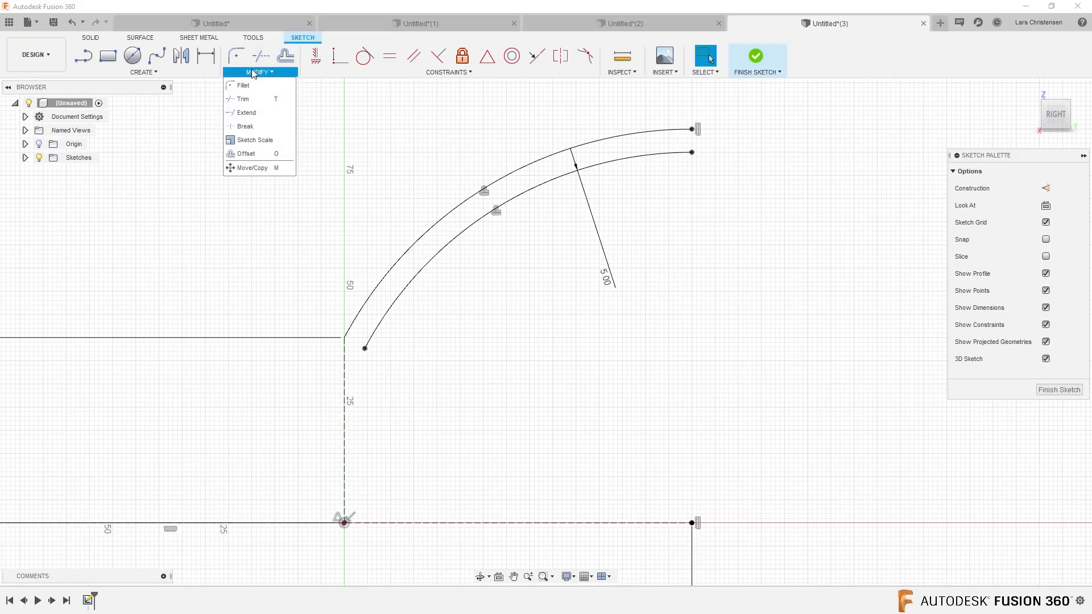
pyautogui.moveTo(242, 99)
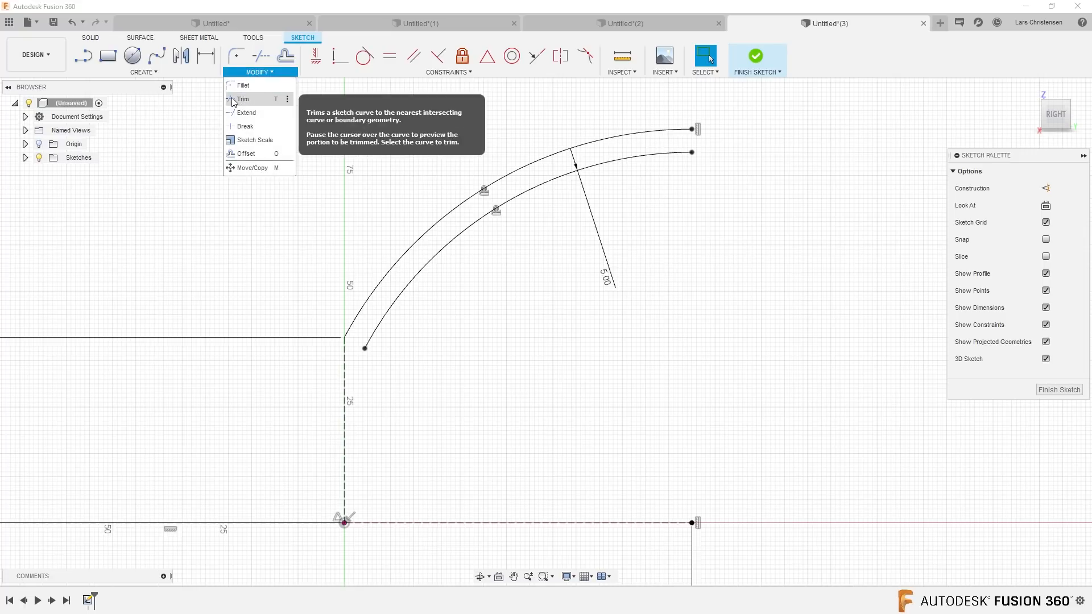
pyautogui.moveTo(246, 113)
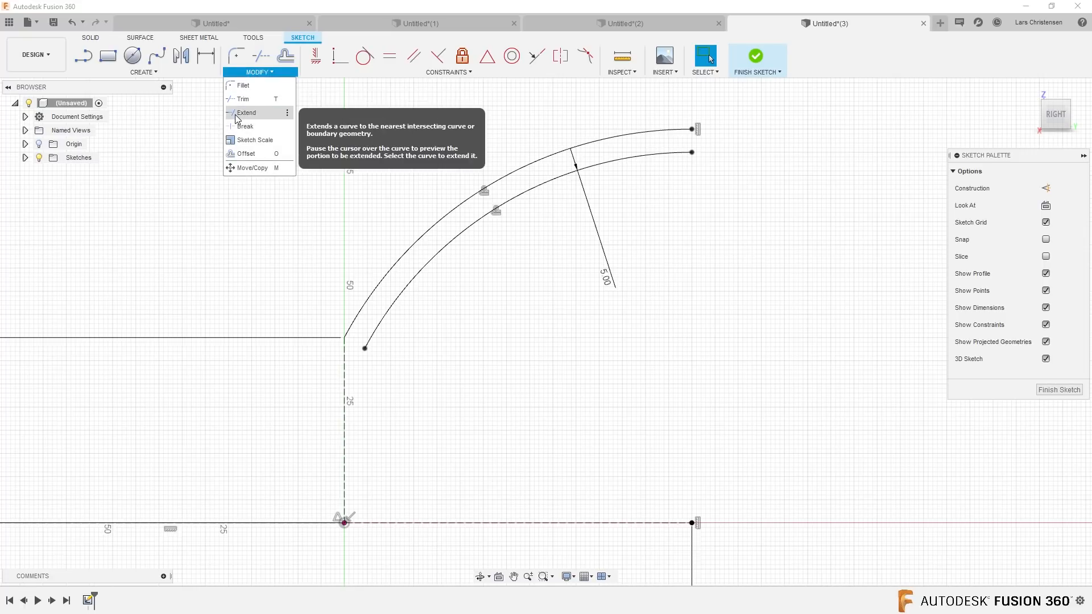
pyautogui.click(247, 113)
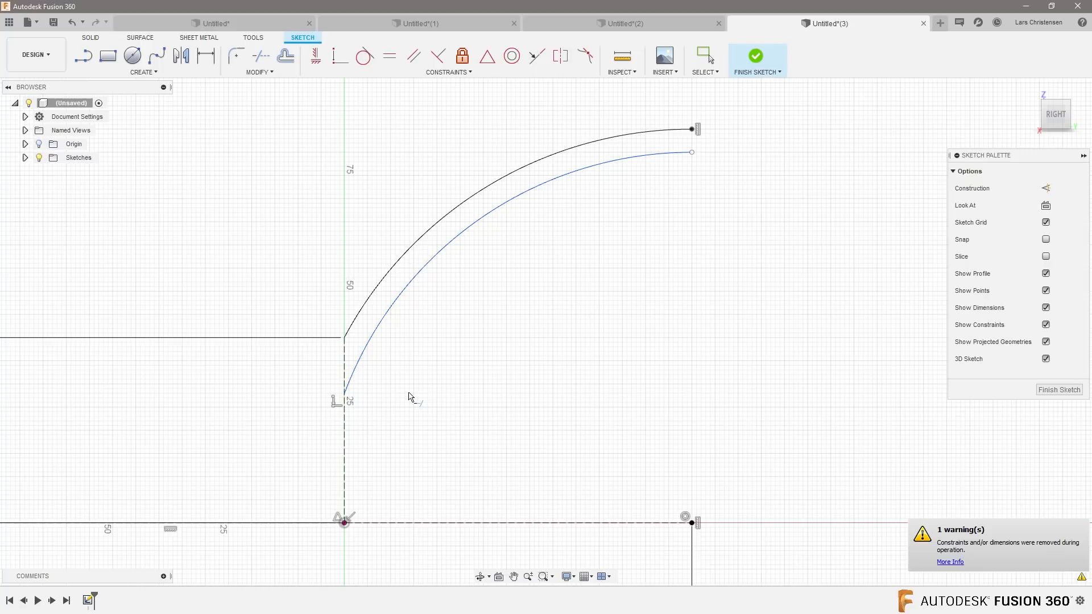
pyautogui.moveTo(409, 397)
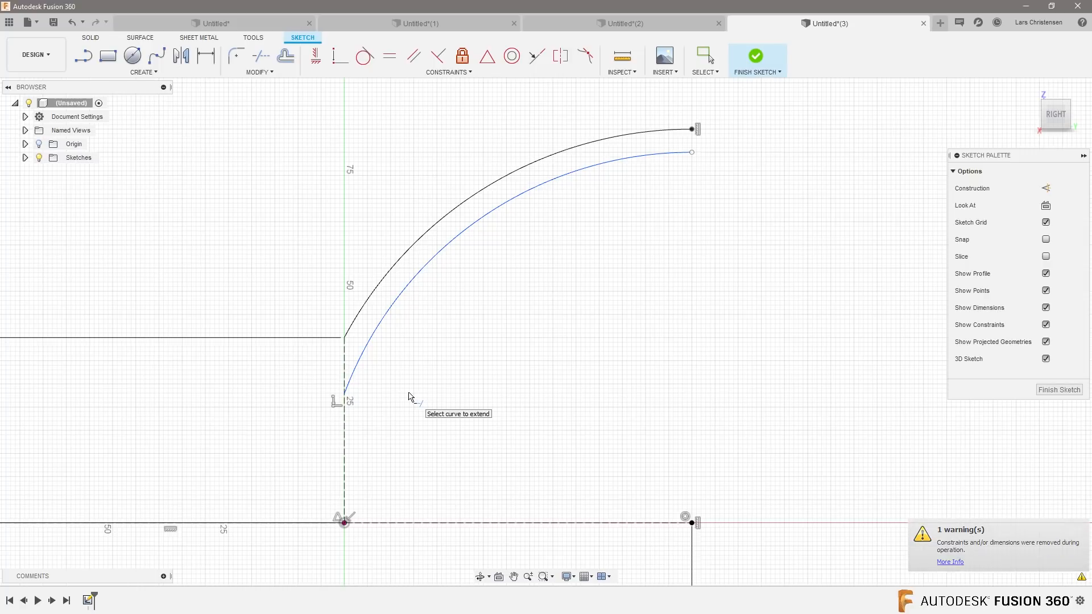
pyautogui.moveTo(525, 214)
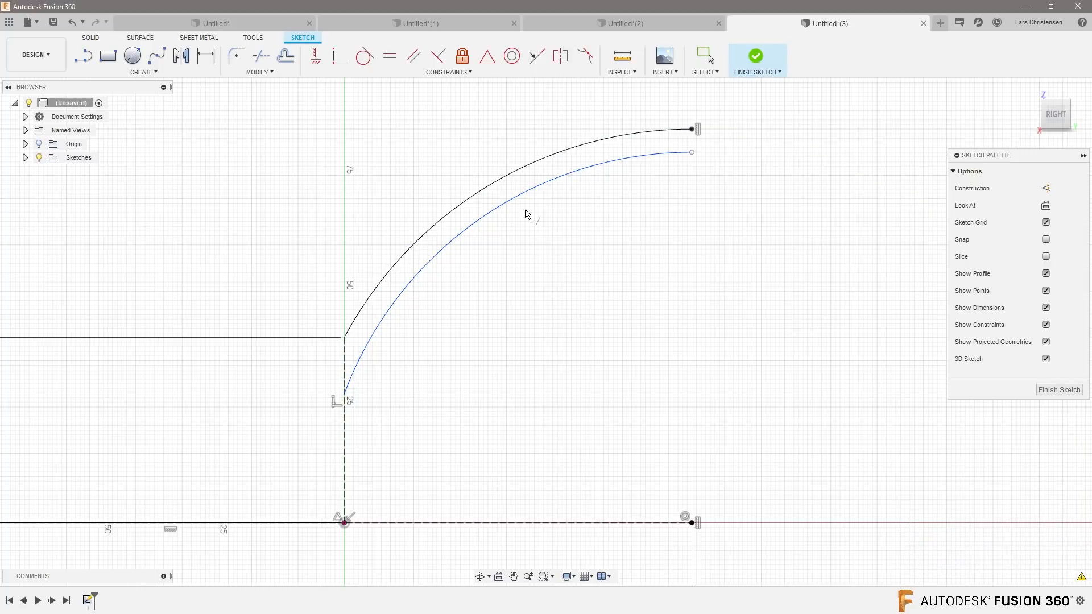
pyautogui.moveTo(564, 322)
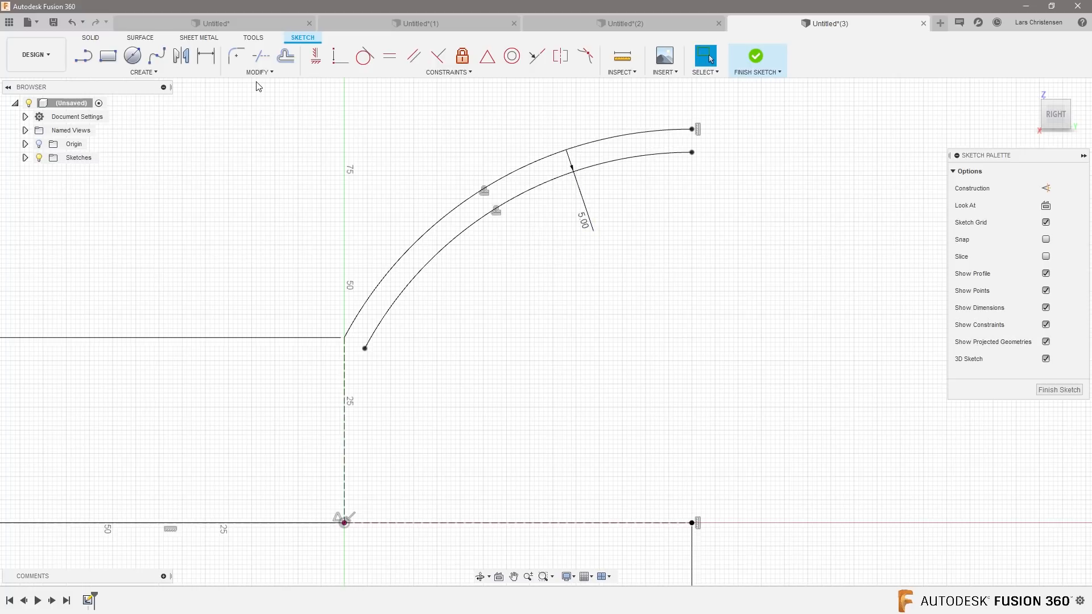
pyautogui.moveTo(362, 371)
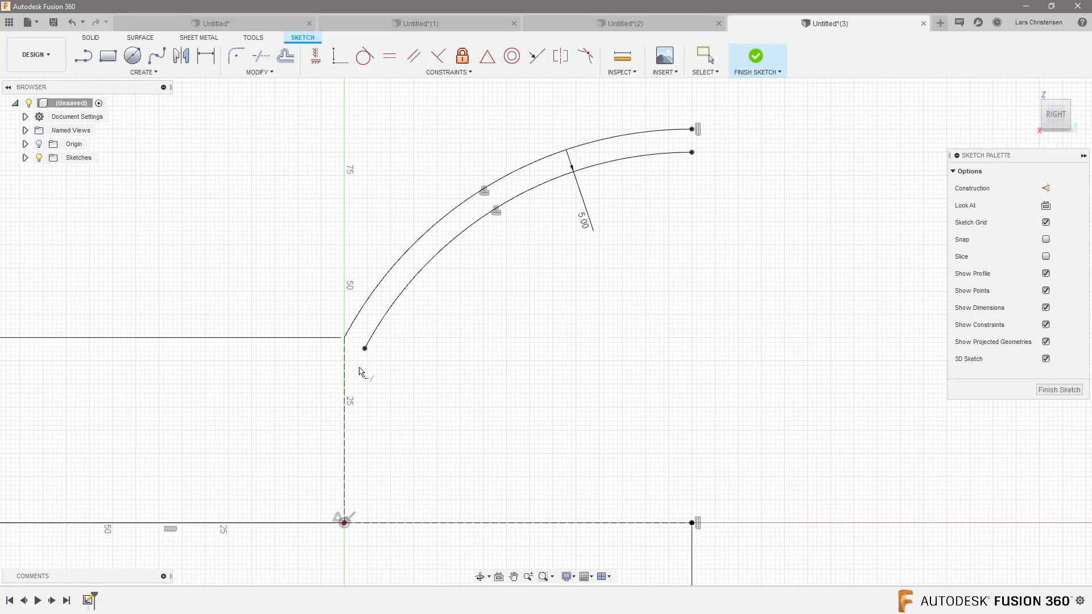
pyautogui.moveTo(368, 341)
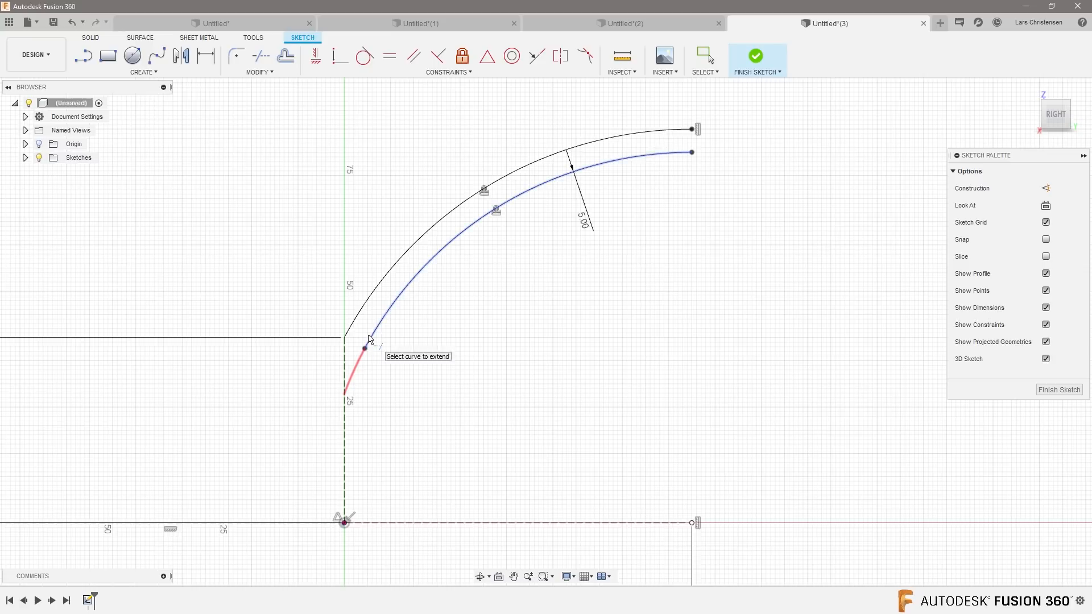
pyautogui.click(364, 349)
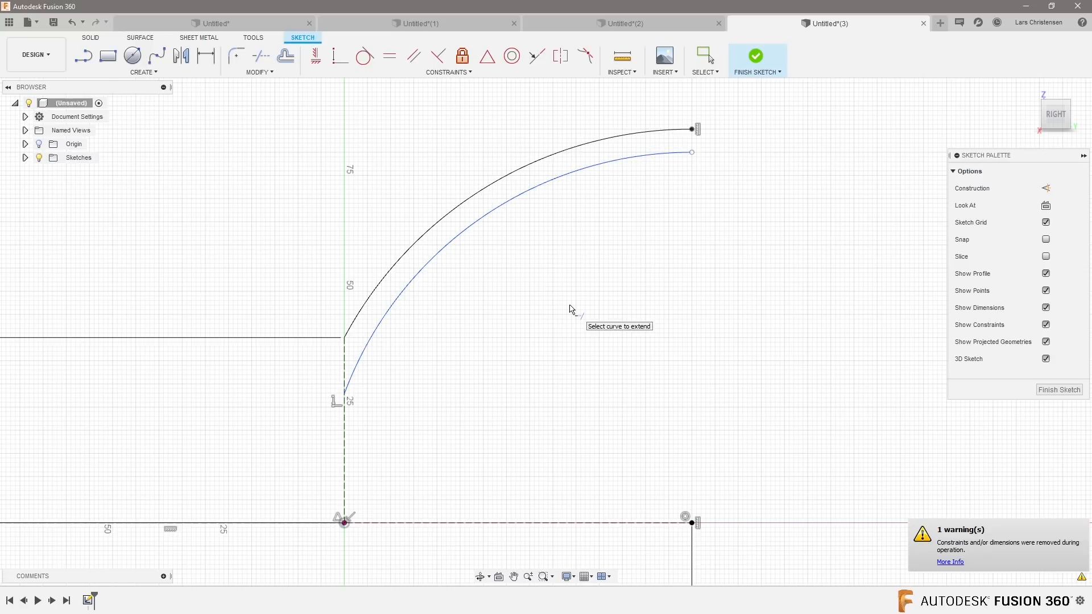
pyautogui.moveTo(474, 271)
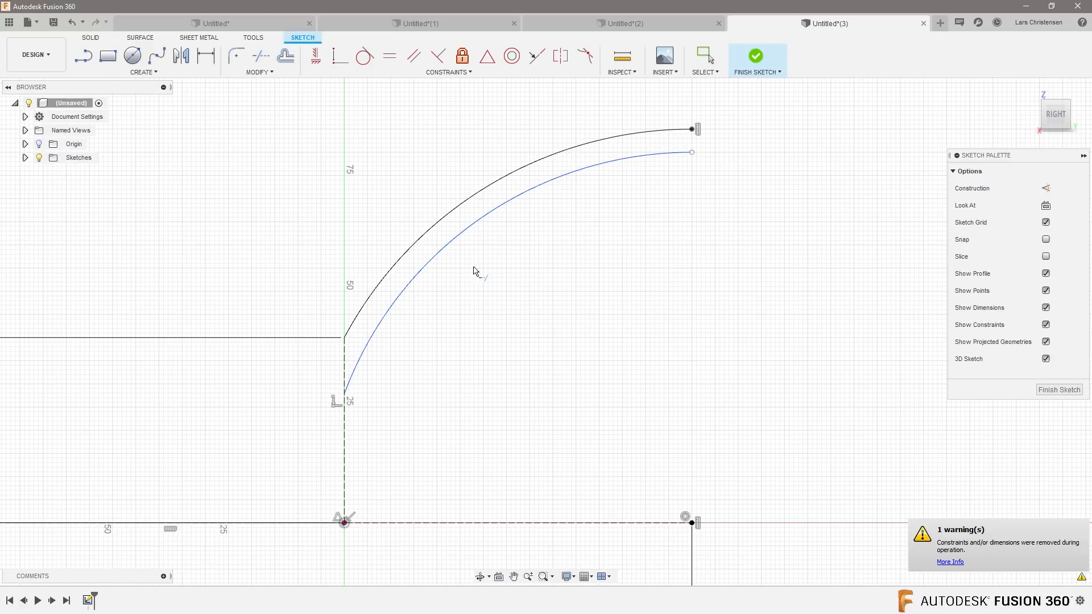
pyautogui.moveTo(368, 375)
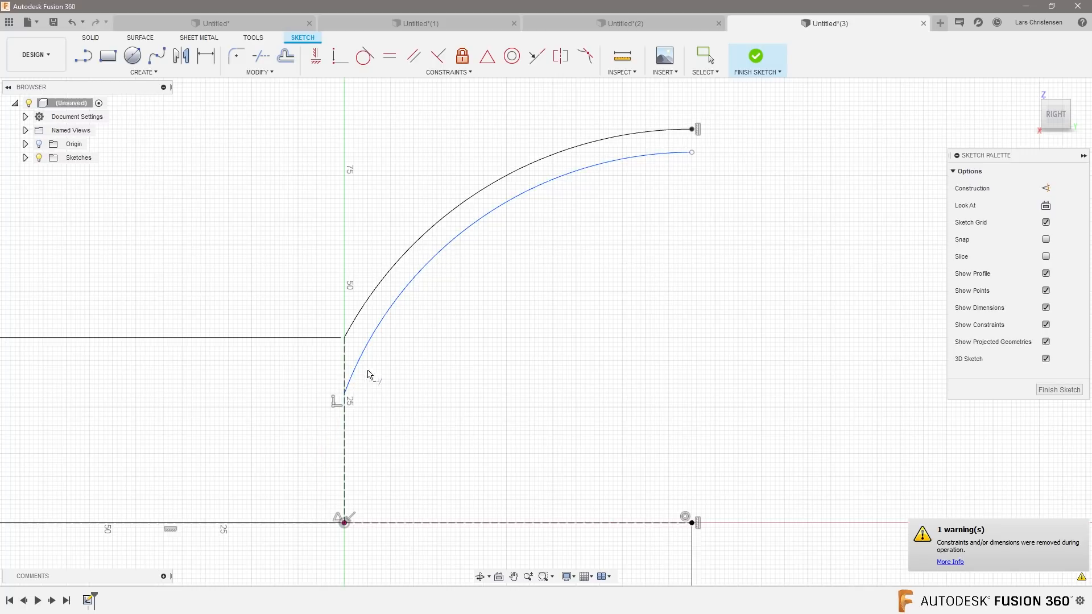
pyautogui.moveTo(118, 91)
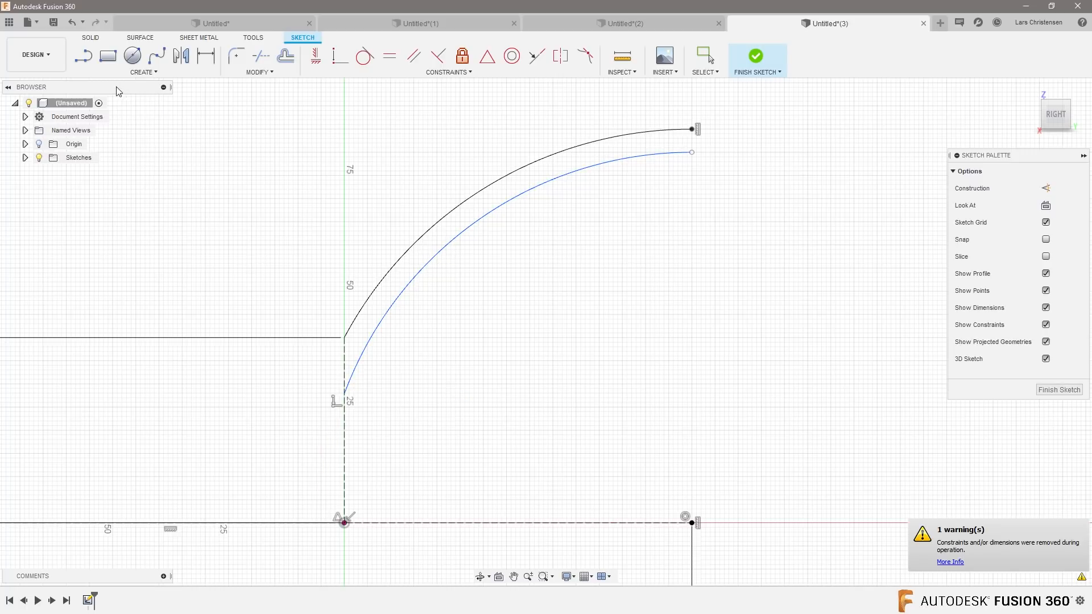
# Step: Draw a short line joining the two arcs' upper endpoints to close the strip
pyautogui.click(82, 56)
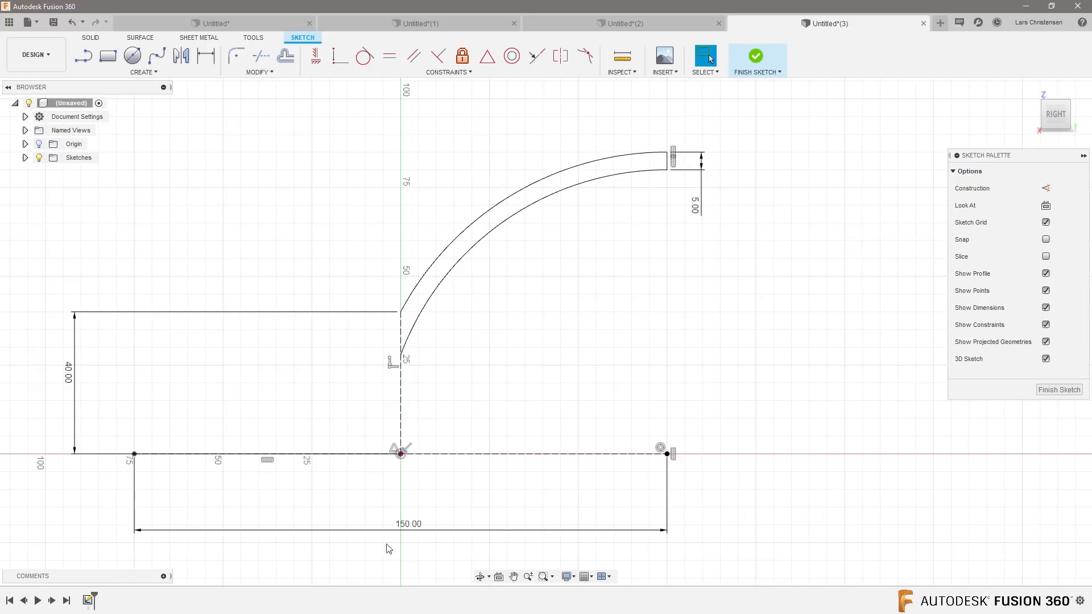
pyautogui.moveTo(582, 117)
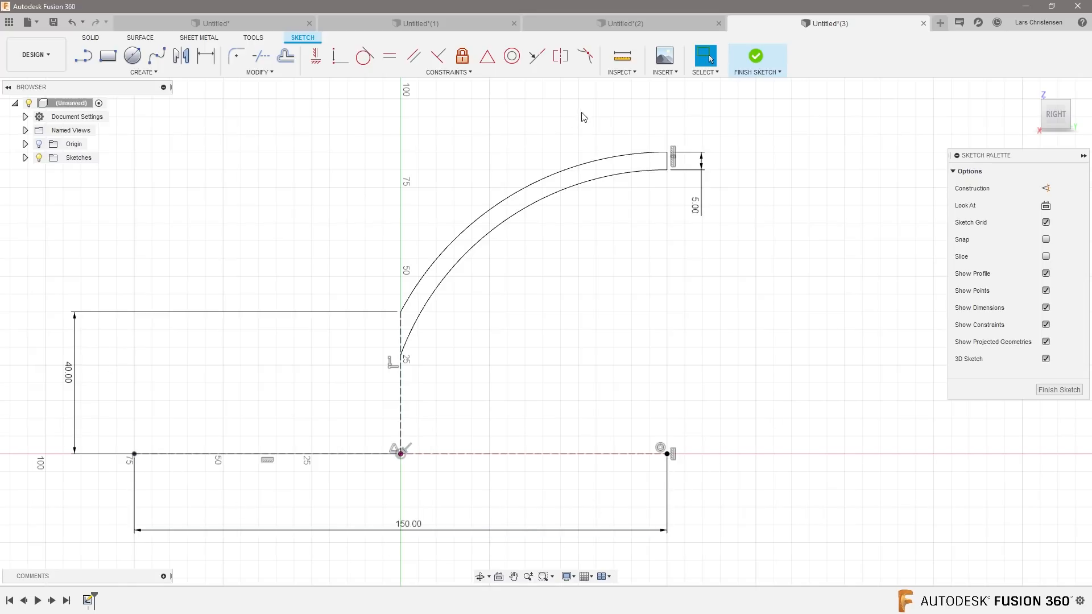
pyautogui.moveTo(622, 196)
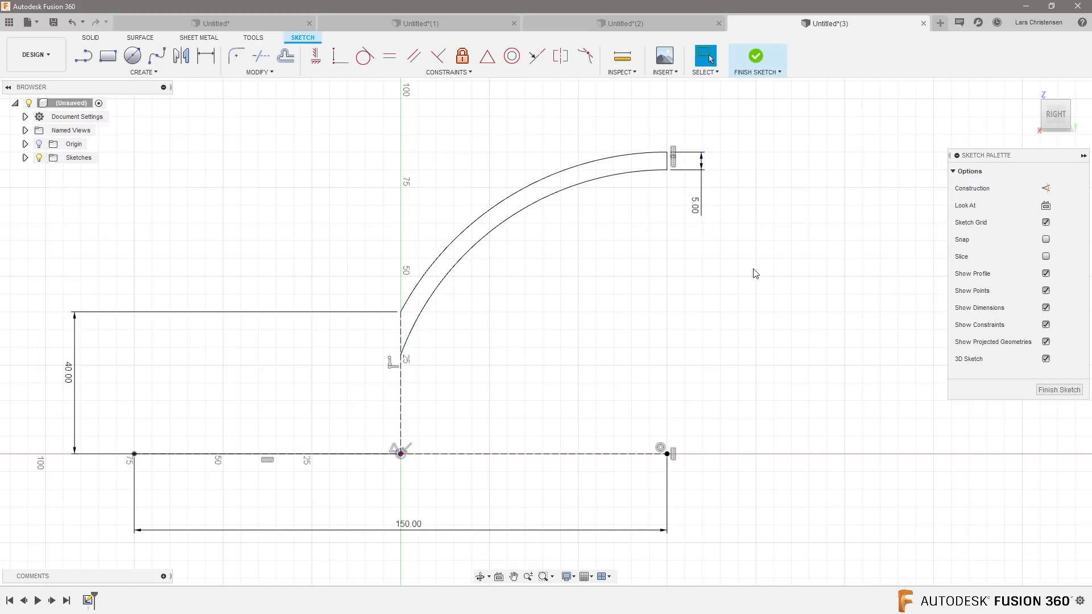
# Step: Show the sketch Create dropdown of shape tools
pyautogui.click(145, 61)
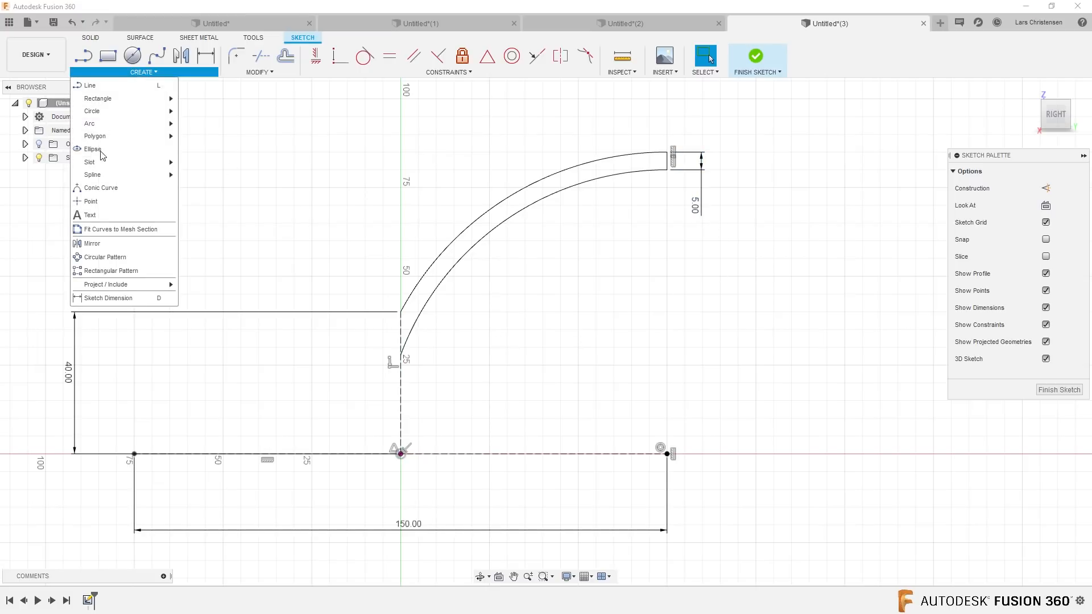
# Step: Mirror the curved strip across the vertical centre line to form the symmetric V pair
pyautogui.click(91, 243)
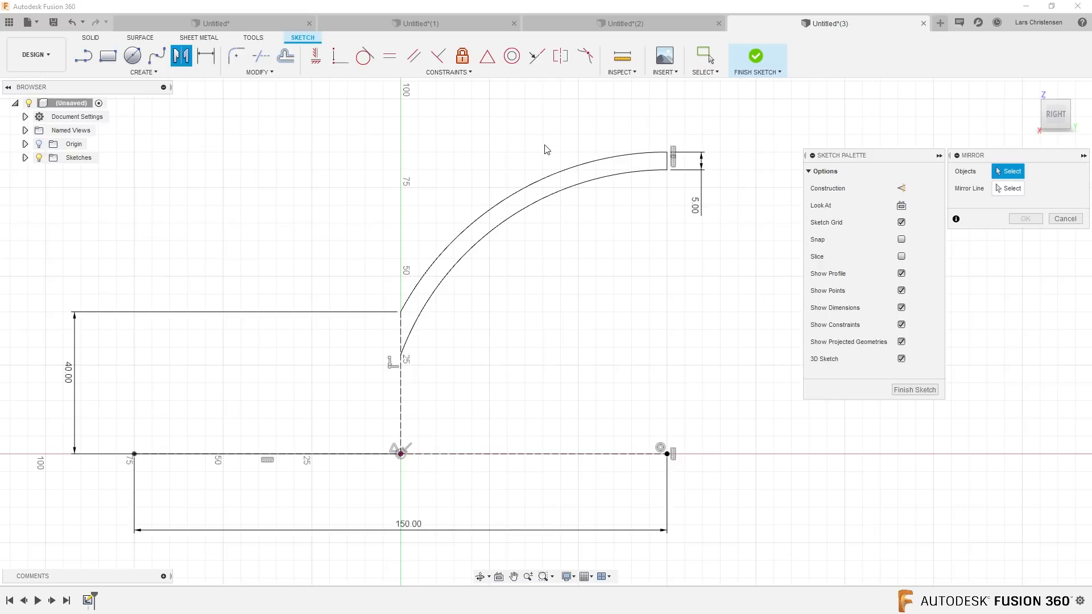
pyautogui.click(665, 169)
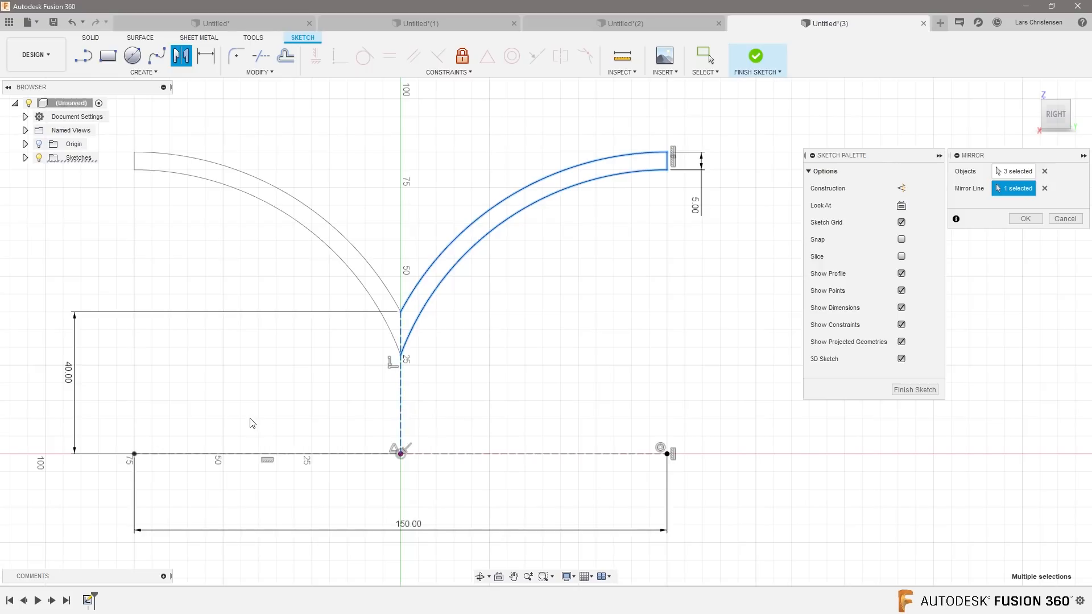
pyautogui.moveTo(925, 258)
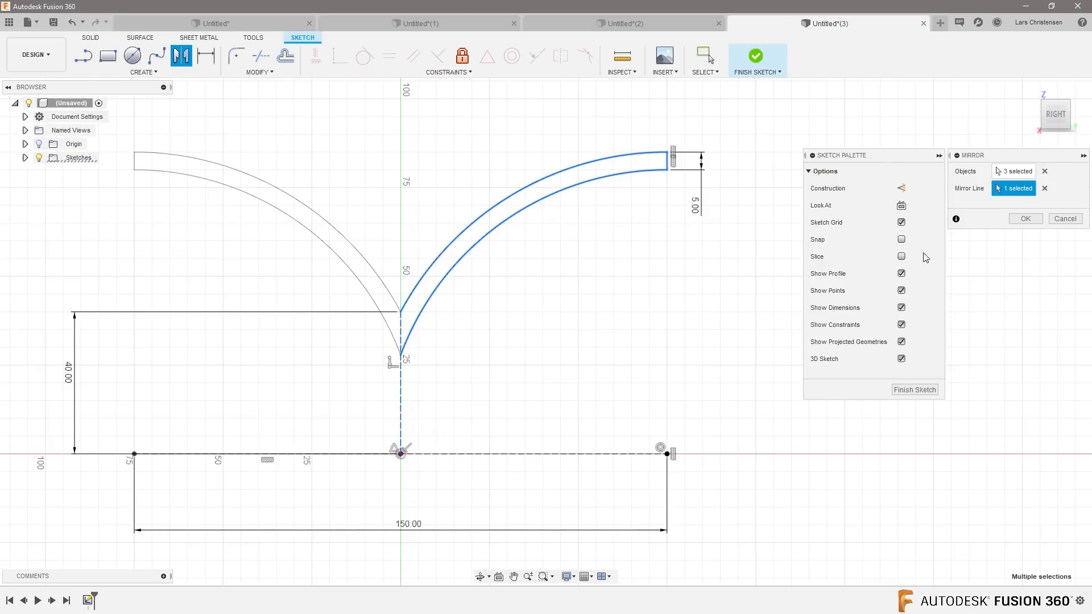
pyautogui.click(1024, 219)
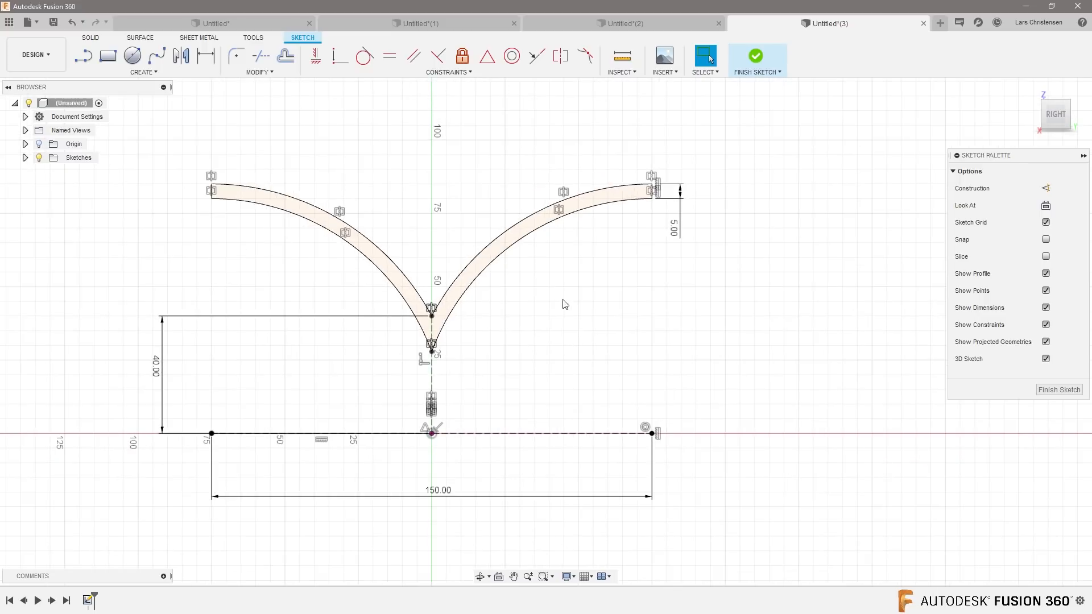
# Step: Edit the base width dimension to 150 mm
pyautogui.click(437, 491)
pyautogui.write('100')
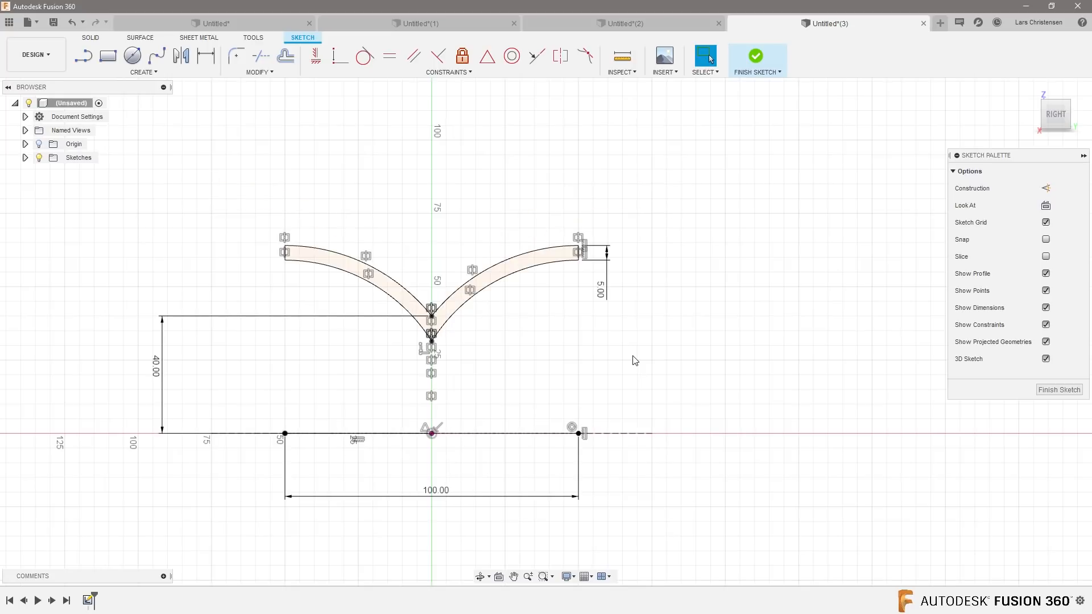
pyautogui.doubleClick(435, 489)
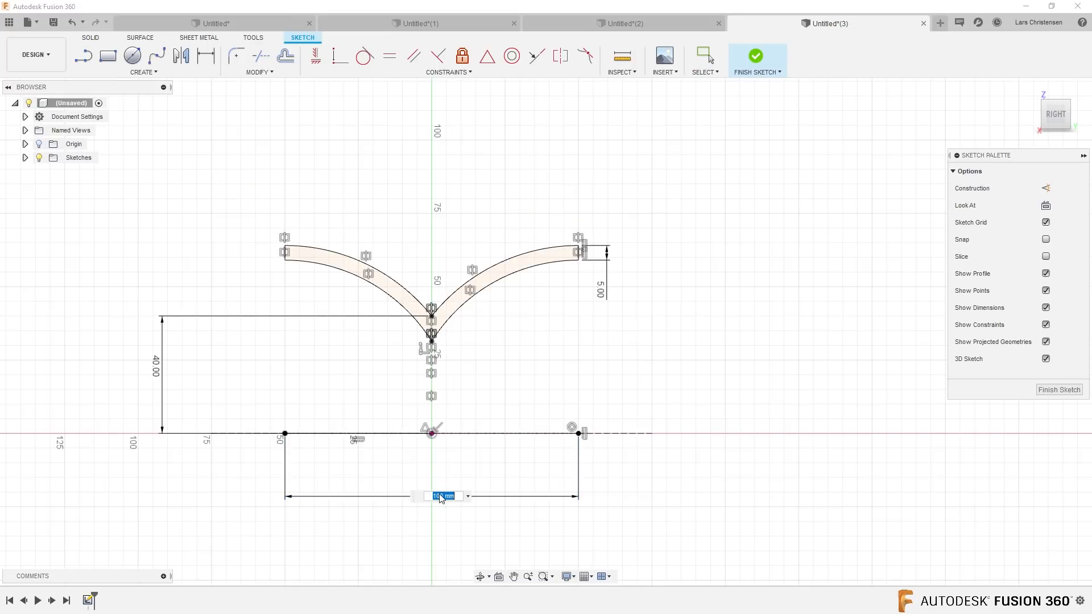
pyautogui.write('150')
pyautogui.press('Return')
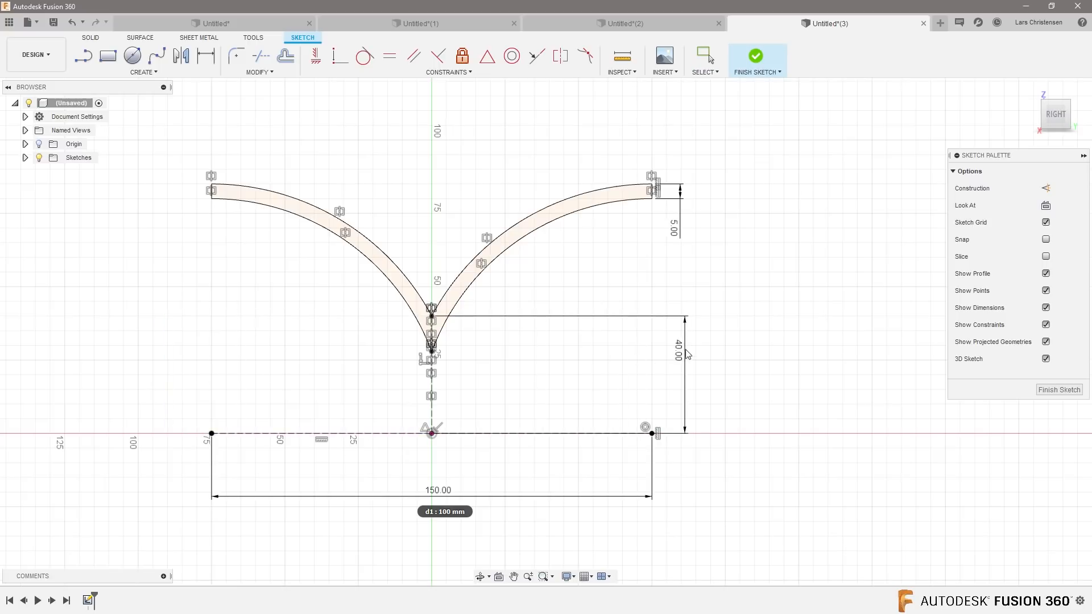
pyautogui.moveTo(668, 368)
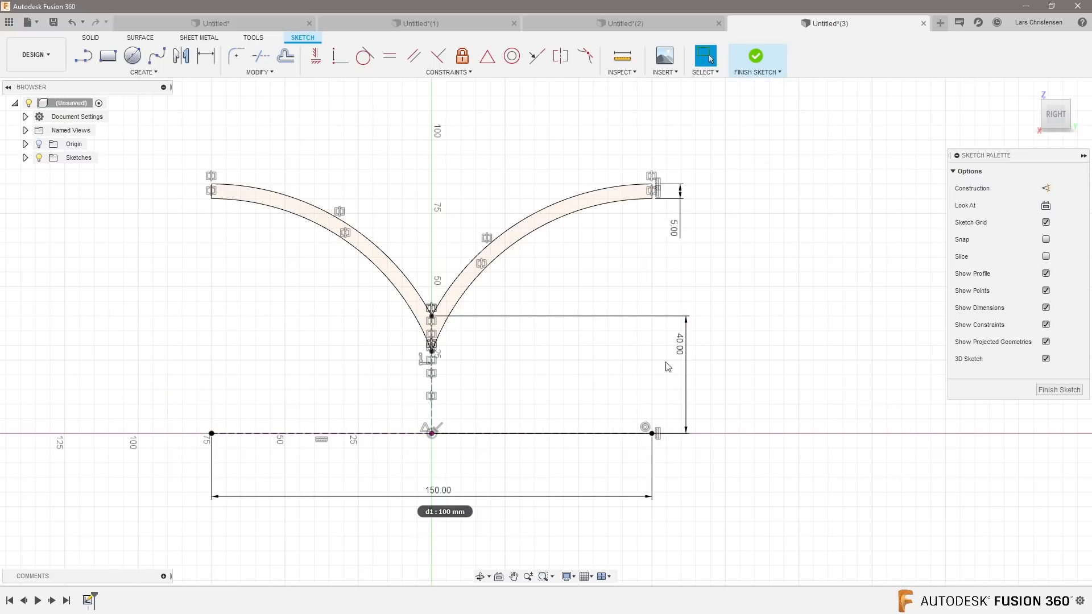
pyautogui.moveTo(771, 423)
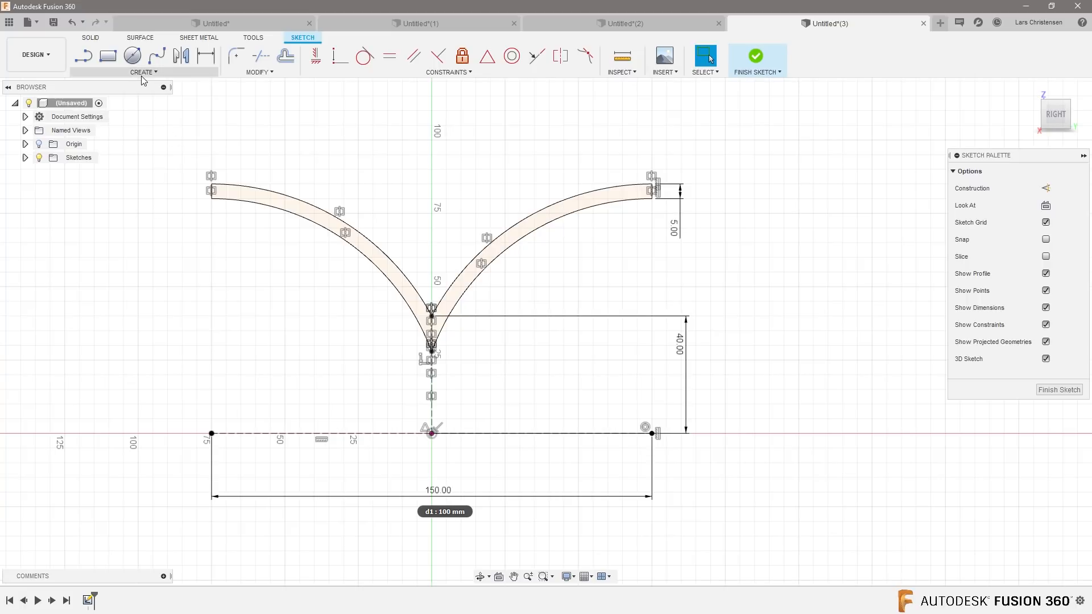
# Step: Finish the sketch and revolve the profile about the long dashed line into the hourglass shell
pyautogui.click(756, 55)
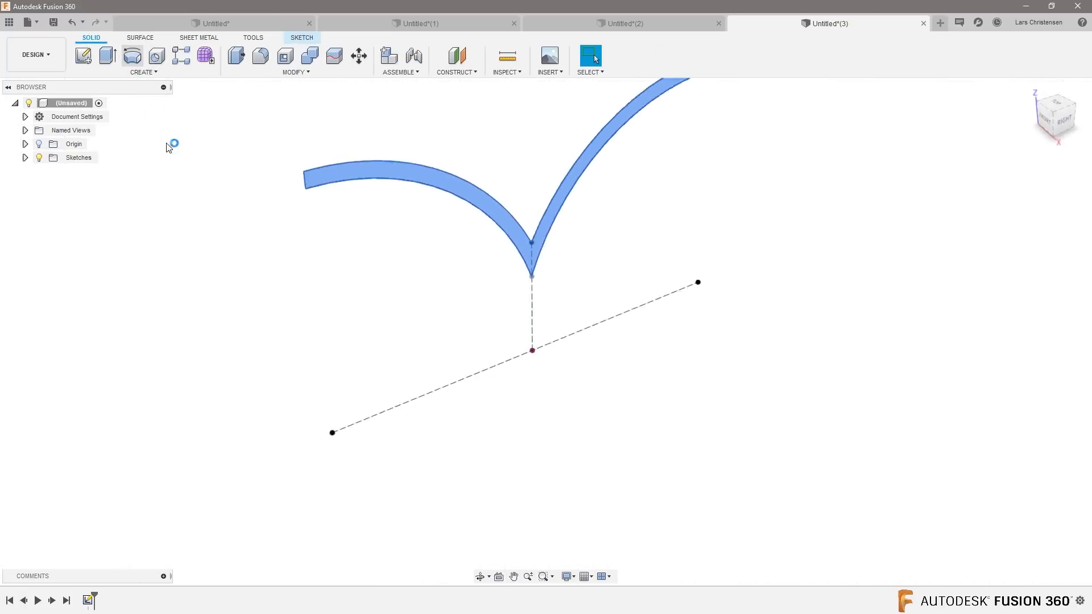
pyautogui.click(156, 56)
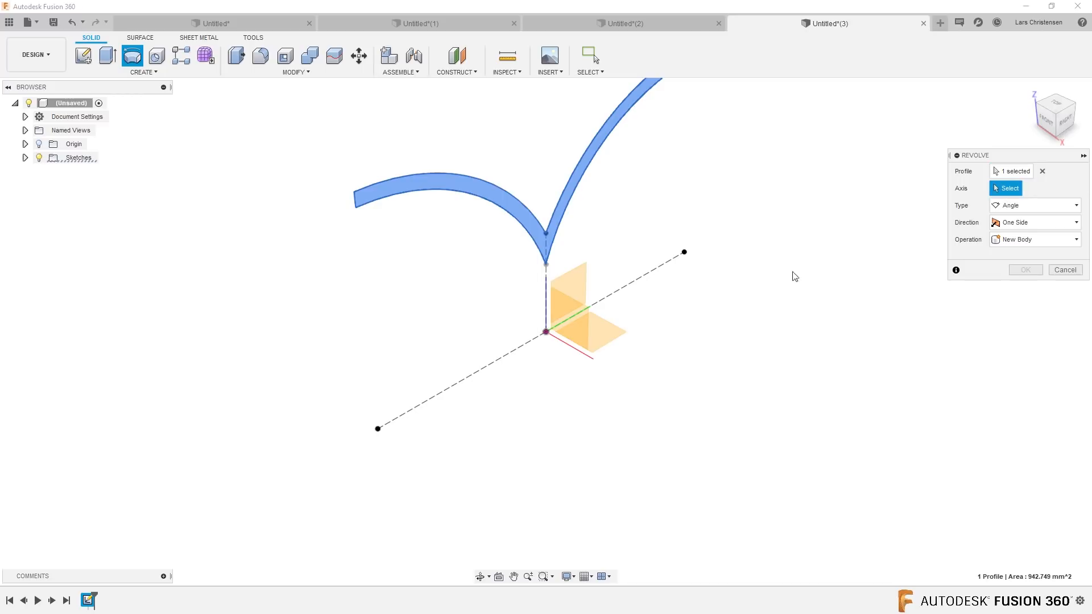
pyautogui.click(1024, 270)
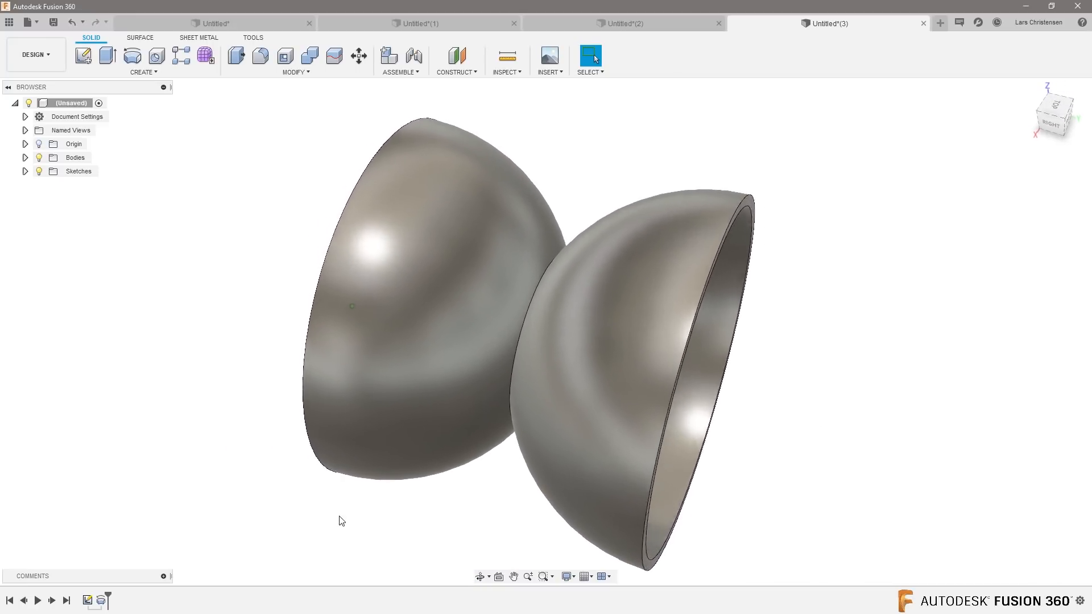
# Step: Fillet the two inner neck edges of the hourglass with a 10 mm radius
pyautogui.click(260, 56)
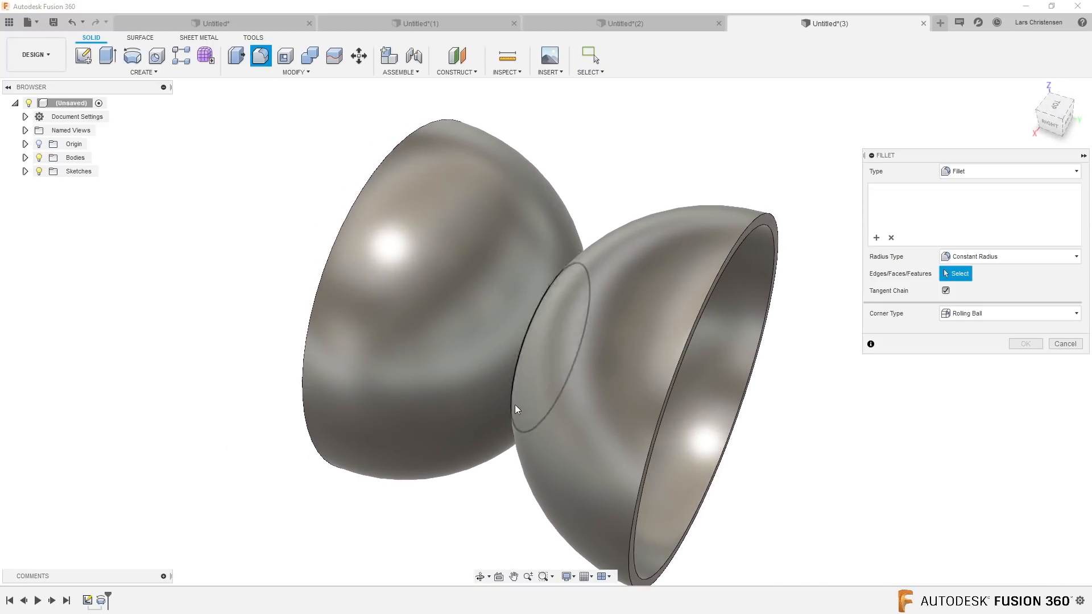
pyautogui.click(655, 313)
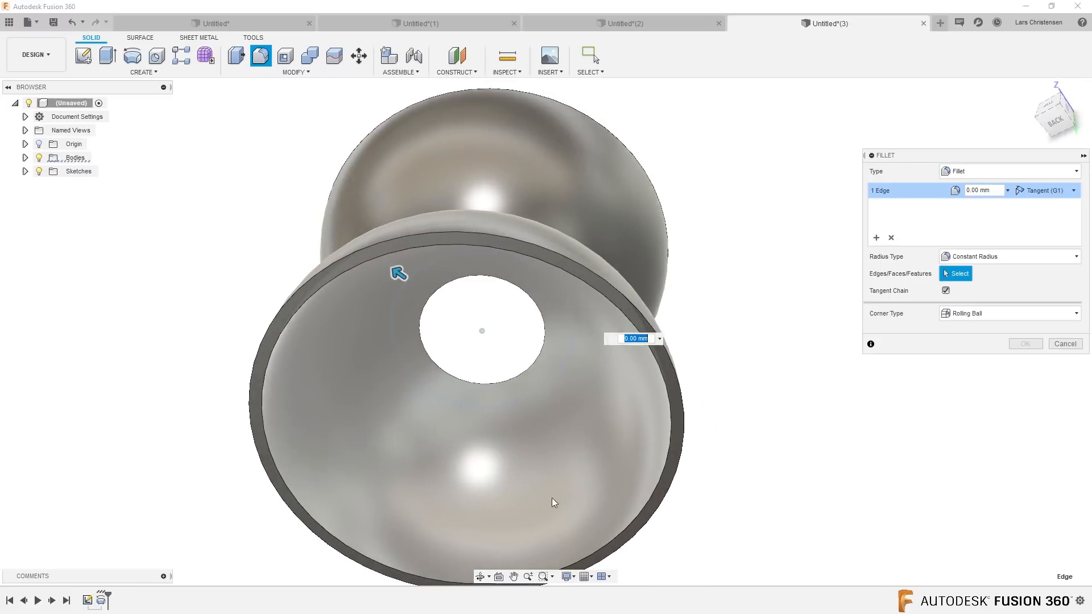
pyautogui.click(480, 378)
pyautogui.write('10')
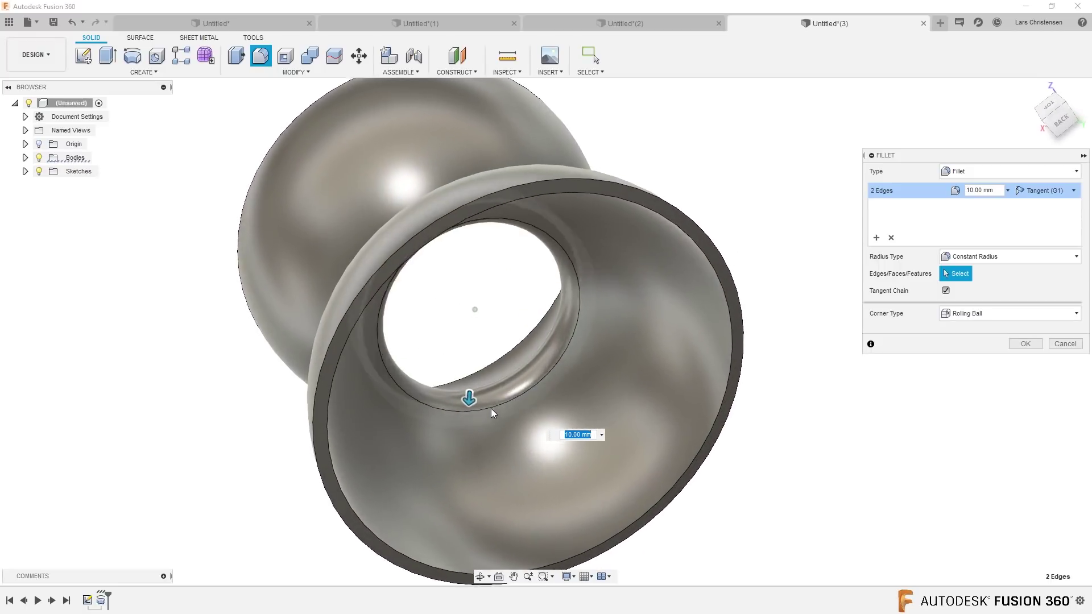
pyautogui.click(1025, 344)
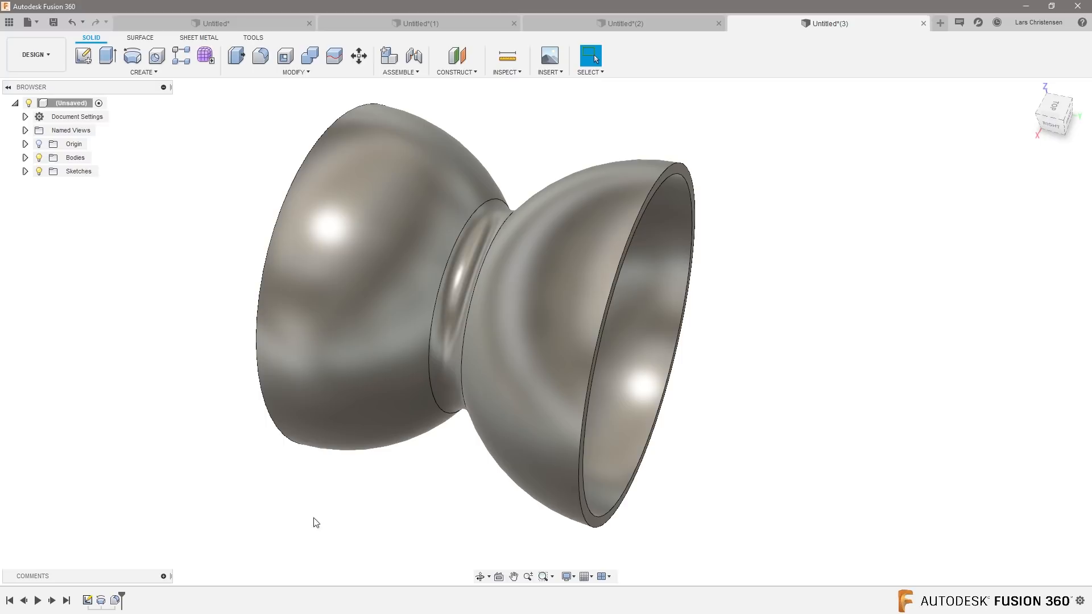
# Step: Edit the profile sketch to 250 mm width and 100 mm neck height, then finish it
pyautogui.rightClick(485, 258)
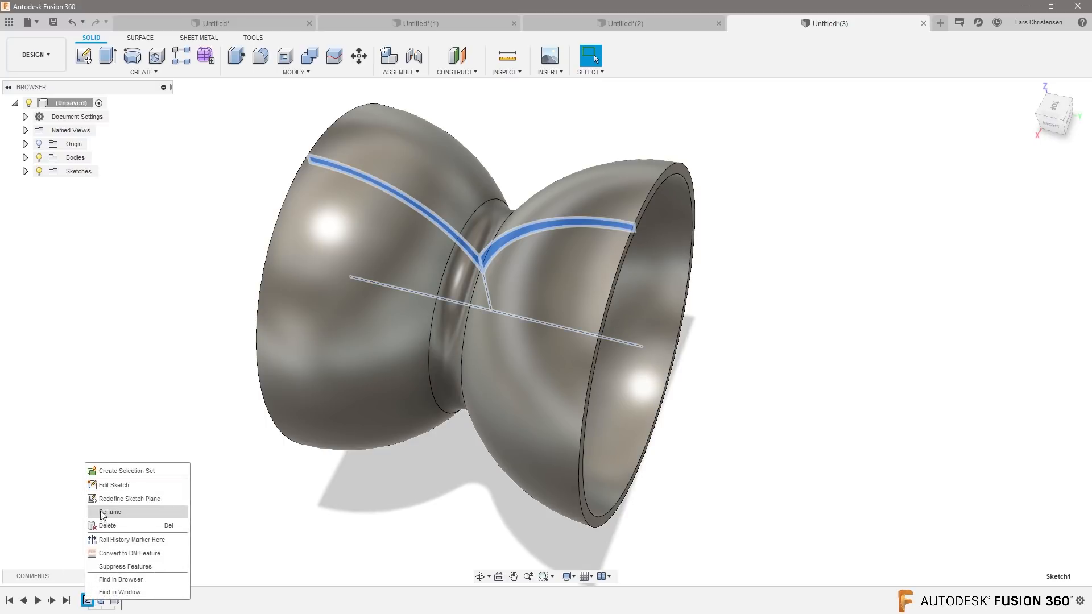
pyautogui.click(112, 484)
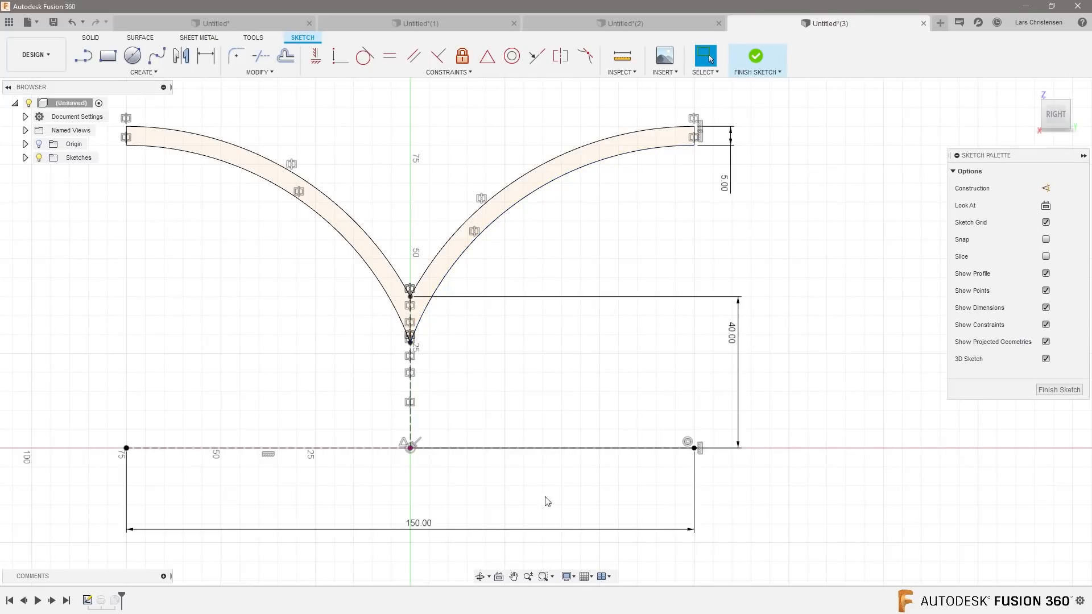
pyautogui.moveTo(532, 506)
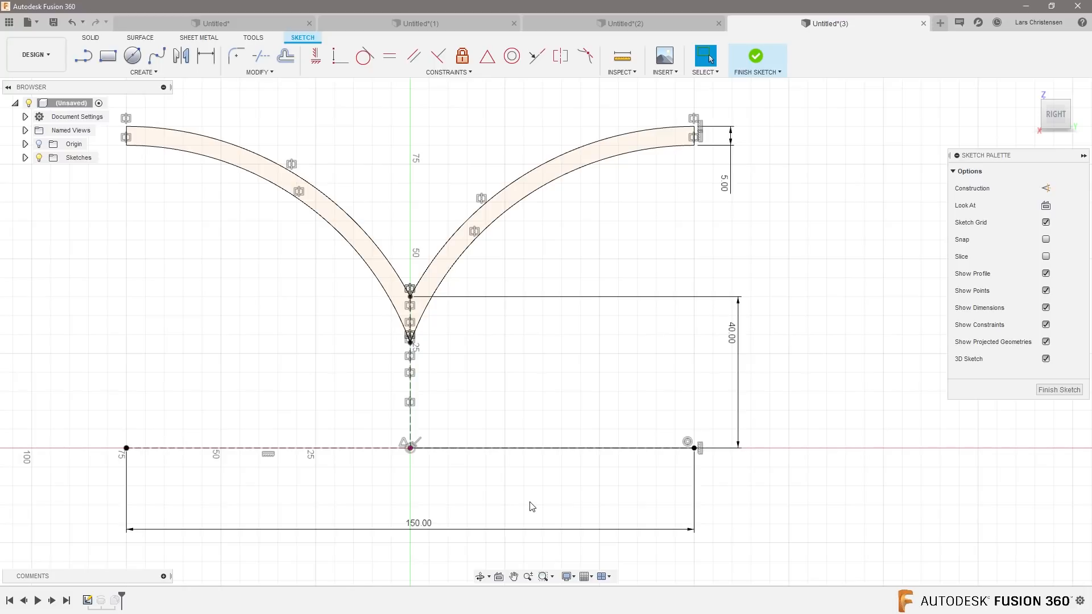
pyautogui.doubleClick(418, 523)
pyautogui.write('250')
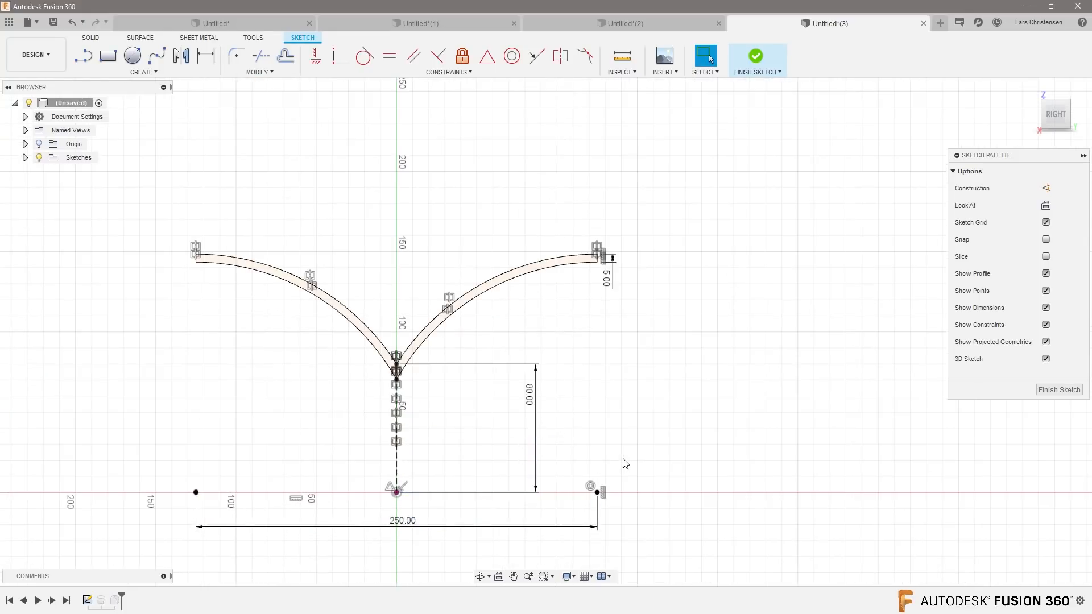
pyautogui.doubleClick(528, 399)
pyautogui.write('100')
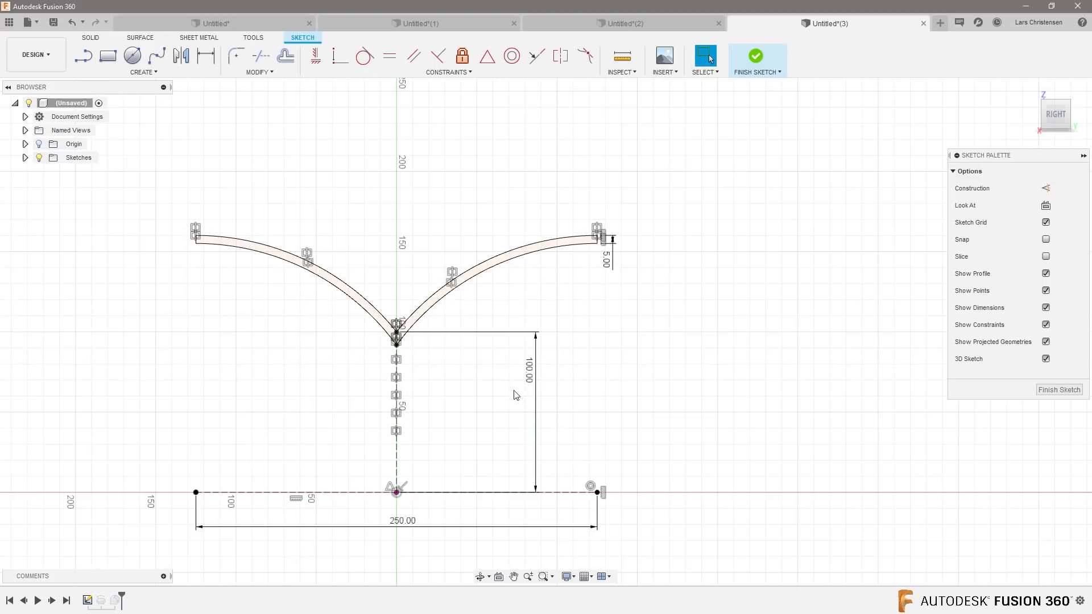
pyautogui.click(756, 55)
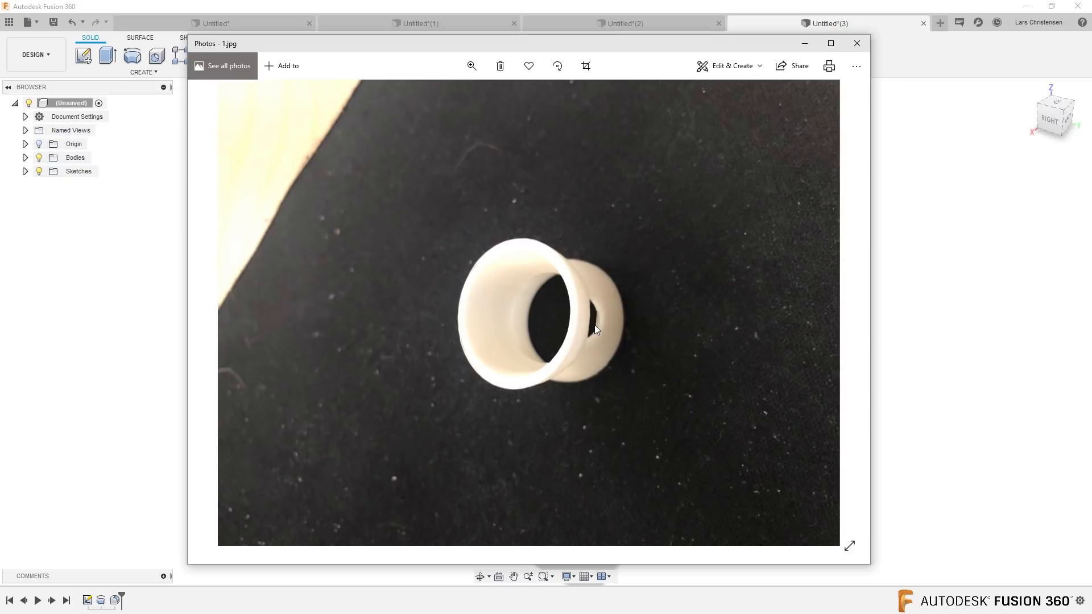
pyautogui.moveTo(857, 43)
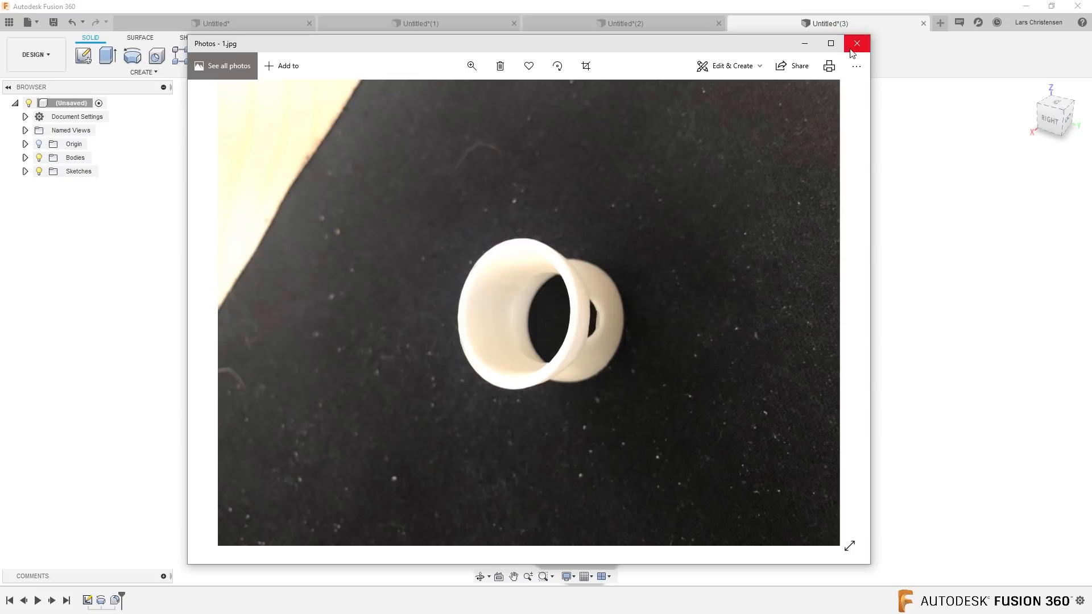
# Step: Close the 1.jpg reference photo window to return to the model
pyautogui.click(857, 43)
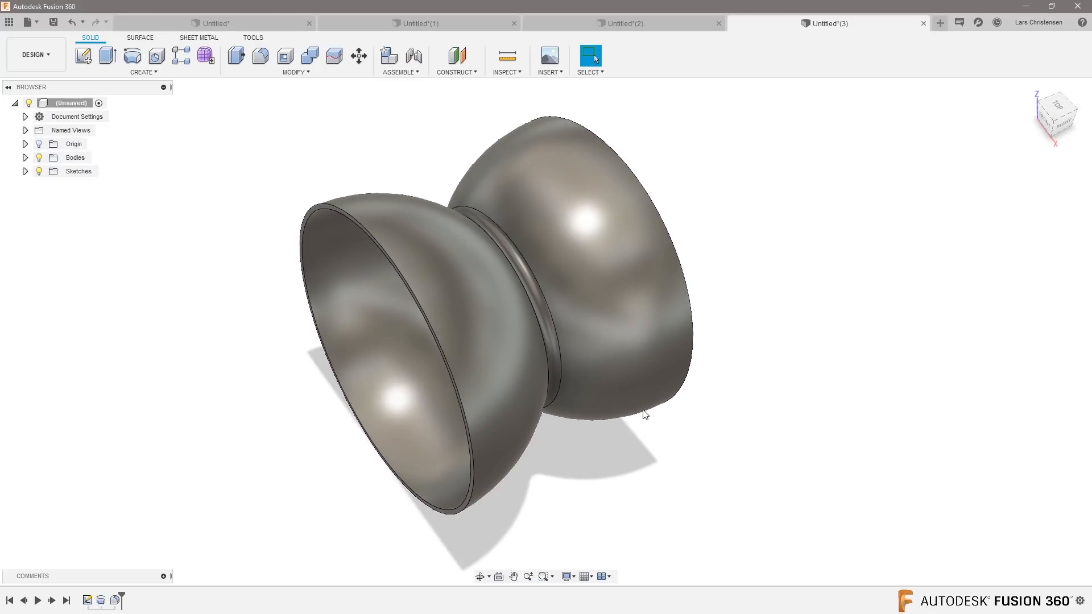
pyautogui.moveTo(709, 481)
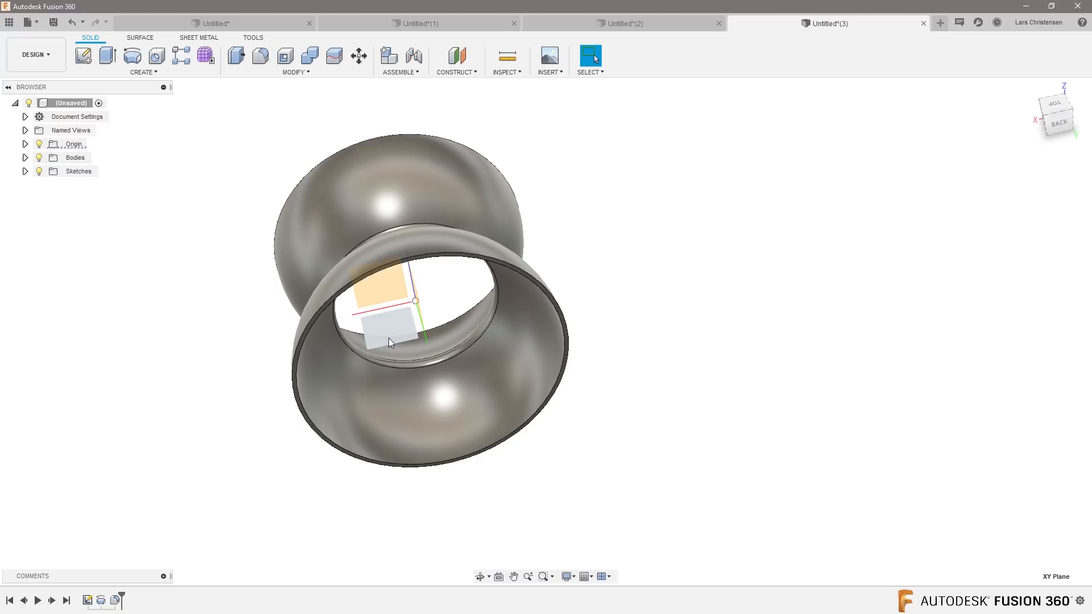
# Step: Sketch the ellipse on the XY plane with Slice enabled, then finish the sketch
pyautogui.click(83, 55)
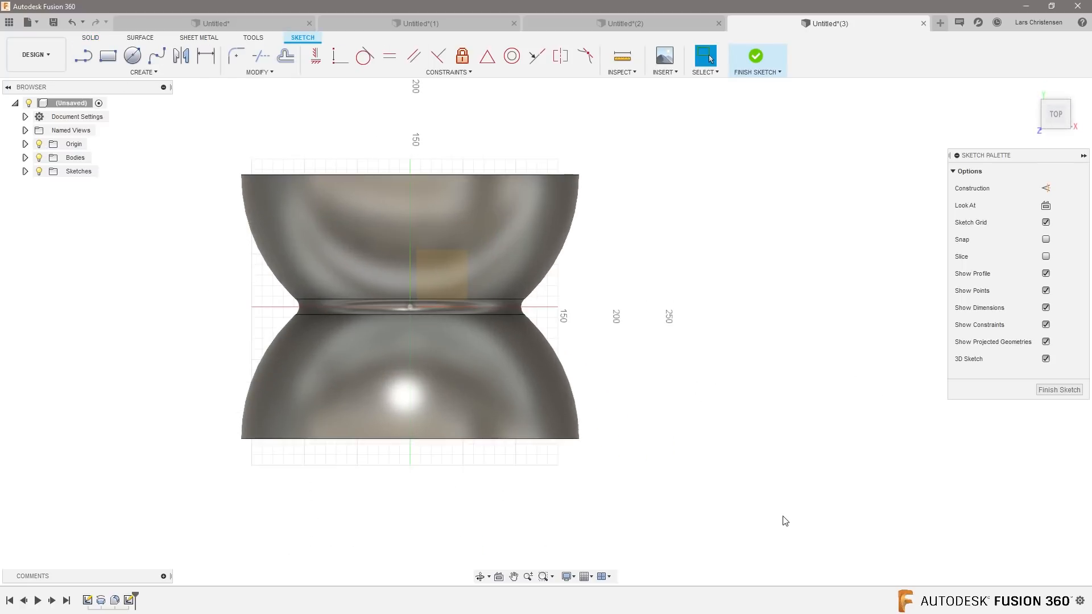
pyautogui.click(1045, 256)
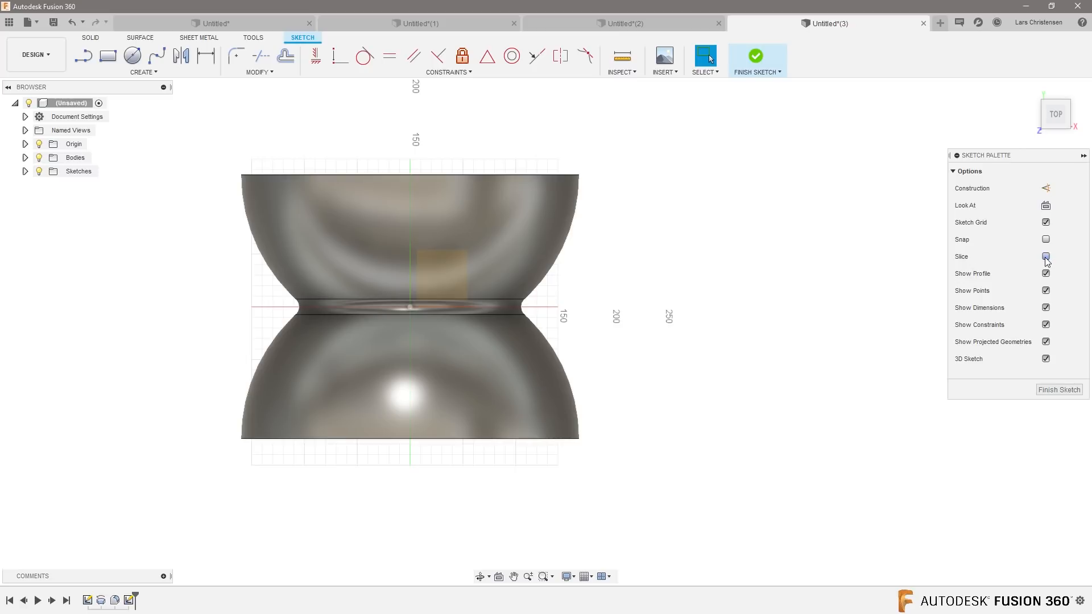
pyautogui.click(1046, 256)
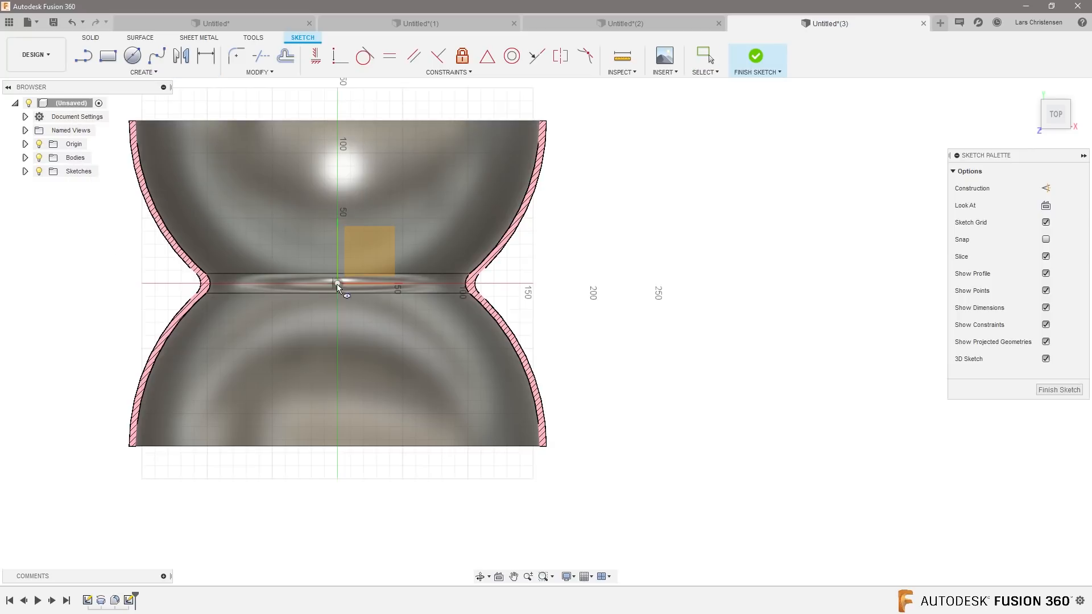
pyautogui.moveTo(351, 203)
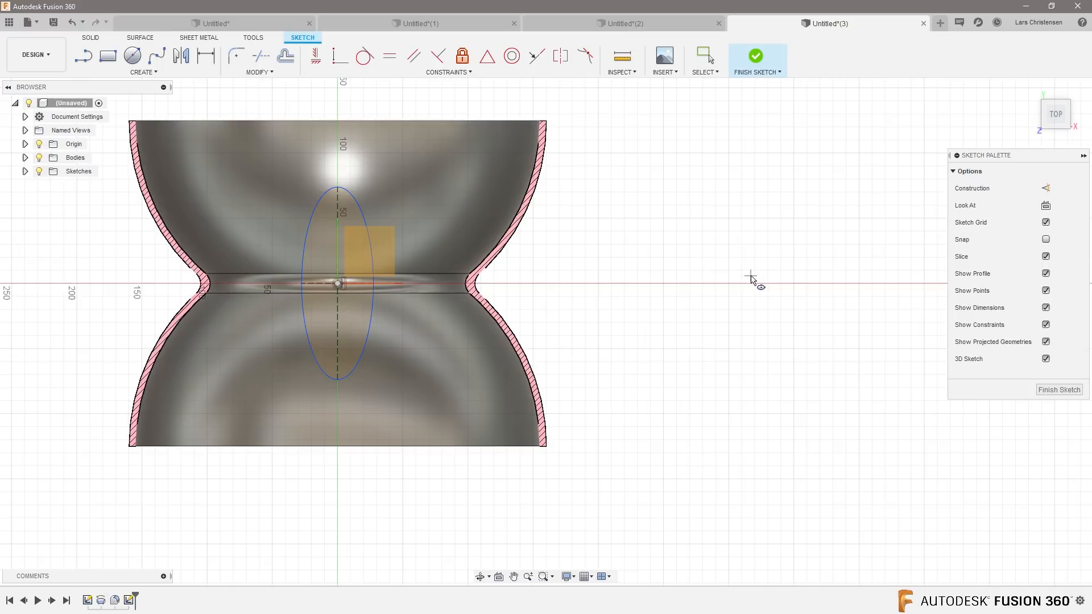
pyautogui.click(756, 56)
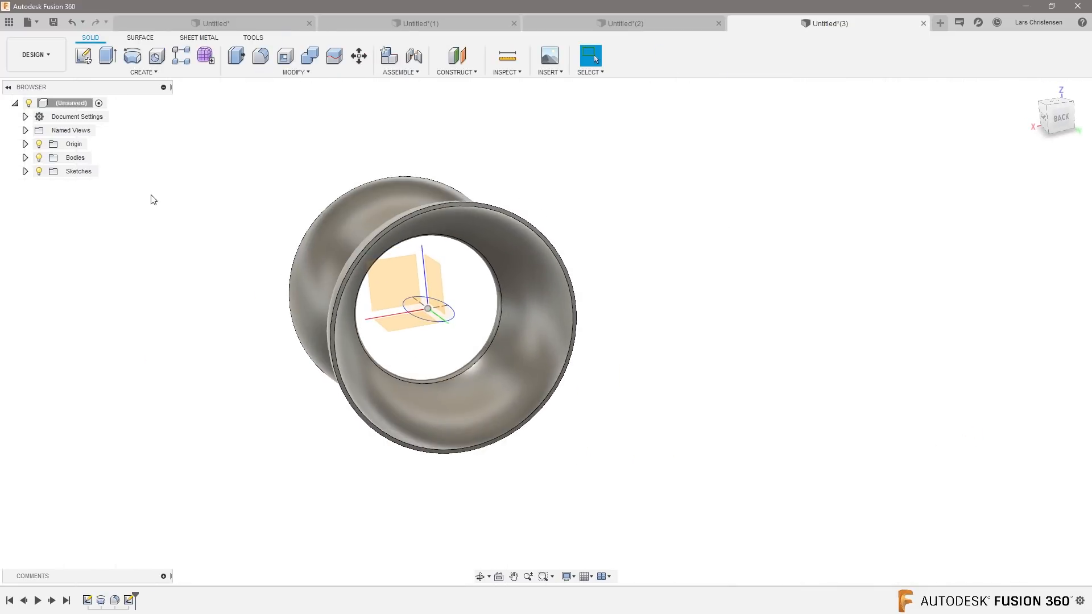
# Step: Extrude the ellipse profile as a 190 mm cut through the bushing's side
pyautogui.click(105, 56)
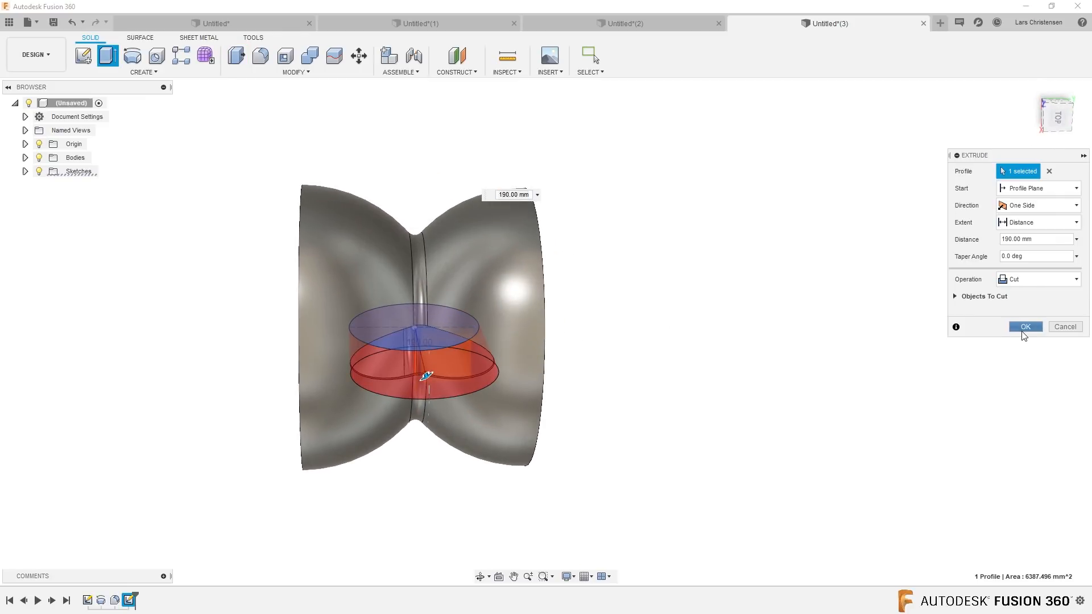
pyautogui.click(1024, 326)
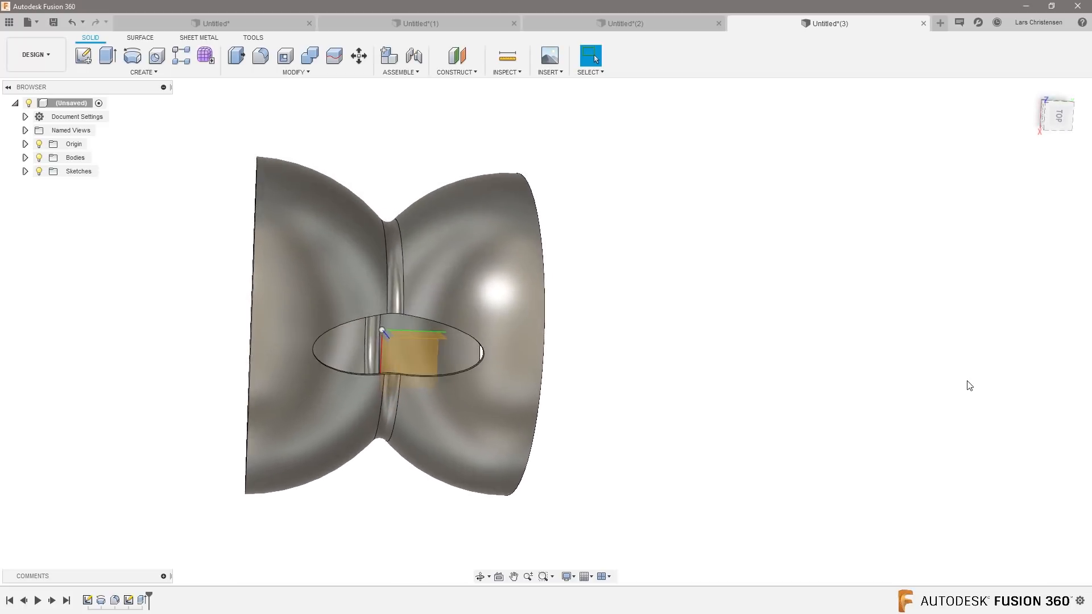